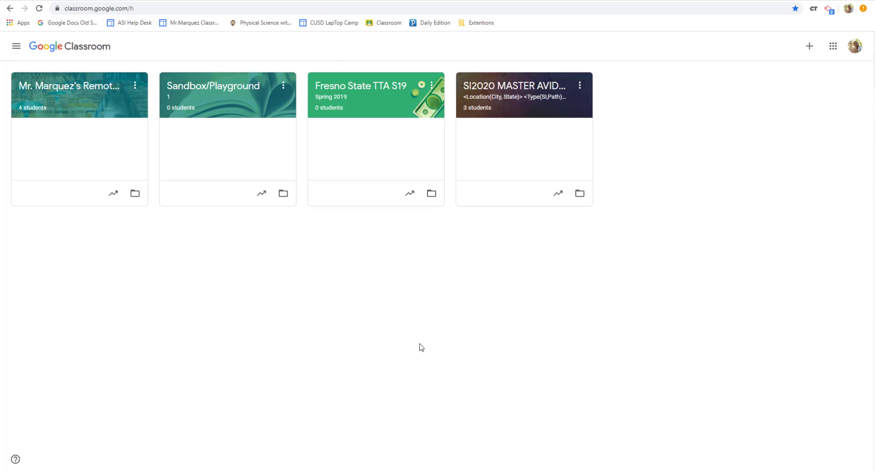
Go to the remote learning class's Classwork and expand the 24/7 Office Hours Through Flipgrid material.
{"action": "left_click", "coordinate": [68, 87]}
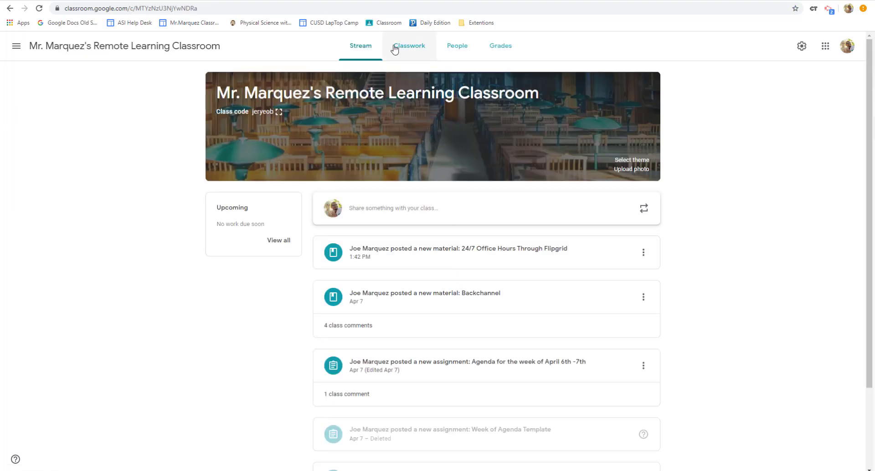
{"action": "left_click", "coordinate": [409, 45]}
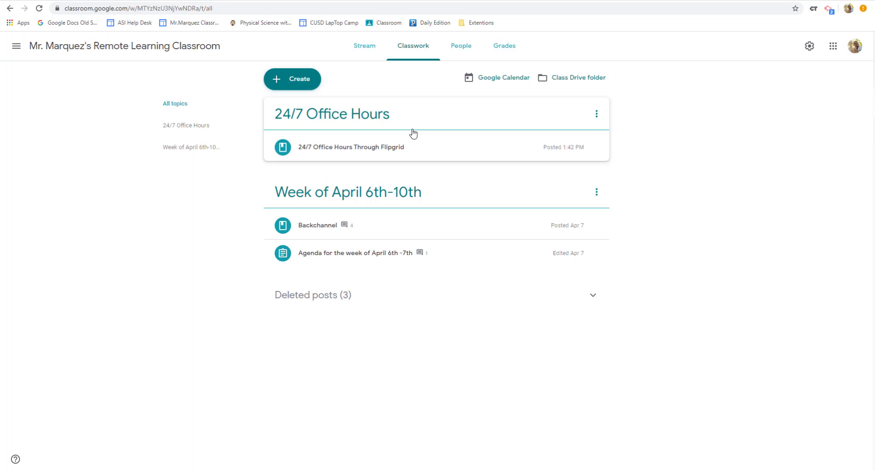
{"action": "mouse_move", "coordinate": [423, 135]}
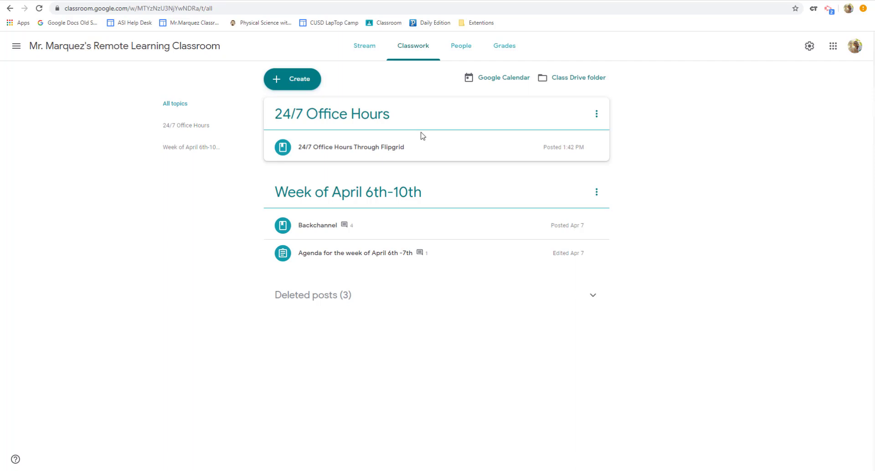
{"action": "left_click", "coordinate": [351, 147]}
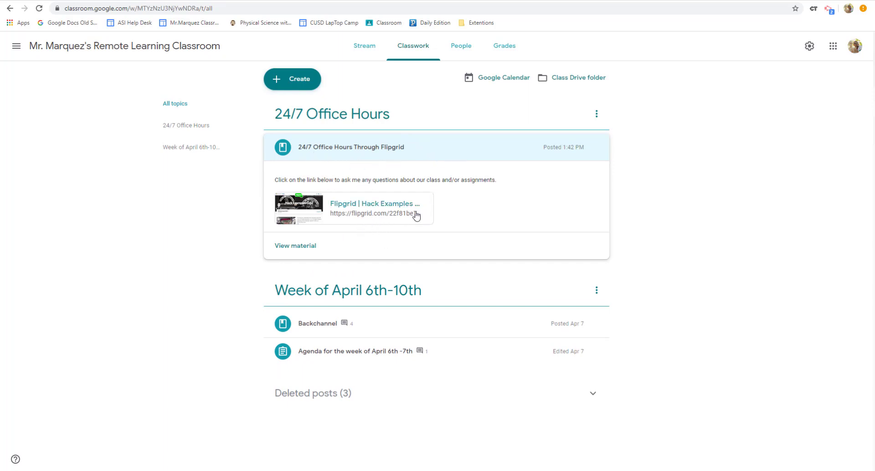
{"action": "mouse_move", "coordinate": [361, 206]}
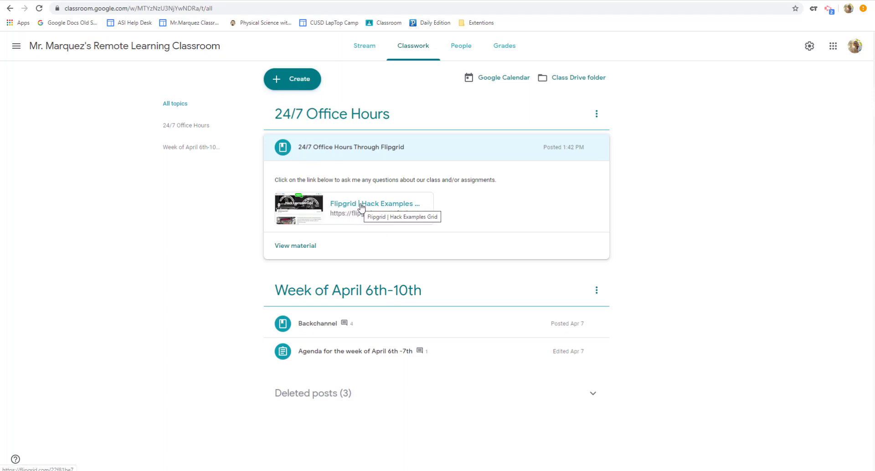
Follow the Flipgrid link, start a response to Office Hours 24/7 and sign in with the Google account.
{"action": "left_click", "coordinate": [362, 203]}
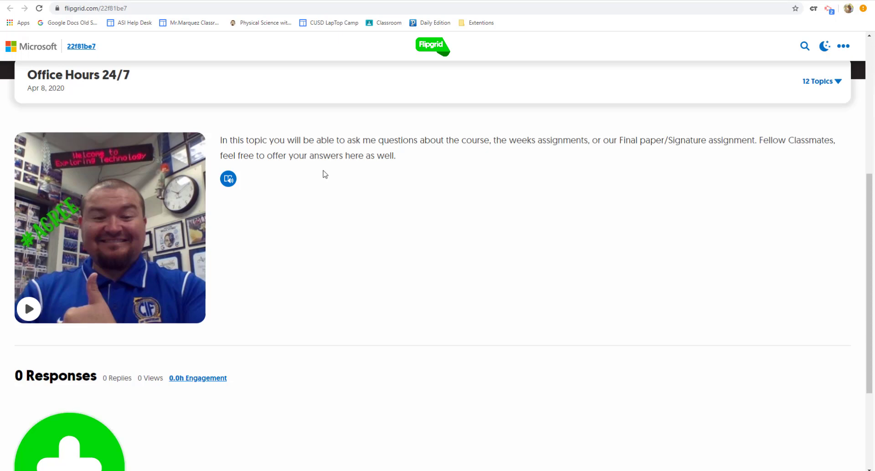
{"action": "scroll", "scroll_direction": "down", "scroll_amount": 3}
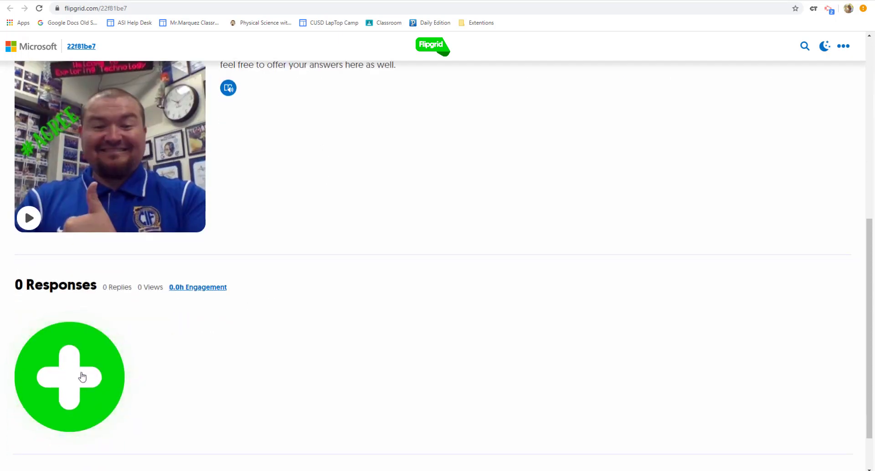
{"action": "mouse_move", "coordinate": [80, 380]}
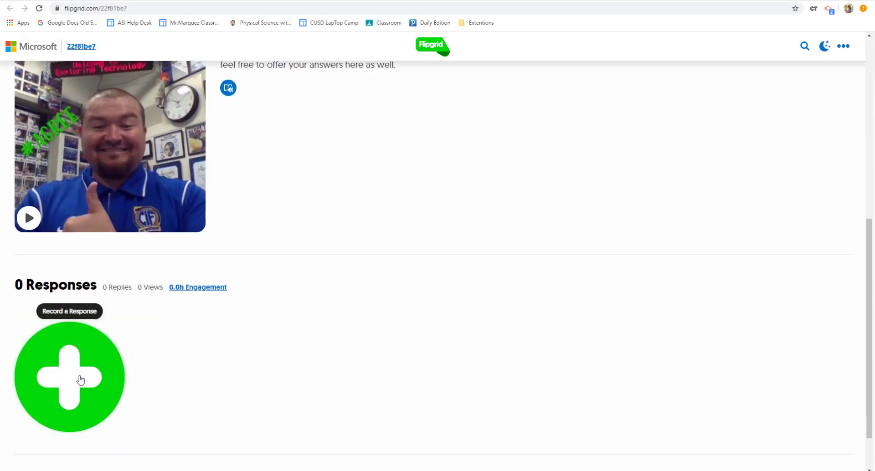
{"action": "left_click", "coordinate": [69, 378]}
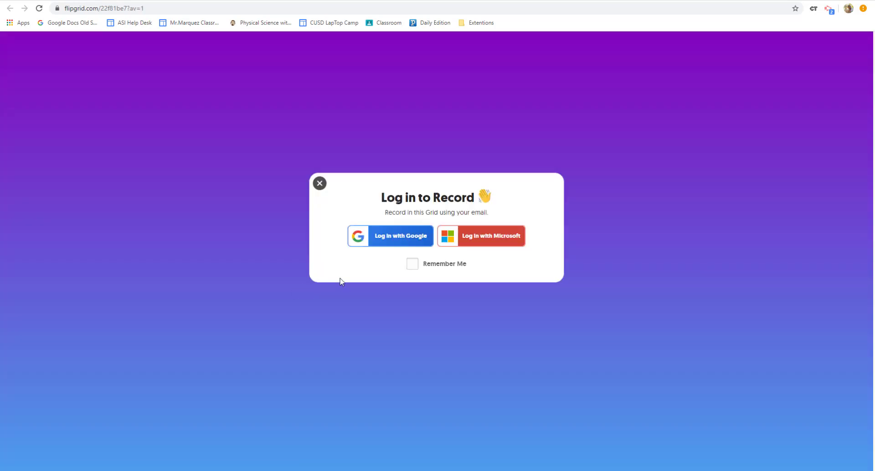
{"action": "left_click", "coordinate": [401, 236]}
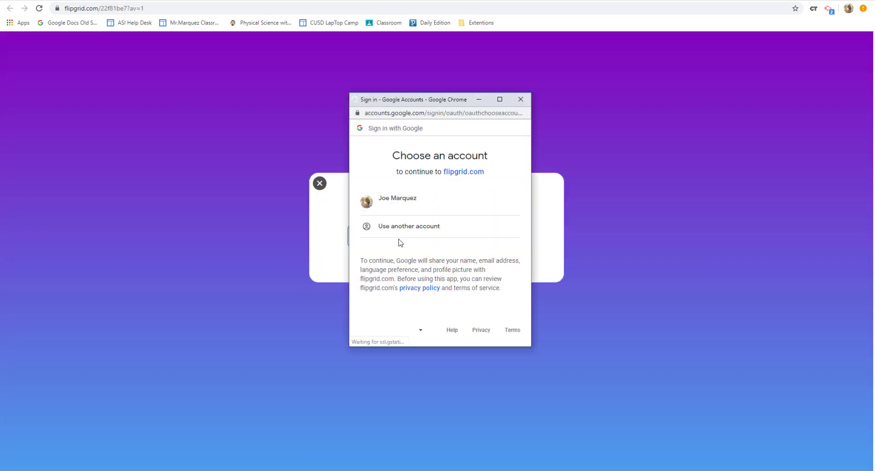
{"action": "left_click", "coordinate": [397, 198]}
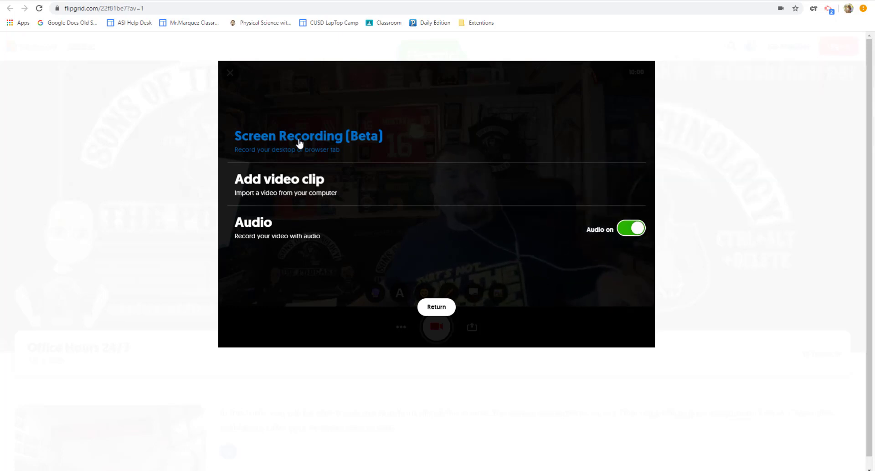
{"action": "mouse_move", "coordinate": [356, 211]}
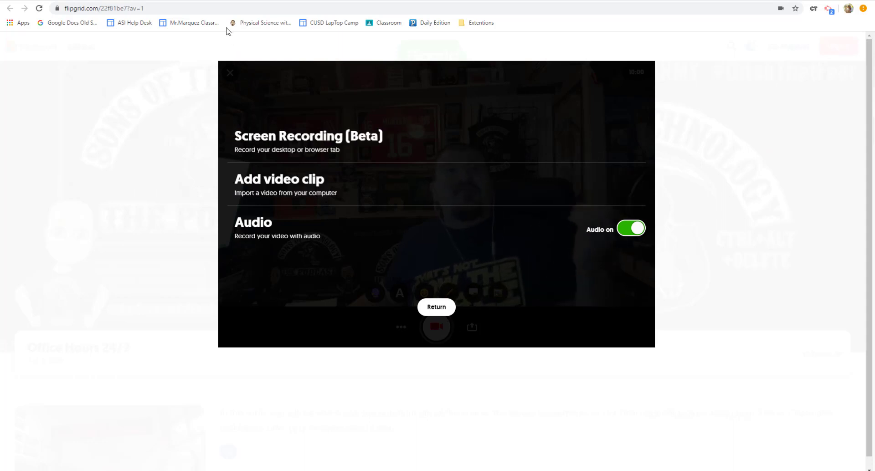
Return to the Classwork page and collapse the 24/7 Office Hours material.
{"action": "left_click", "coordinate": [436, 307]}
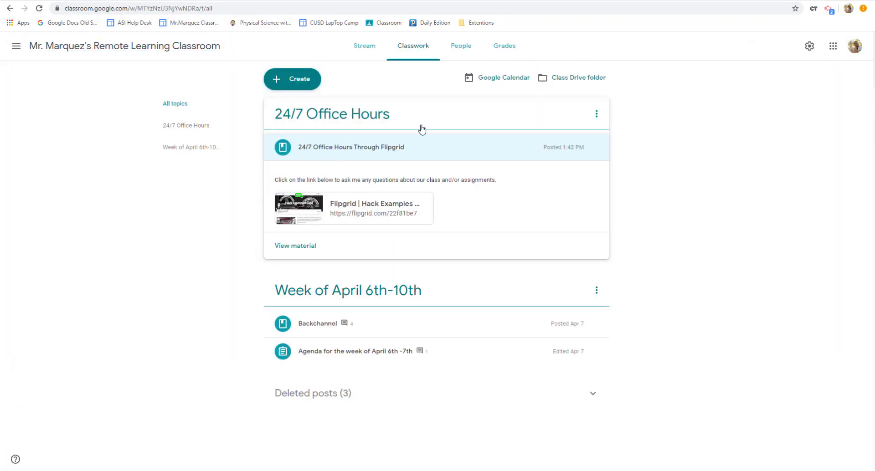
{"action": "mouse_move", "coordinate": [474, 252]}
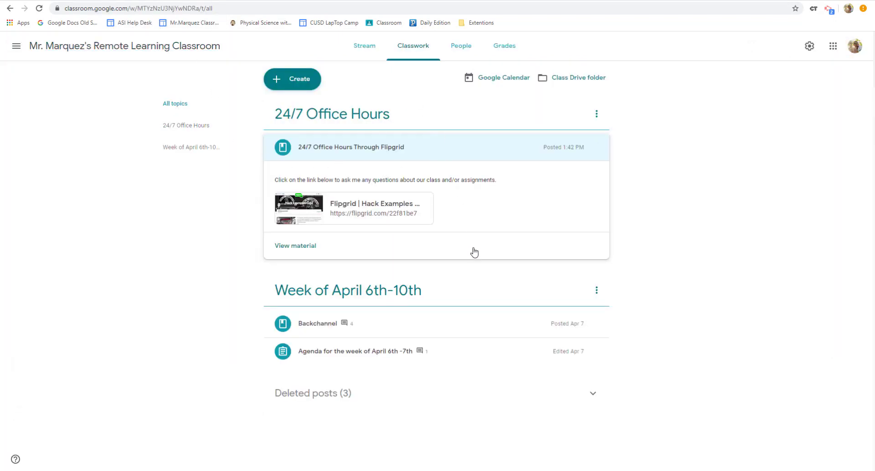
{"action": "mouse_move", "coordinate": [618, 263]}
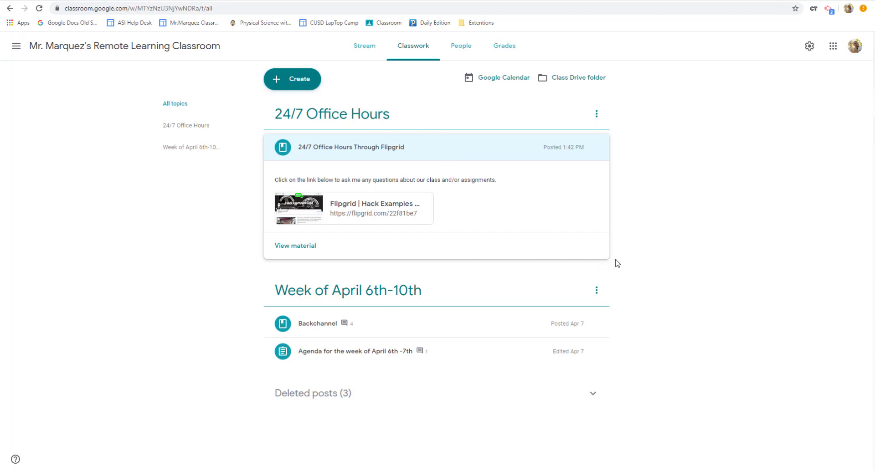
{"action": "left_click", "coordinate": [351, 147]}
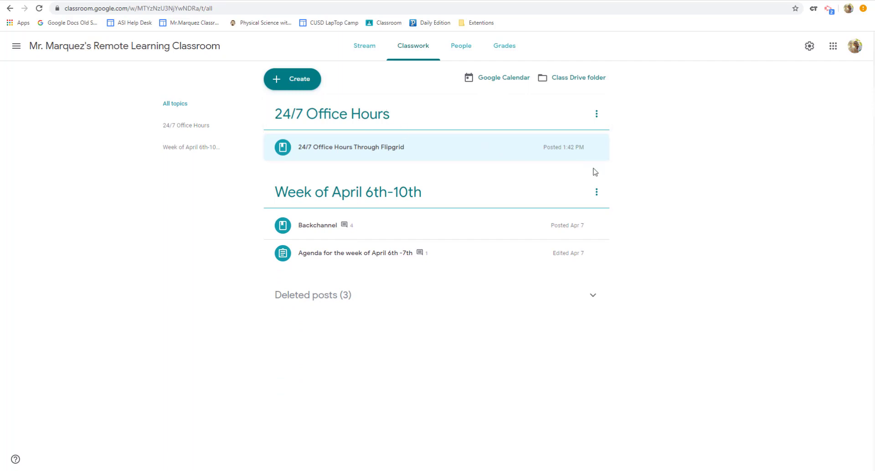
{"action": "mouse_move", "coordinate": [440, 170]}
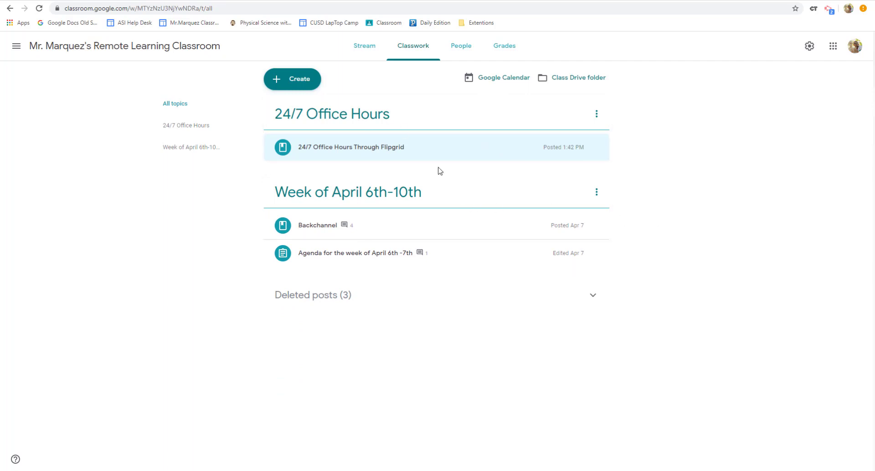
{"action": "mouse_move", "coordinate": [678, 225]}
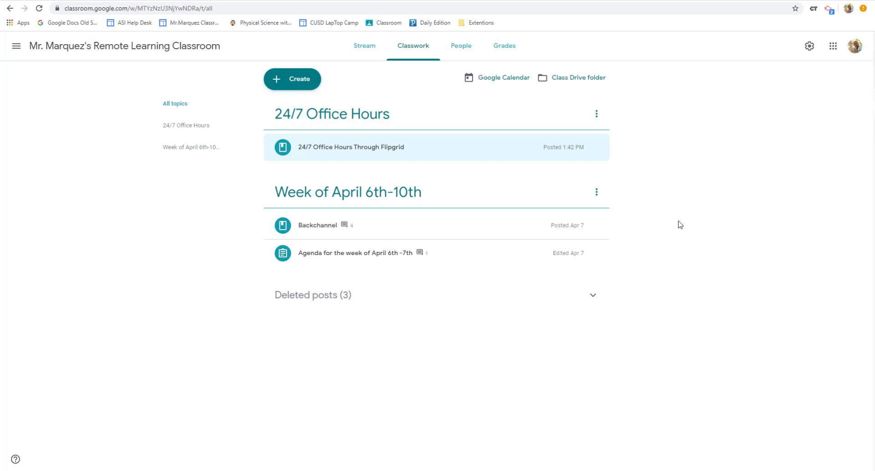
{"action": "mouse_move", "coordinate": [436, 202]}
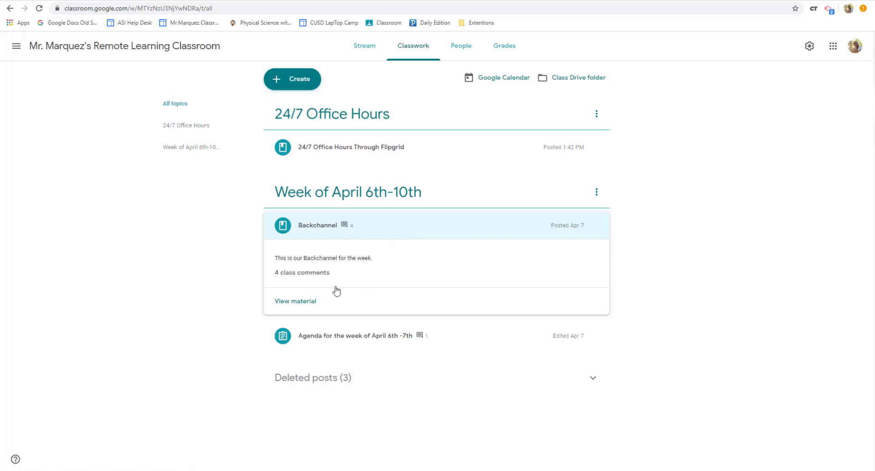
{"action": "mouse_move", "coordinate": [378, 260]}
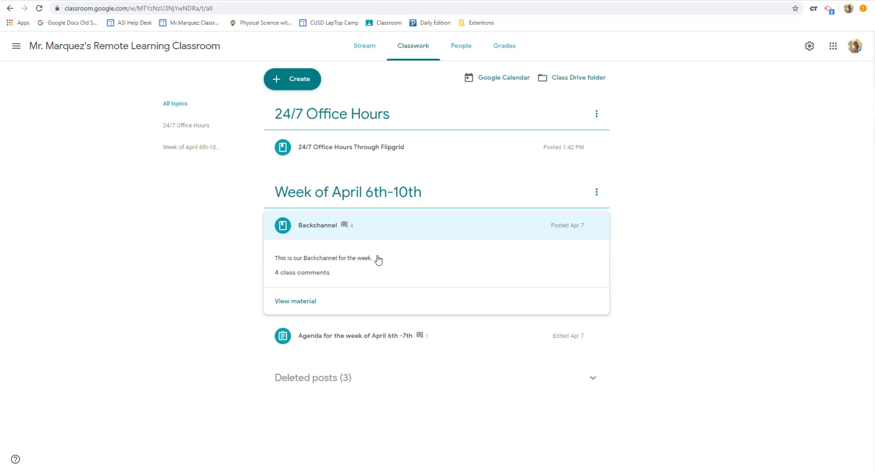
{"action": "mouse_move", "coordinate": [408, 268]}
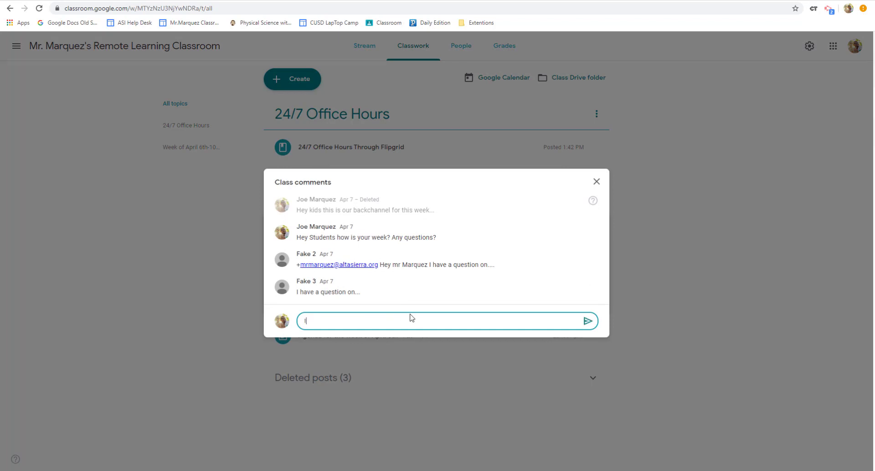
Post a class comment starting "I have a ques..." on the office-hours post.
{"action": "type", "text": "I have a question..."}
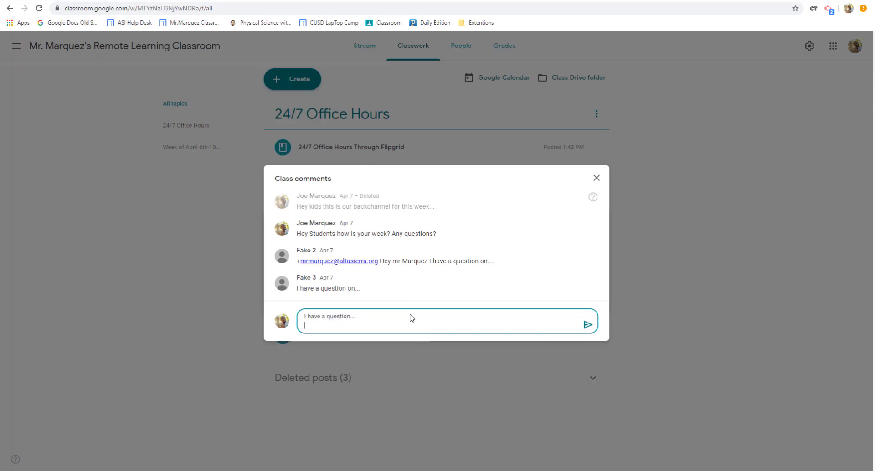
{"action": "mouse_move", "coordinate": [585, 326]}
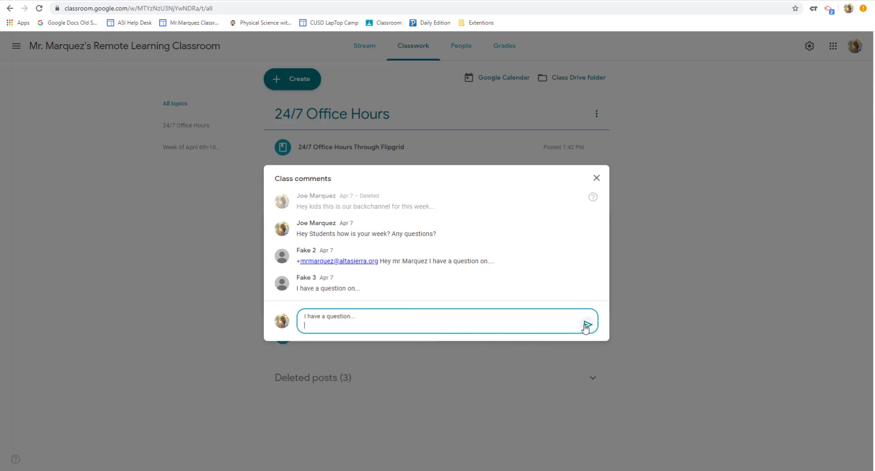
{"action": "left_click", "coordinate": [586, 324]}
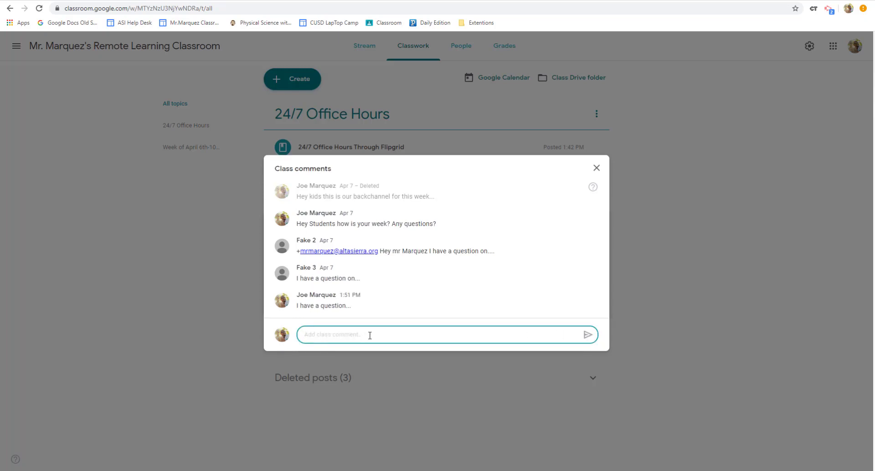
Post a comment mentioning a student with +F asking "Did you find your answer".
{"action": "type", "text": "+F"}
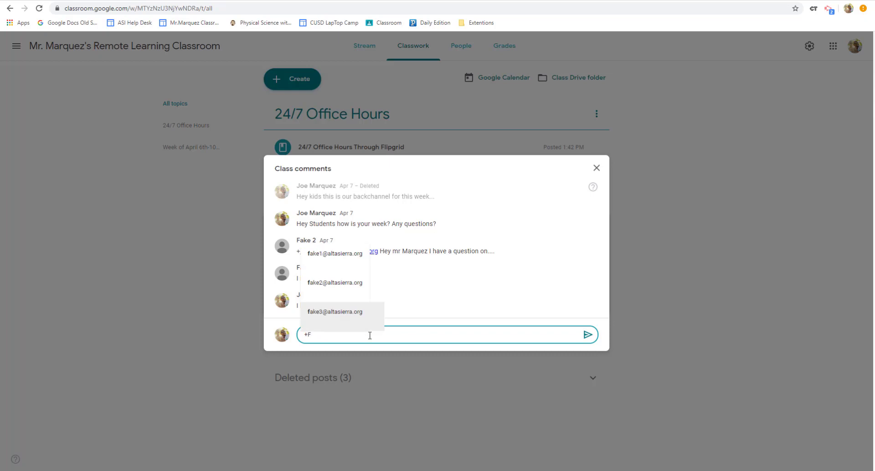
{"action": "mouse_move", "coordinate": [334, 263]}
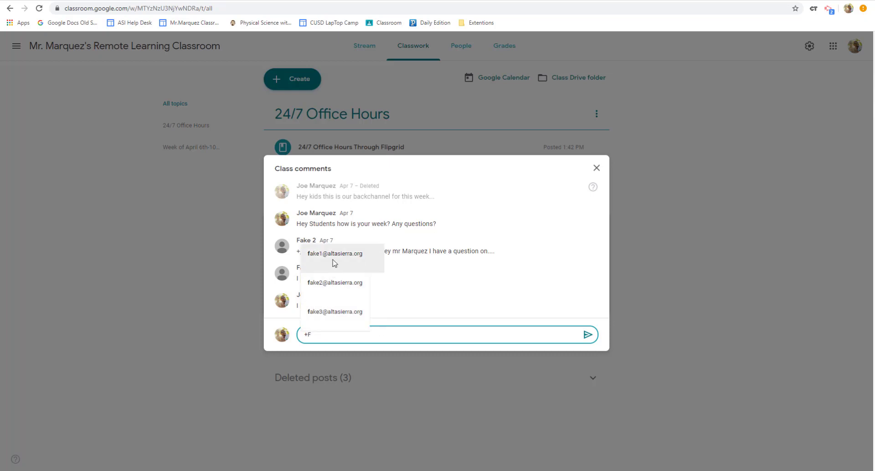
{"action": "left_click", "coordinate": [334, 311]}
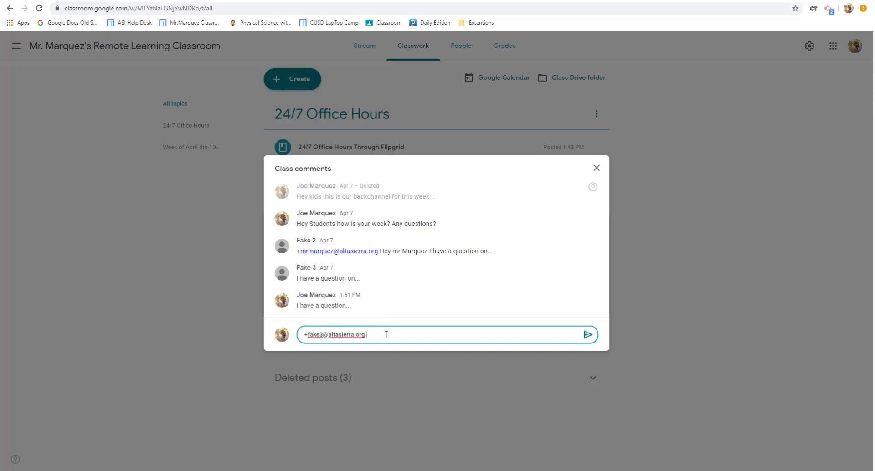
{"action": "mouse_move", "coordinate": [401, 333]}
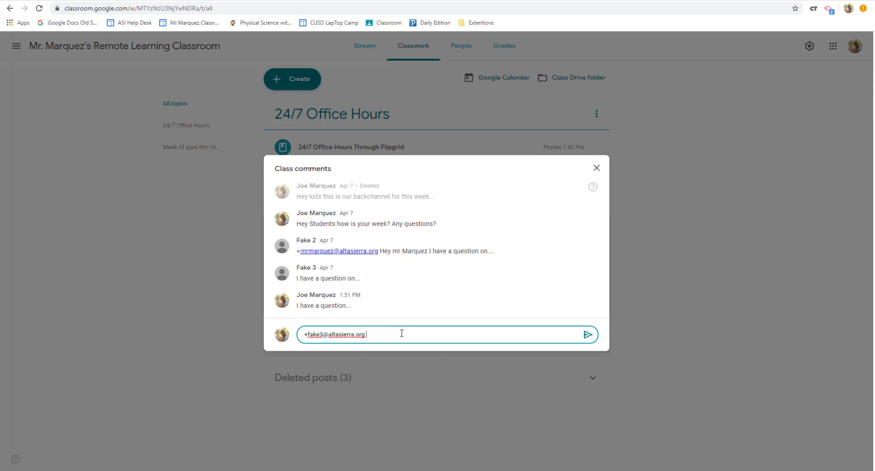
{"action": "type", "text": "Did you f"}
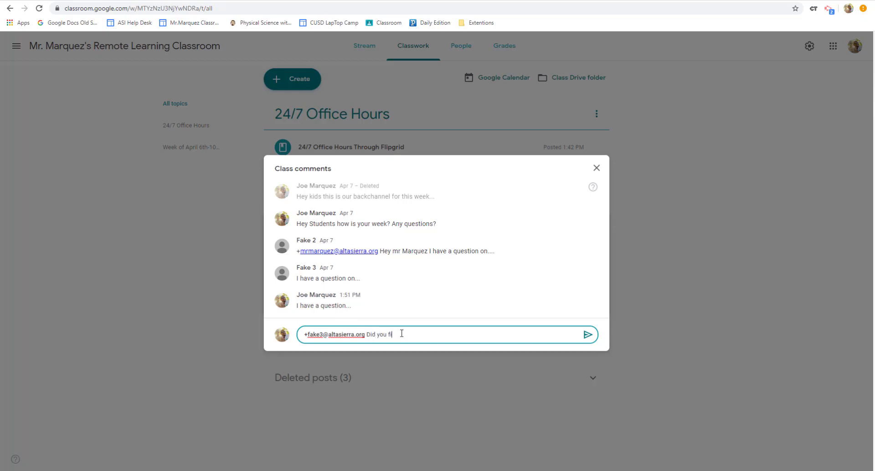
{"action": "type", "text": "ind your answer"}
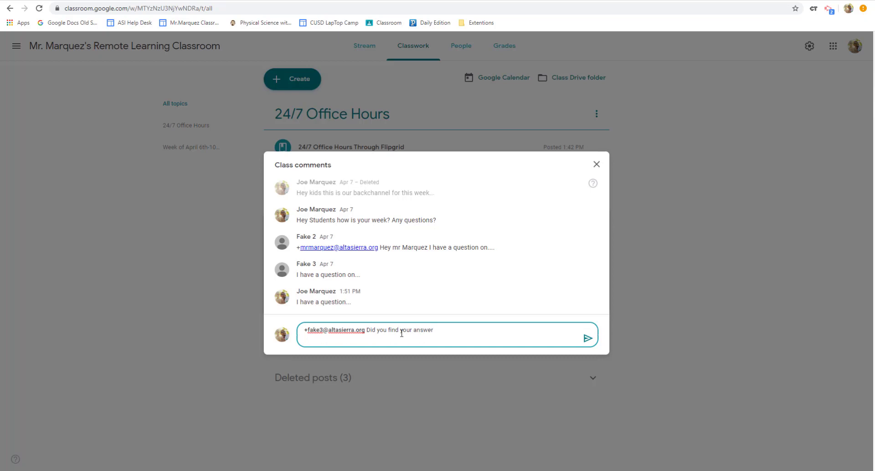
{"action": "left_click", "coordinate": [587, 339]}
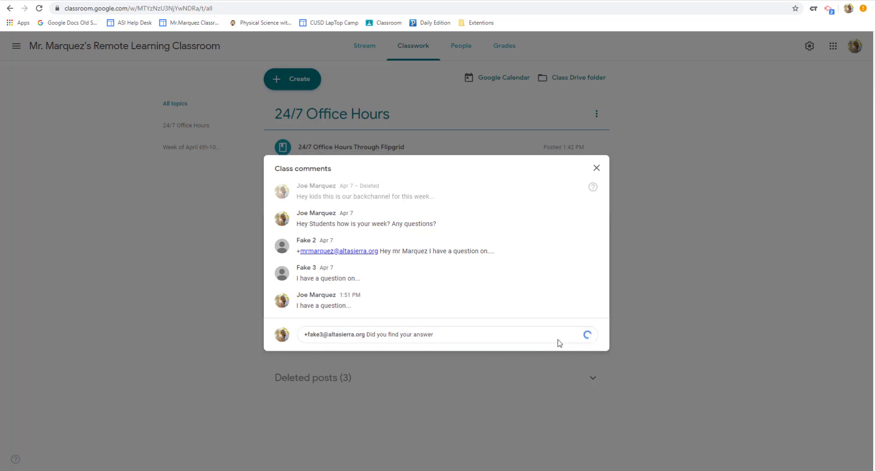
{"action": "left_click", "coordinate": [587, 334]}
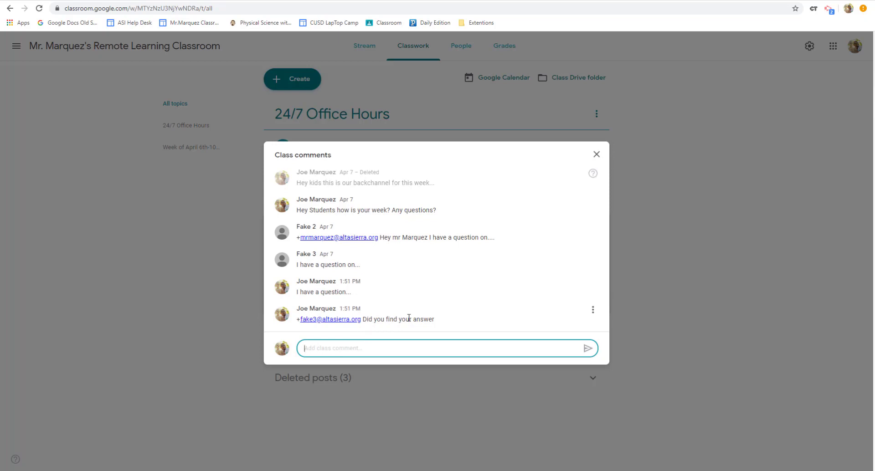
{"action": "mouse_move", "coordinate": [438, 316]}
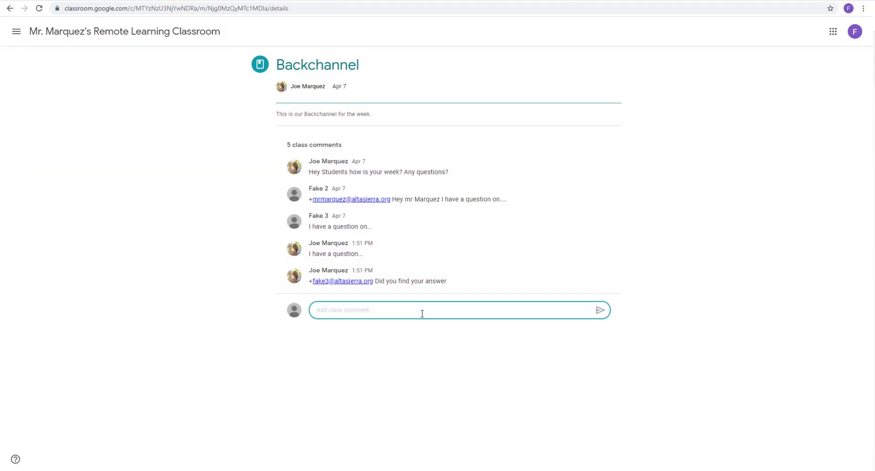
Post a student's Backchannel comment mentioning the teacher (+m) that asks "How do we...".
{"action": "type", "text": "+m"}
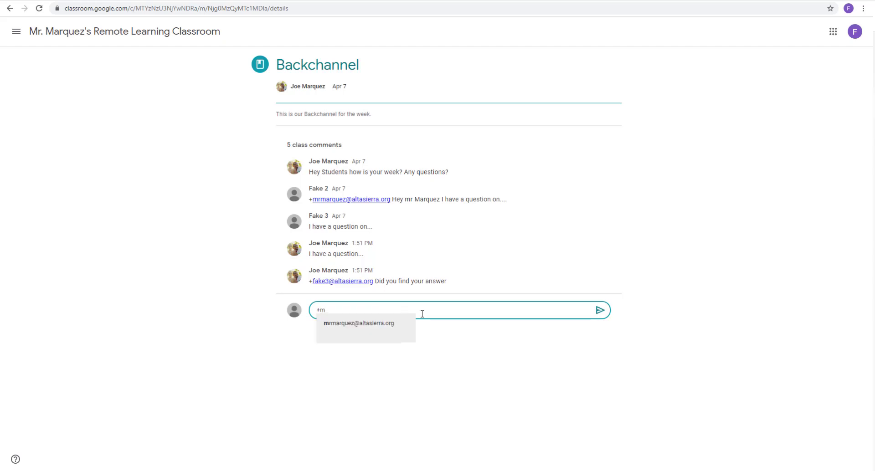
{"action": "left_click", "coordinate": [359, 323]}
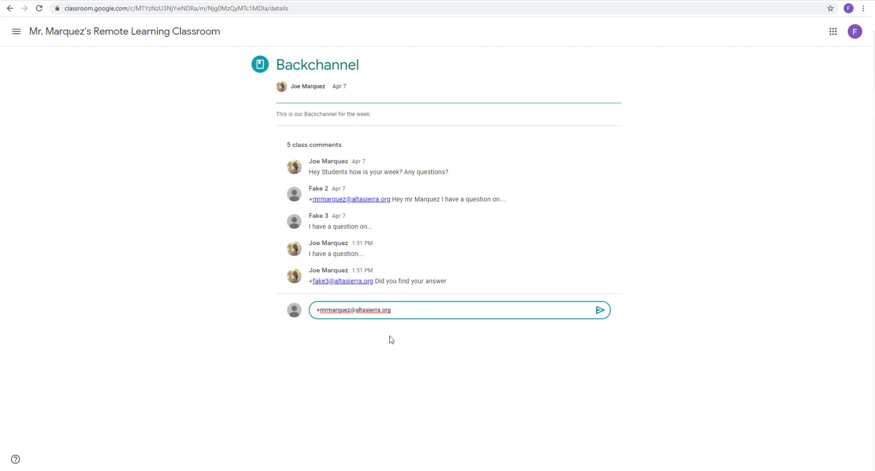
{"action": "type", "text": "How do we..."}
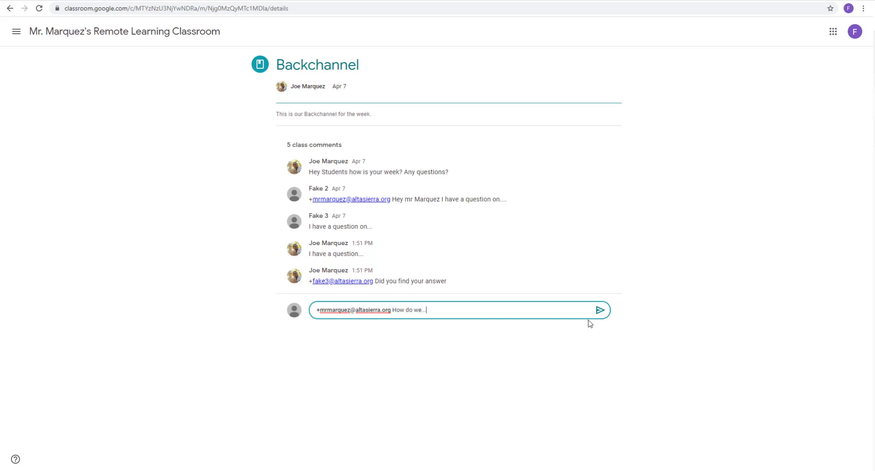
{"action": "left_click", "coordinate": [598, 311]}
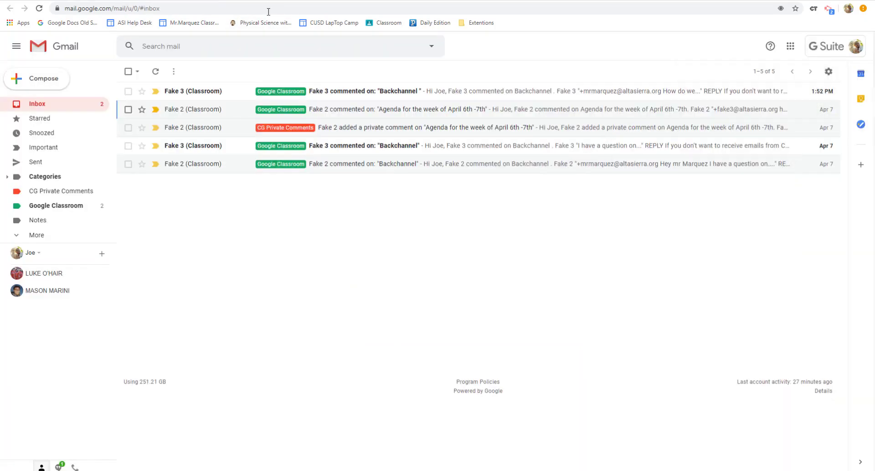
{"action": "mouse_move", "coordinate": [332, 92]}
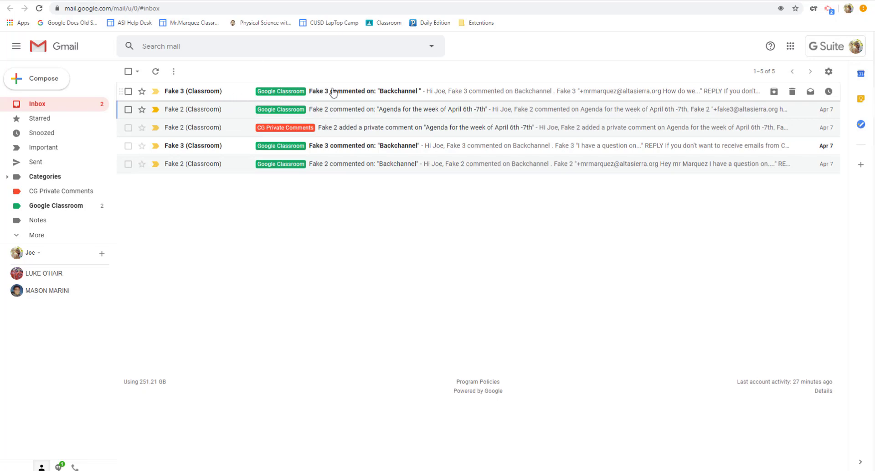
{"action": "mouse_move", "coordinate": [308, 90]}
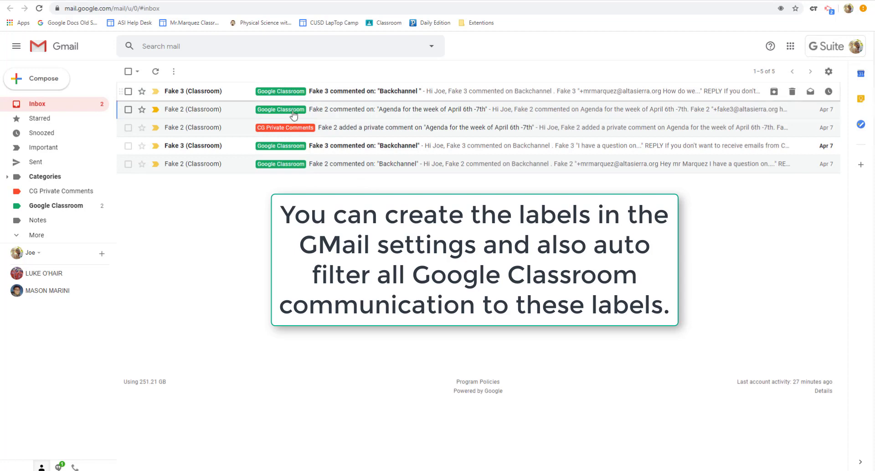
{"action": "mouse_move", "coordinate": [273, 143]}
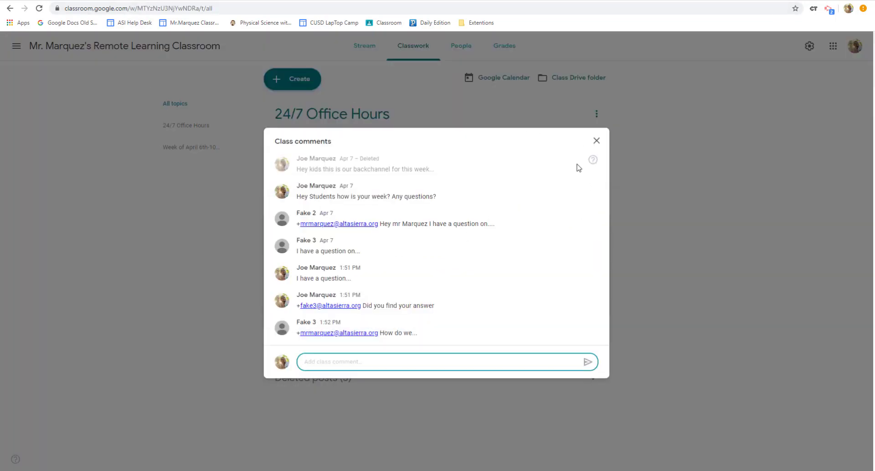
Close the Class comments list to show the Classwork page again.
{"action": "left_click", "coordinate": [595, 141]}
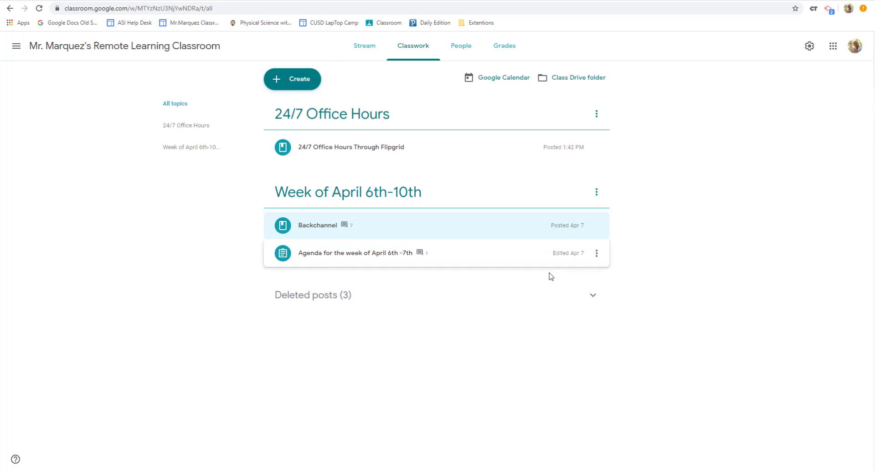
Expand the old week's Agenda assignment and choose Edit from its three-dot menu.
{"action": "left_click", "coordinate": [355, 253]}
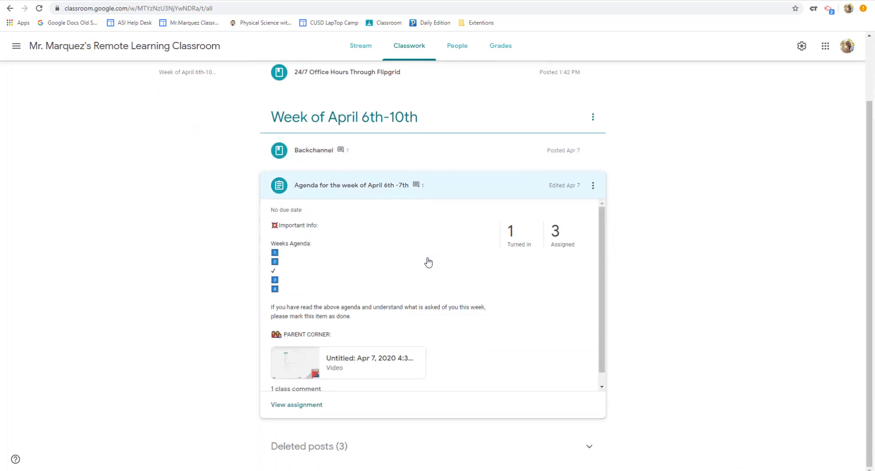
{"action": "scroll", "scroll_direction": "down", "scroll_amount": 3}
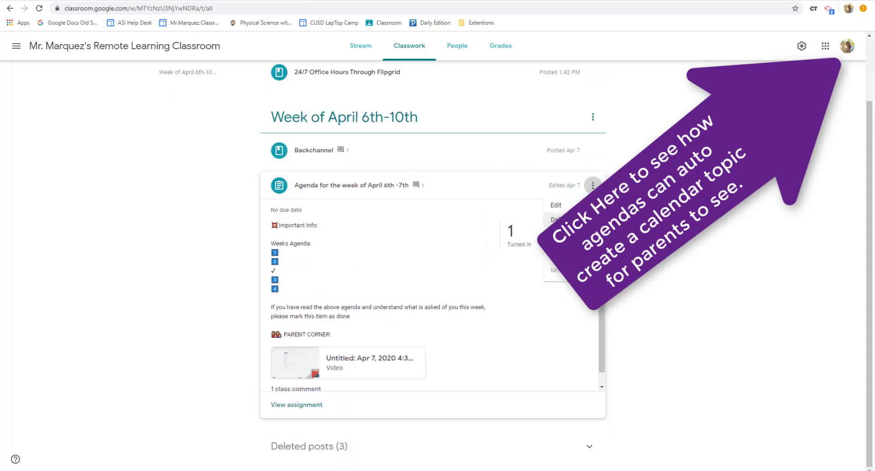
{"action": "left_click", "coordinate": [593, 185]}
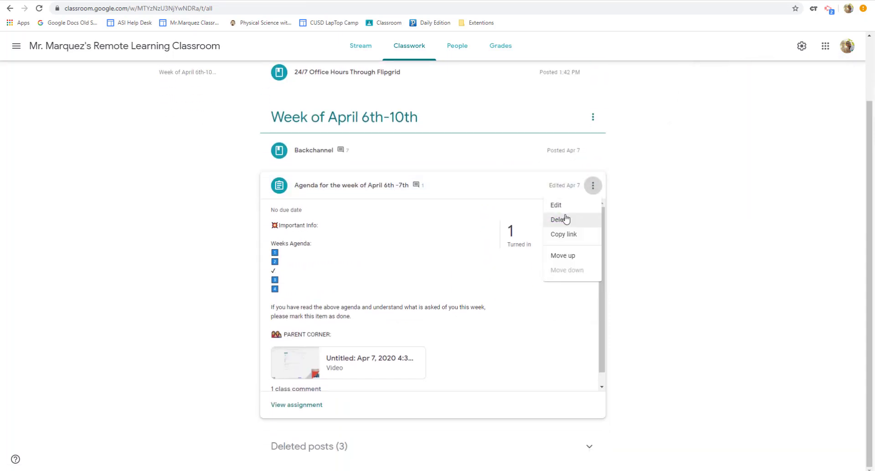
{"action": "mouse_move", "coordinate": [572, 223]}
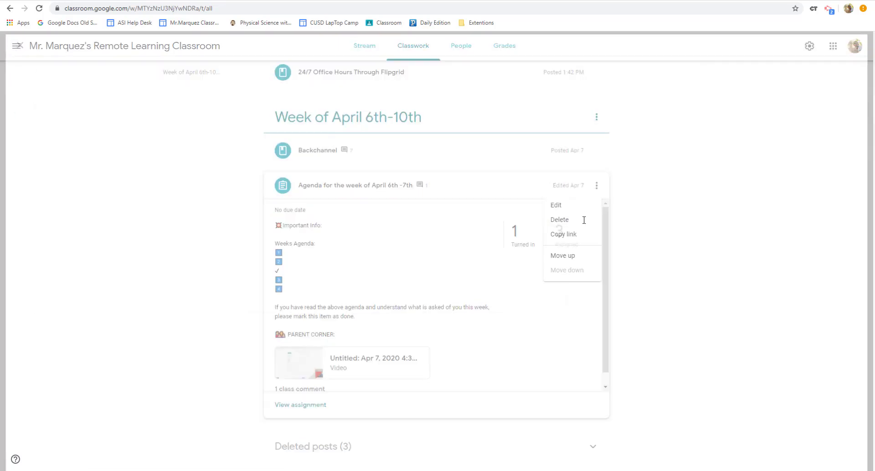
{"action": "left_click", "coordinate": [556, 205]}
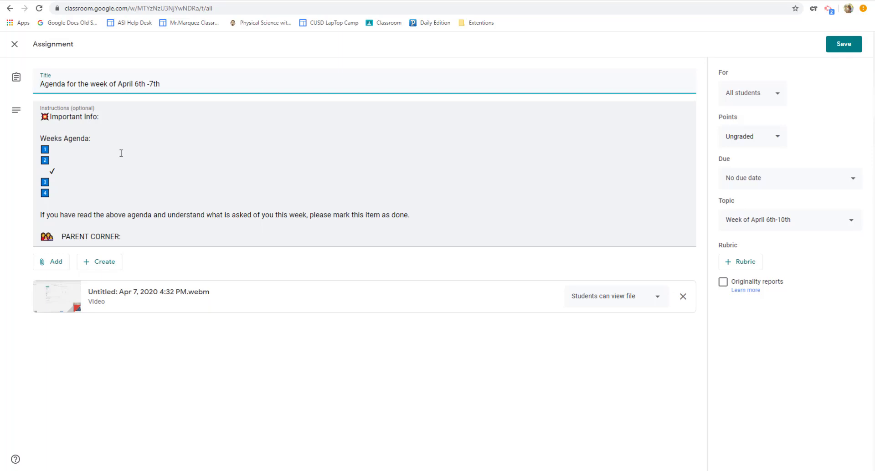
{"action": "mouse_move", "coordinate": [69, 133]}
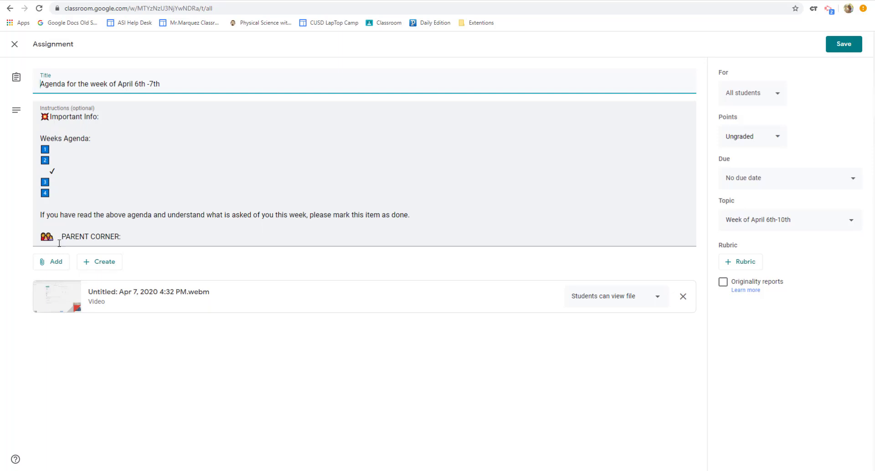
{"action": "mouse_move", "coordinate": [116, 118]}
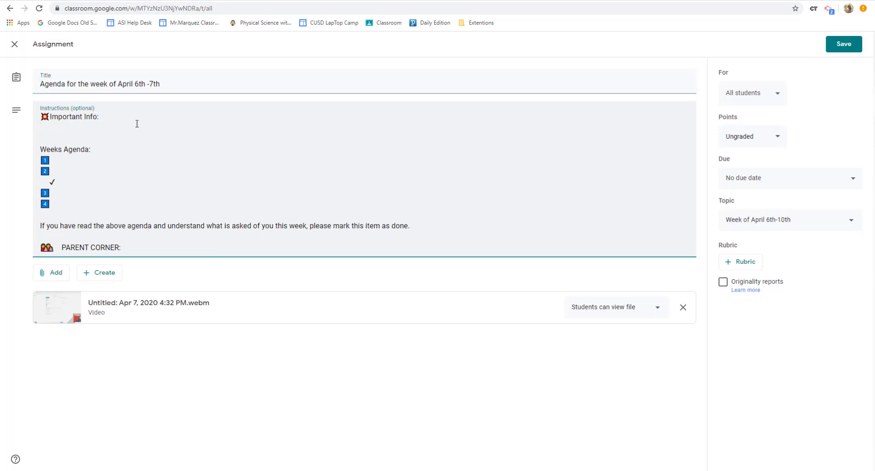
Enter "Dont forget..." under Important Info, "Read chapter..." for item 1 and "Respond to ..." for item 2.
{"action": "type", "text": "Dont f"}
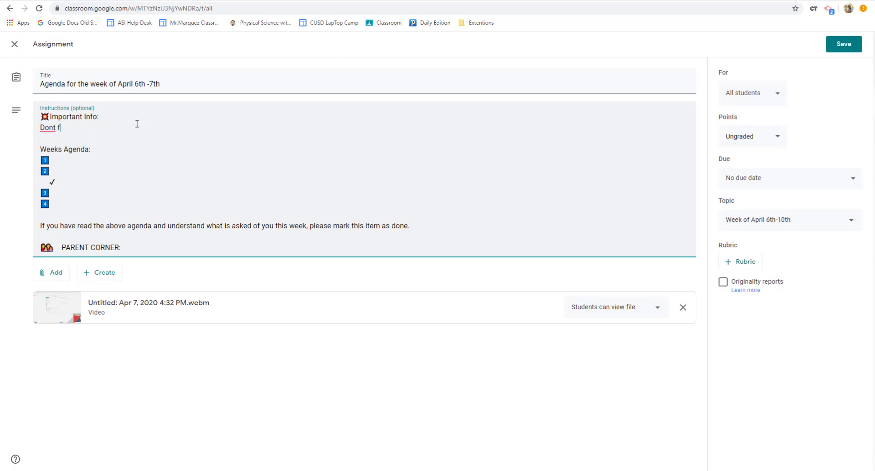
{"action": "type", "text": "orget..."}
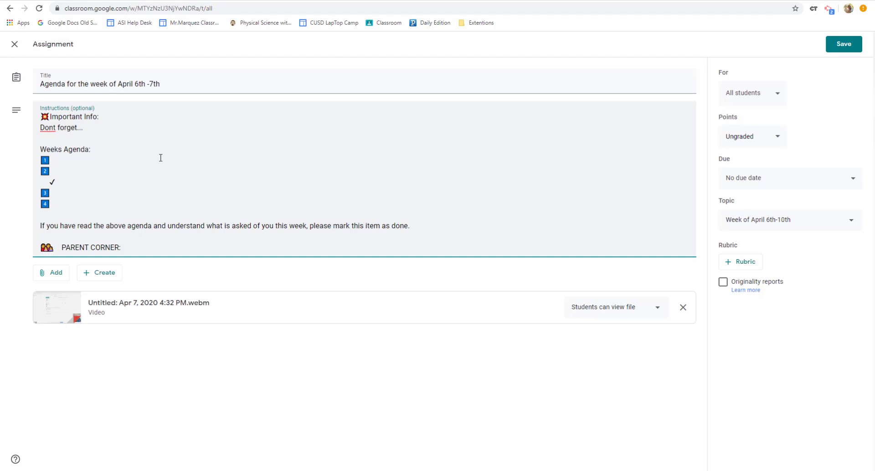
{"action": "type", "text": "Read"}
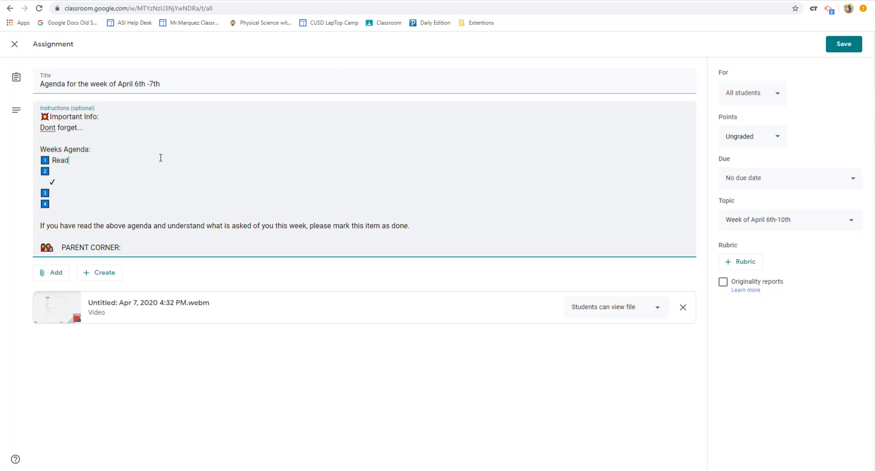
{"action": "type", "text": "c"}
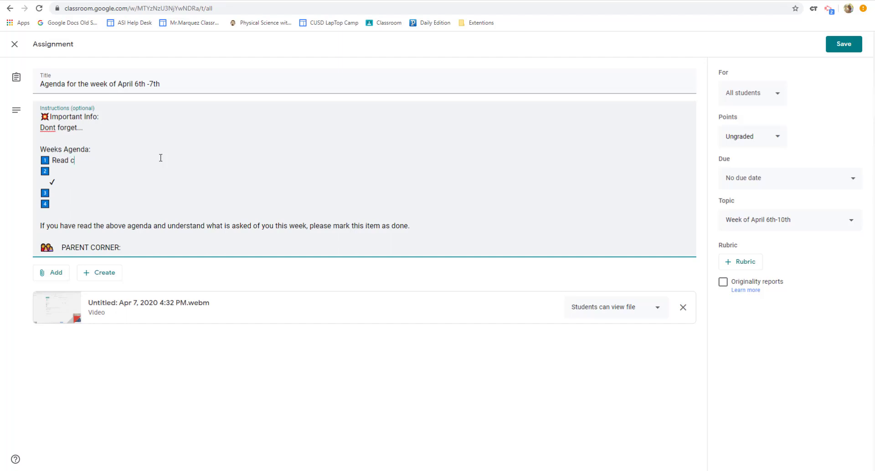
{"action": "type", "text": "hapte"}
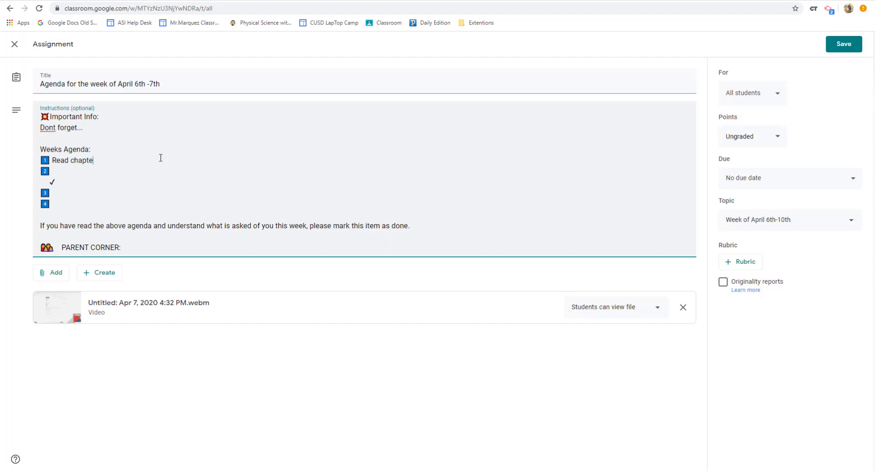
{"action": "type", "text": "r..."}
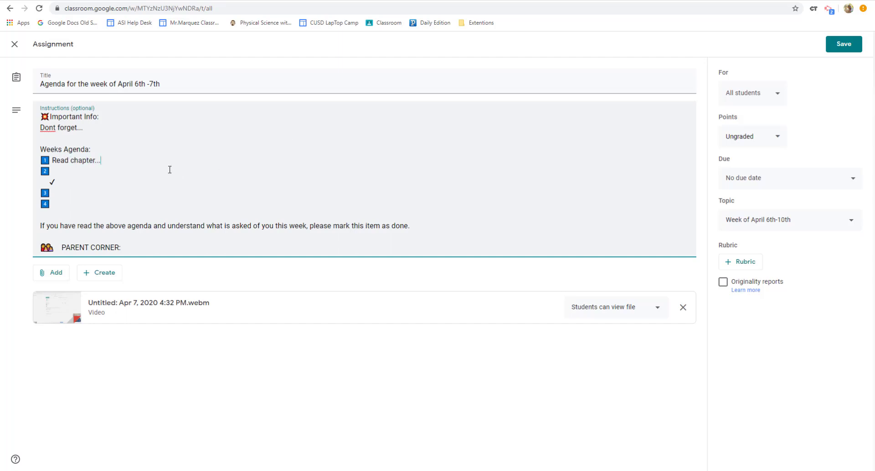
{"action": "type", "text": "R"}
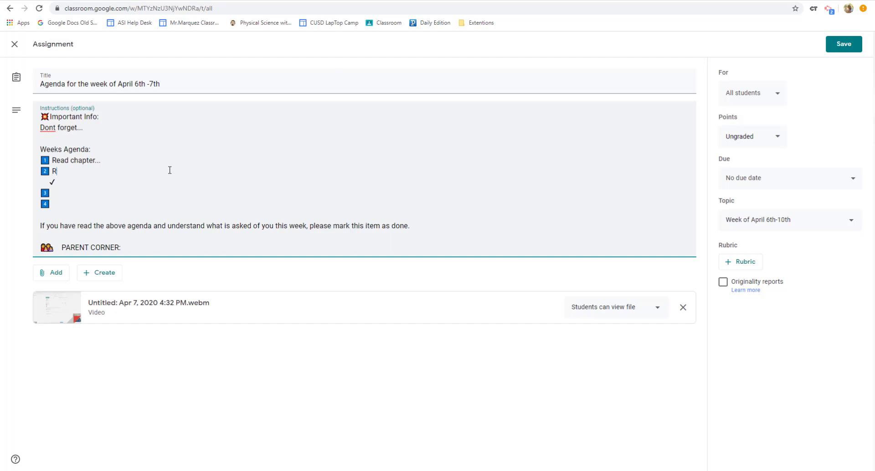
{"action": "type", "text": "espond to"}
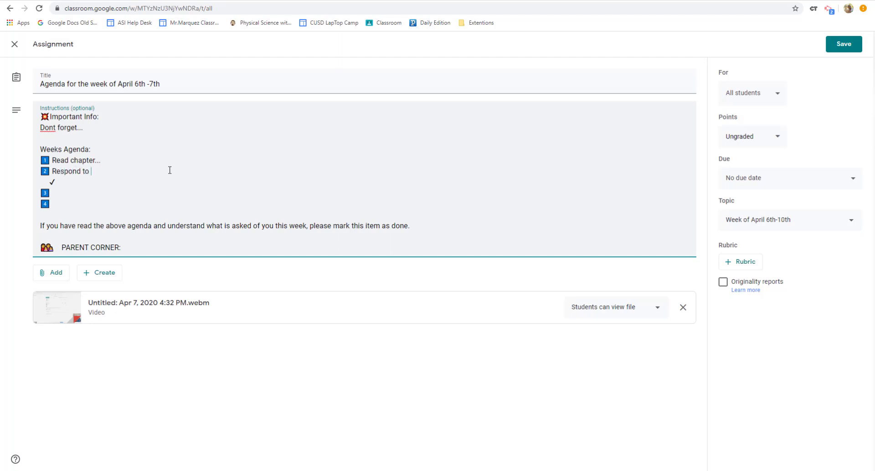
{"action": "type", "text": "..."}
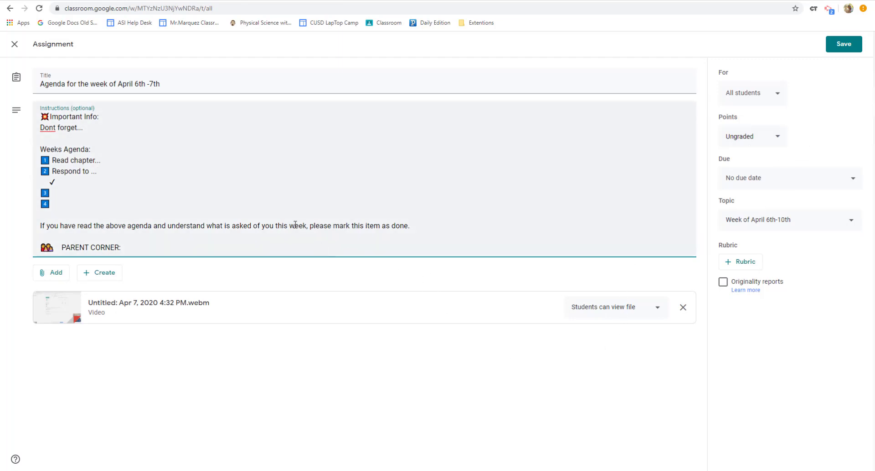
{"action": "mouse_move", "coordinate": [320, 213]}
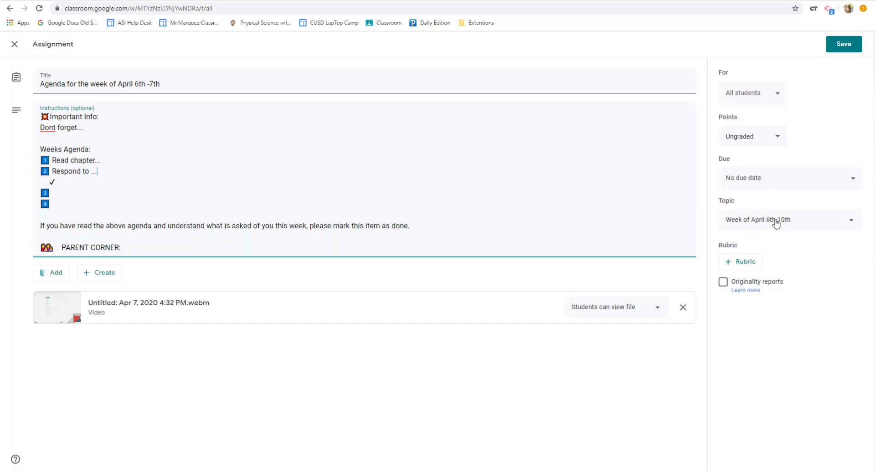
{"action": "mouse_move", "coordinate": [796, 299]}
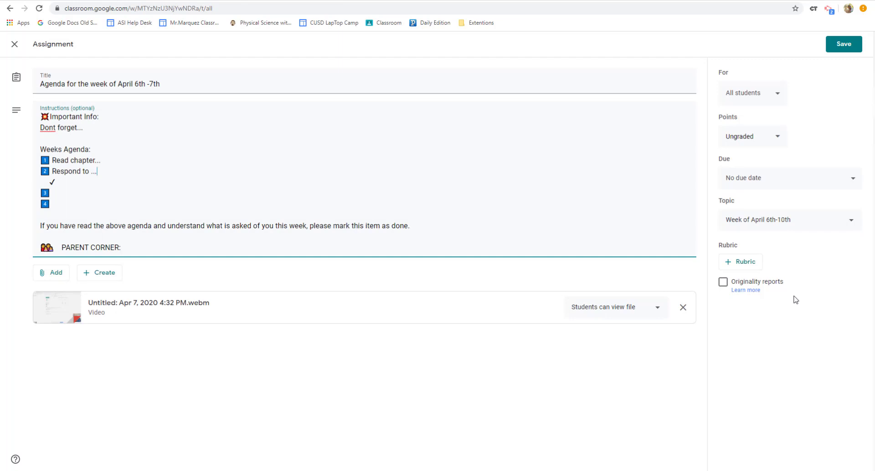
{"action": "mouse_move", "coordinate": [789, 297]}
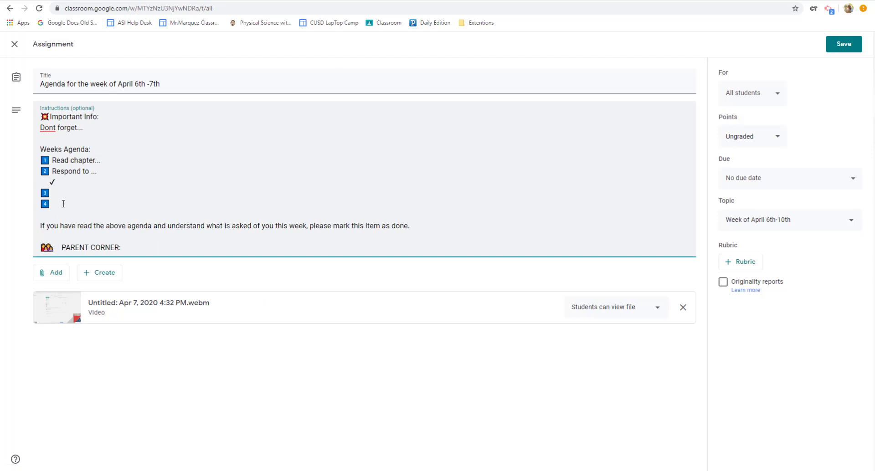
{"action": "mouse_move", "coordinate": [90, 203]}
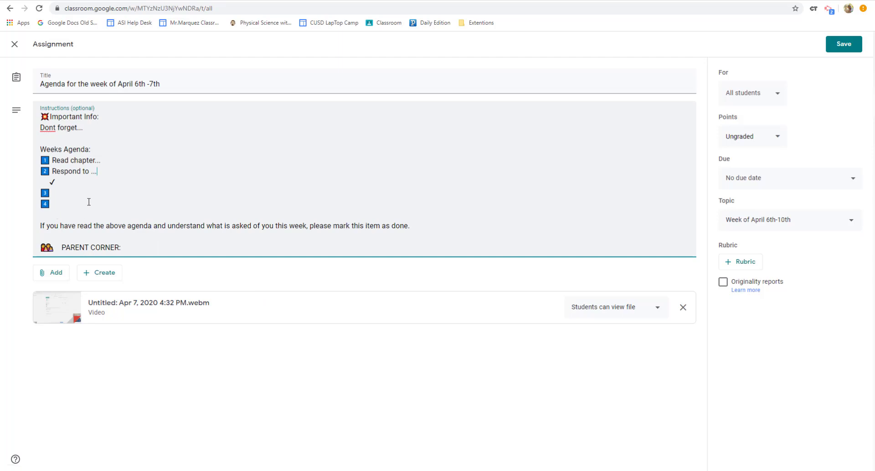
{"action": "right_click", "coordinate": [55, 214]}
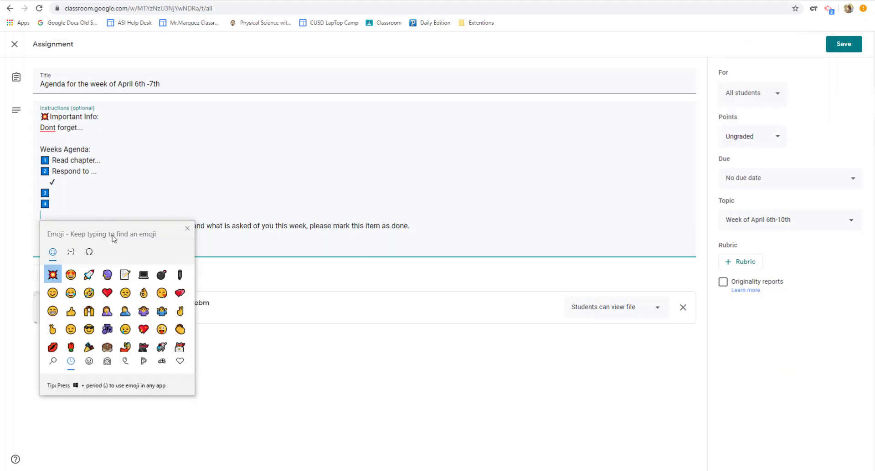
{"action": "mouse_move", "coordinate": [161, 311]}
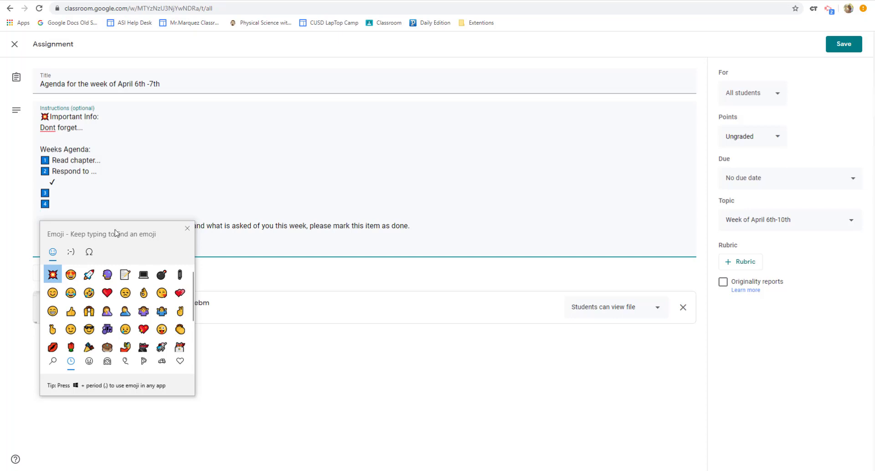
{"action": "type", "text": "mi"}
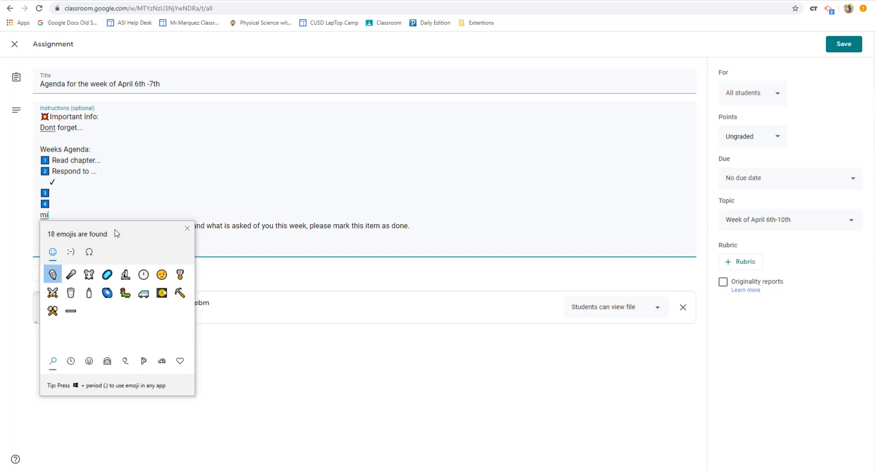
{"action": "left_click", "coordinate": [126, 275]}
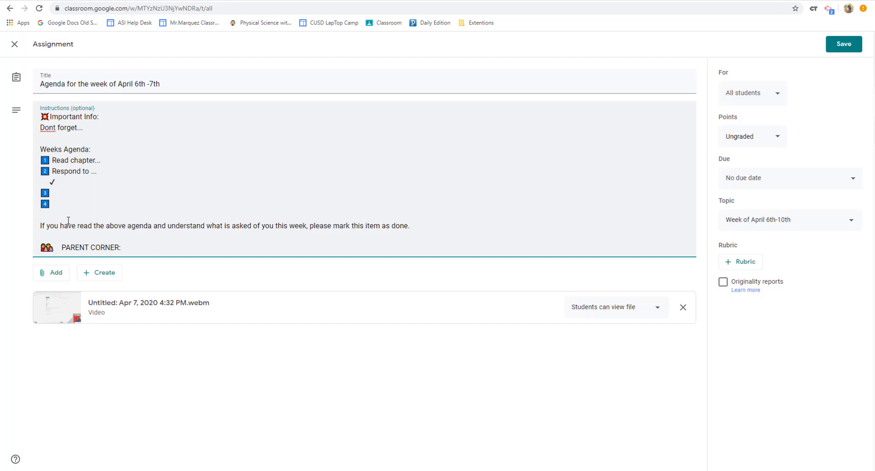
{"action": "mouse_move", "coordinate": [274, 360]}
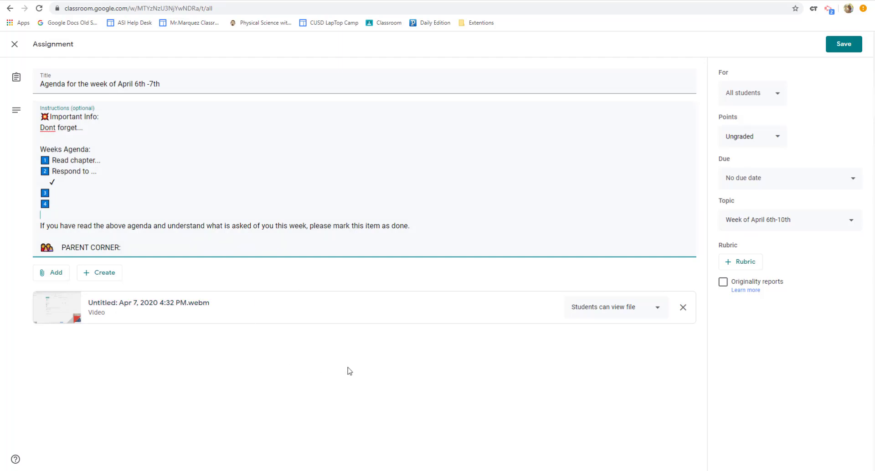
{"action": "mouse_move", "coordinate": [193, 308]}
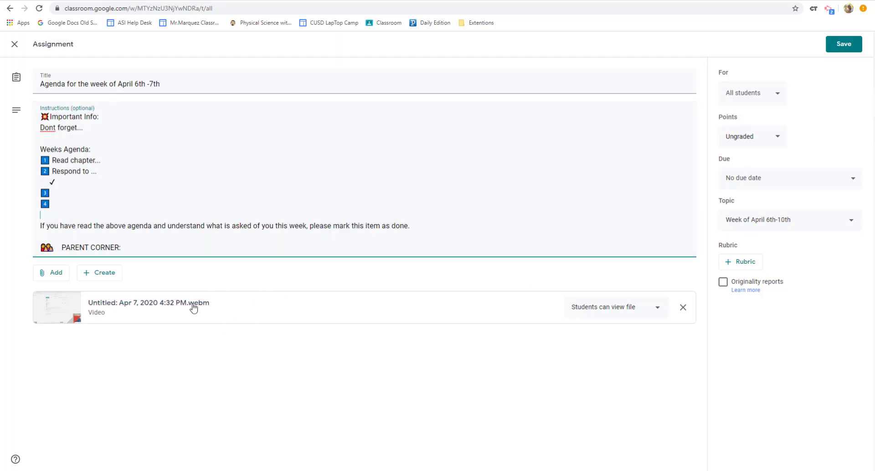
{"action": "mouse_move", "coordinate": [819, 18]}
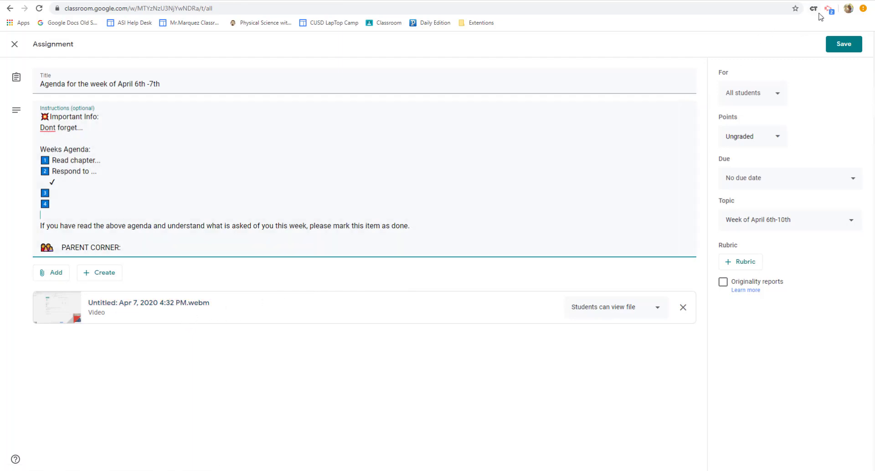
{"action": "mouse_move", "coordinate": [828, 9]}
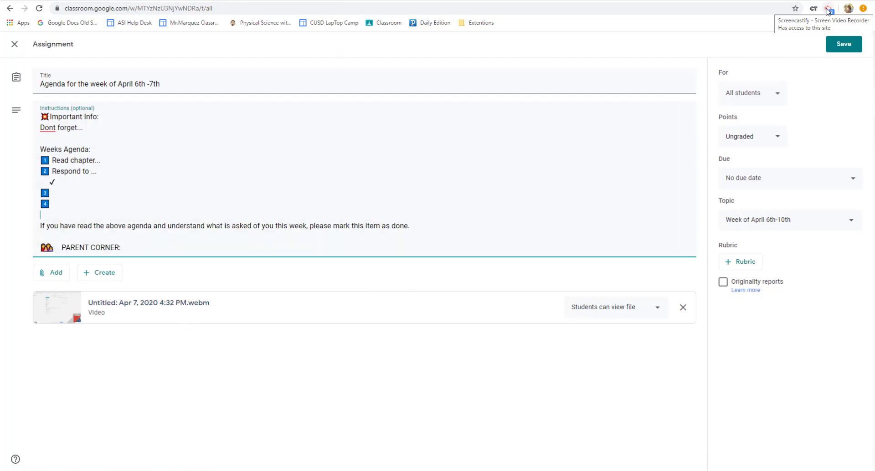
Remove the Apr 7 video, then start a Screencastify Desktop recording sharing Screen 1.
{"action": "left_click", "coordinate": [684, 307]}
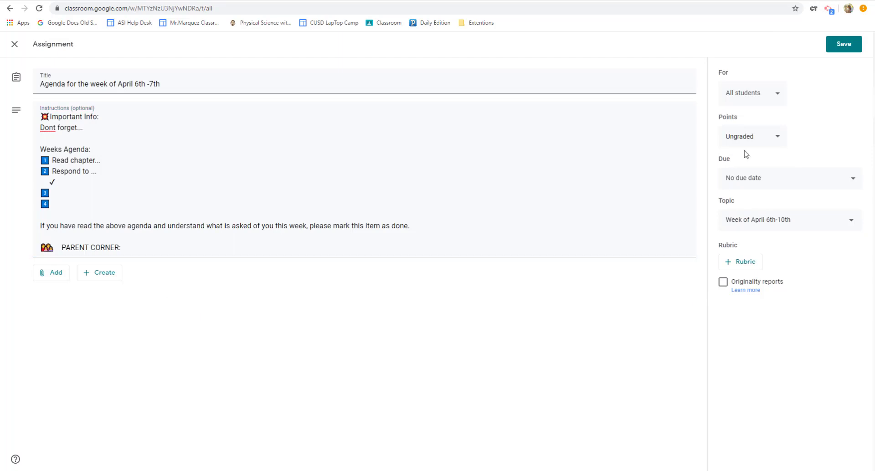
{"action": "left_click", "coordinate": [827, 11]}
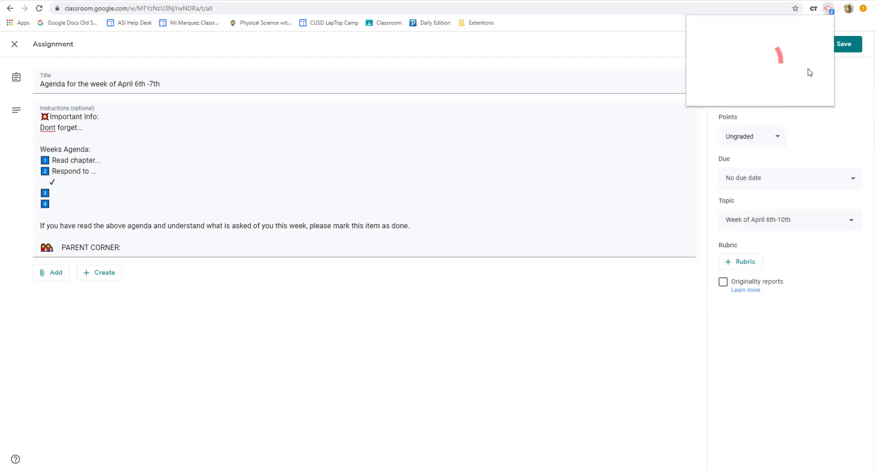
{"action": "left_click", "coordinate": [829, 9]}
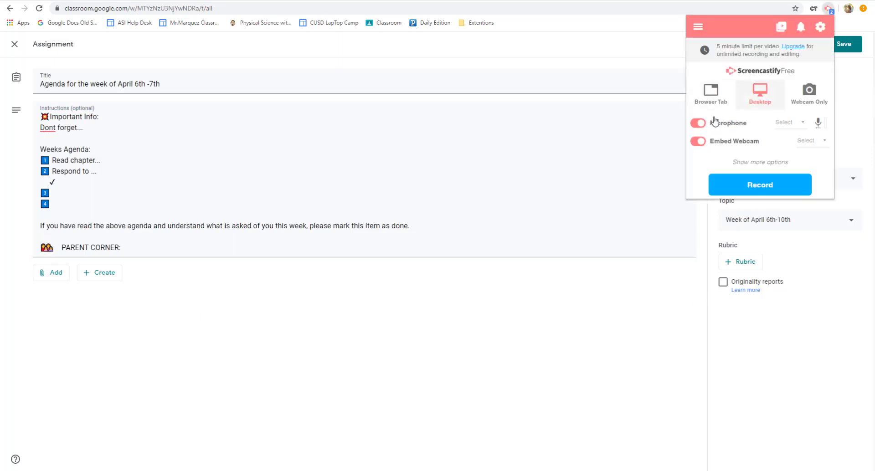
{"action": "left_click", "coordinate": [760, 185]}
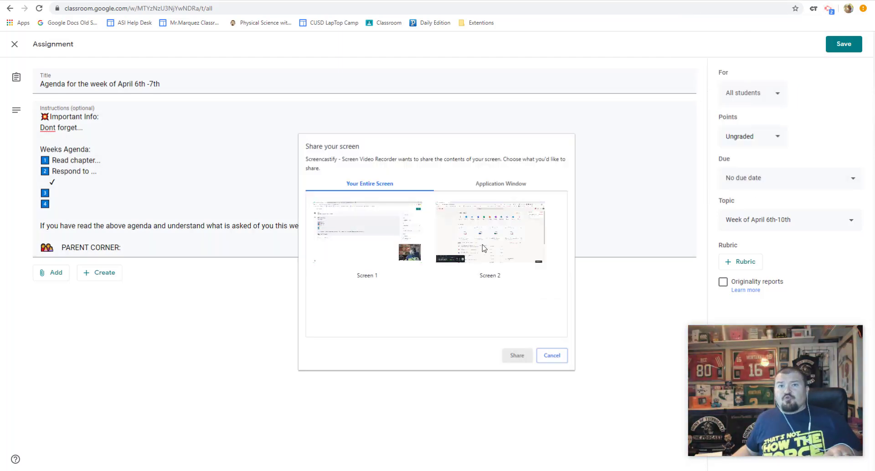
{"action": "left_click", "coordinate": [366, 232]}
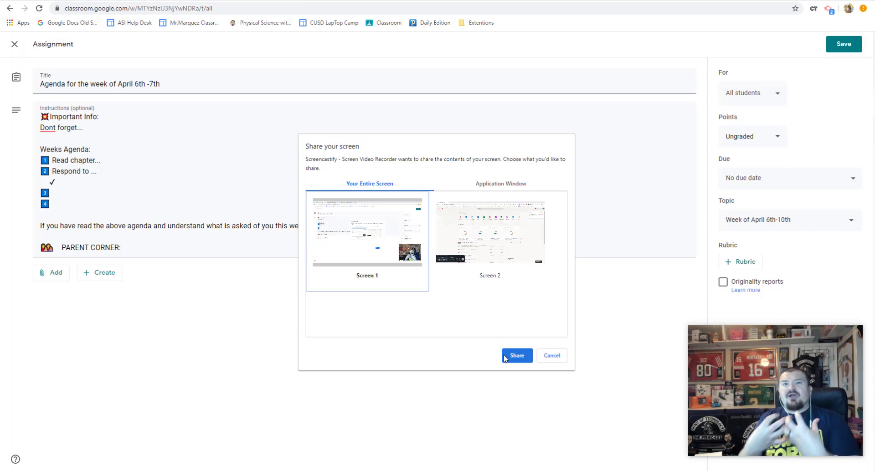
{"action": "mouse_move", "coordinate": [535, 362]}
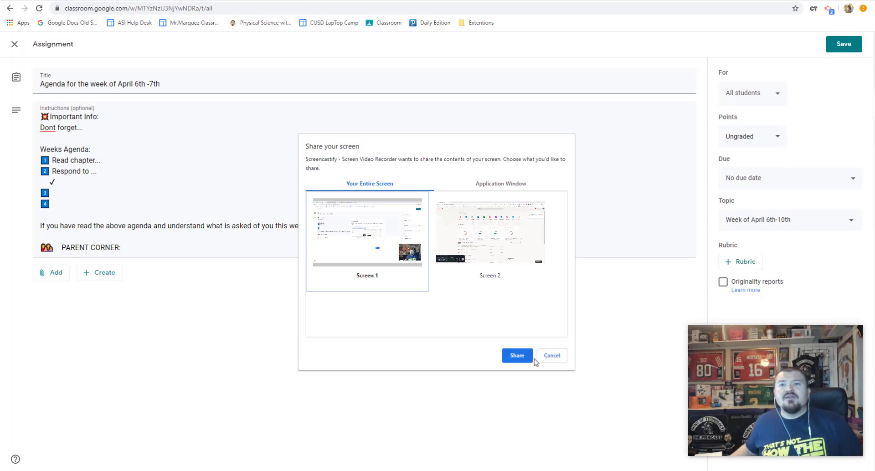
{"action": "left_click", "coordinate": [517, 356]}
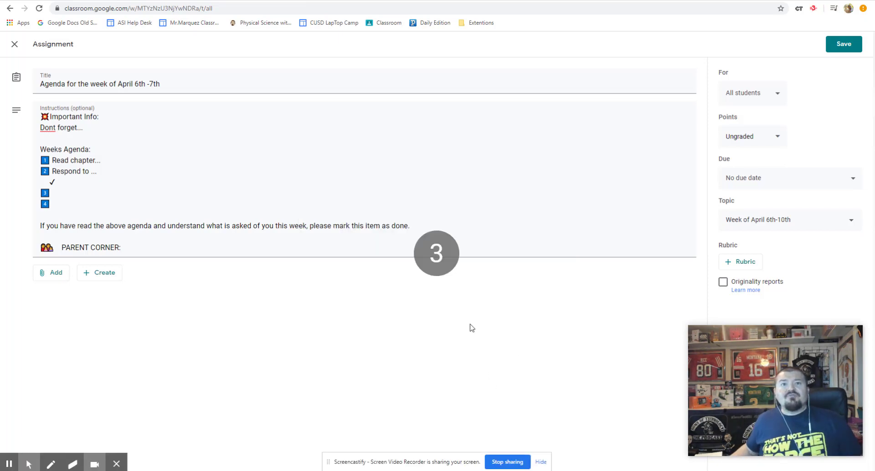
{"action": "mouse_move", "coordinate": [472, 312]}
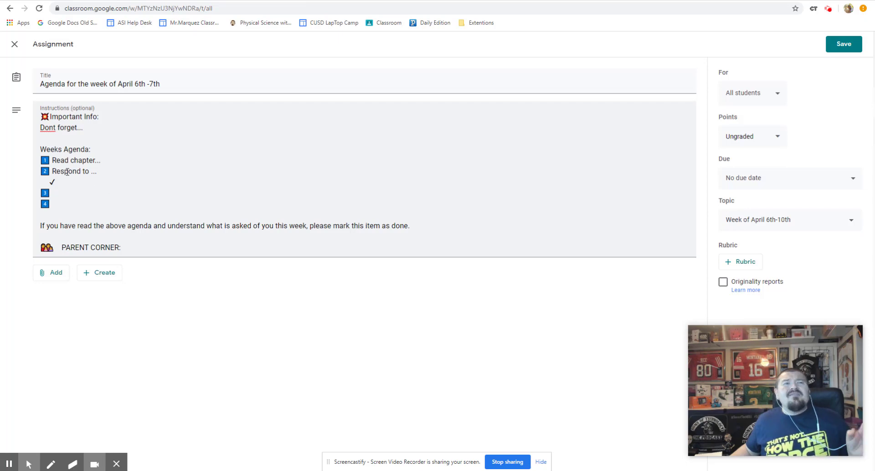
{"action": "mouse_move", "coordinate": [110, 169]}
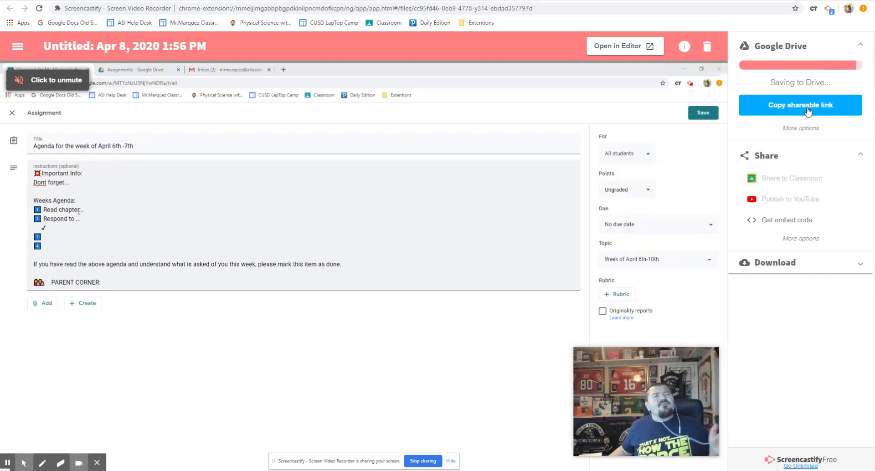
{"action": "mouse_move", "coordinate": [799, 111]}
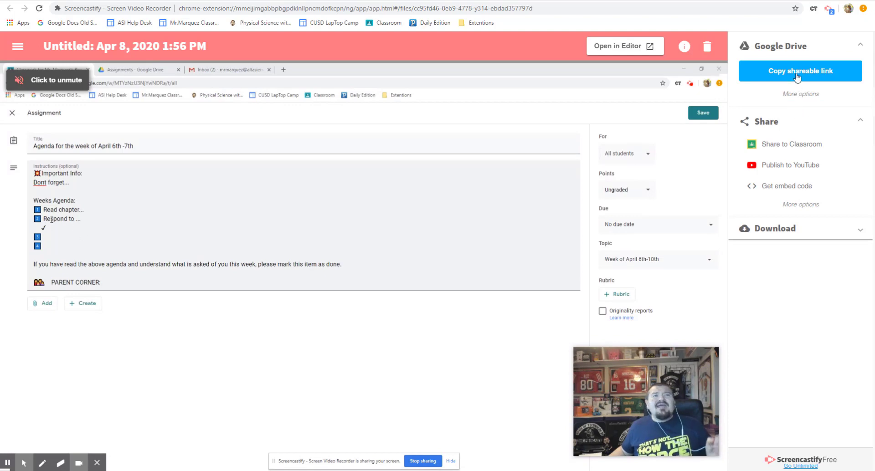
Attach the new recording's shareable link to the agenda assignment via Add > Link.
{"action": "left_click", "coordinate": [800, 71]}
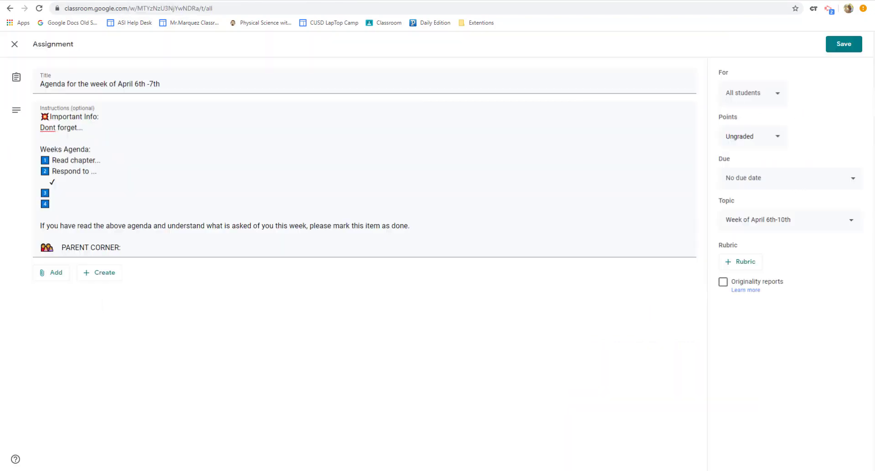
{"action": "left_click", "coordinate": [51, 273]}
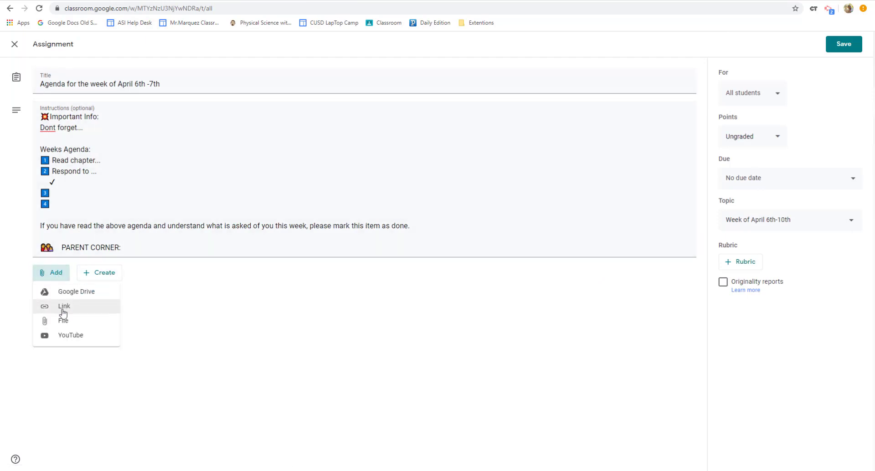
{"action": "left_click", "coordinate": [64, 307]}
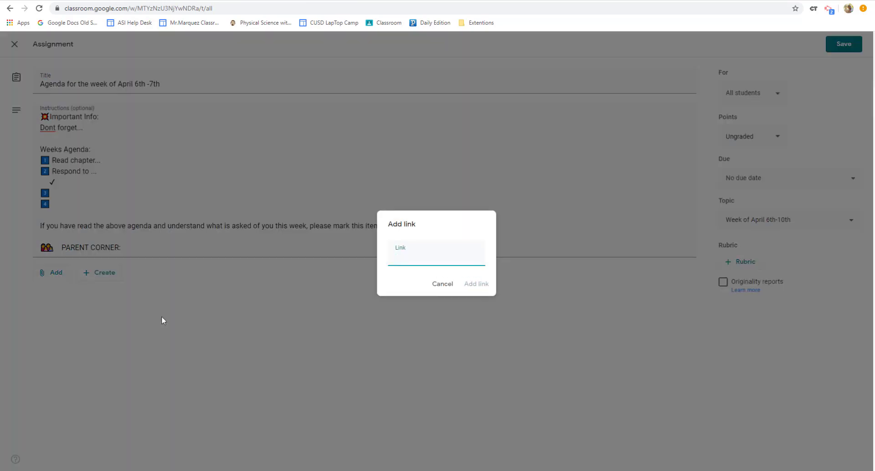
{"action": "type", "text": "s_cIdh6-MKwdCkP_/view"}
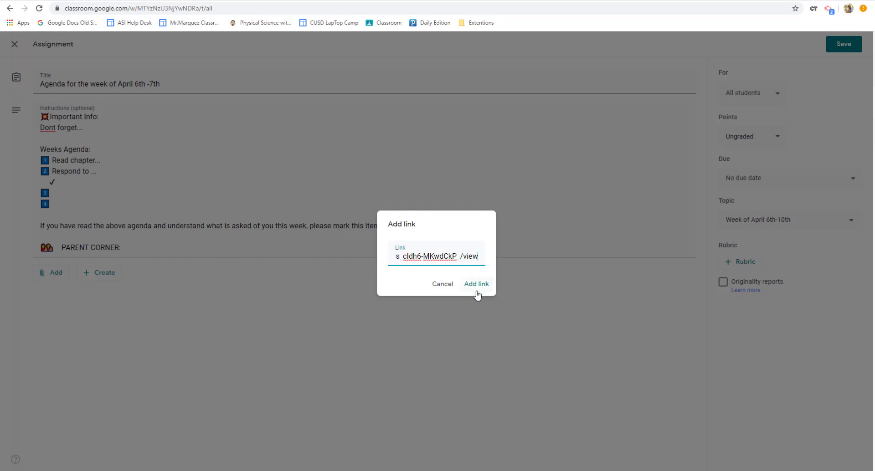
{"action": "left_click", "coordinate": [476, 285]}
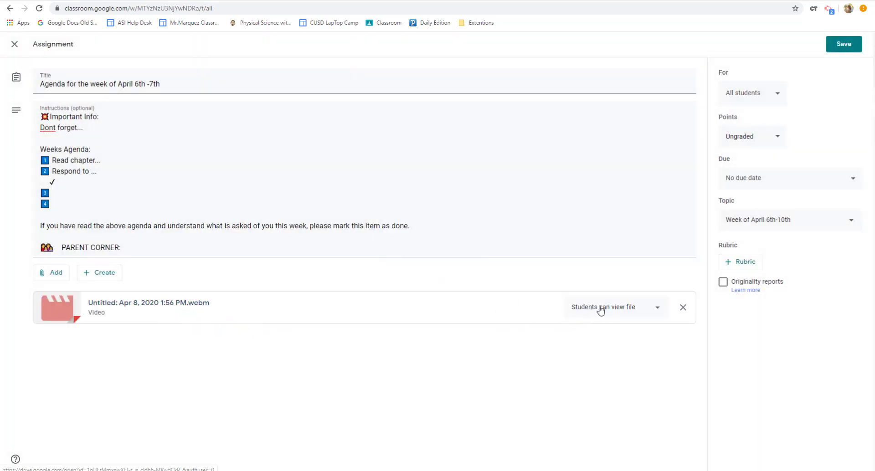
{"action": "mouse_move", "coordinate": [576, 318]}
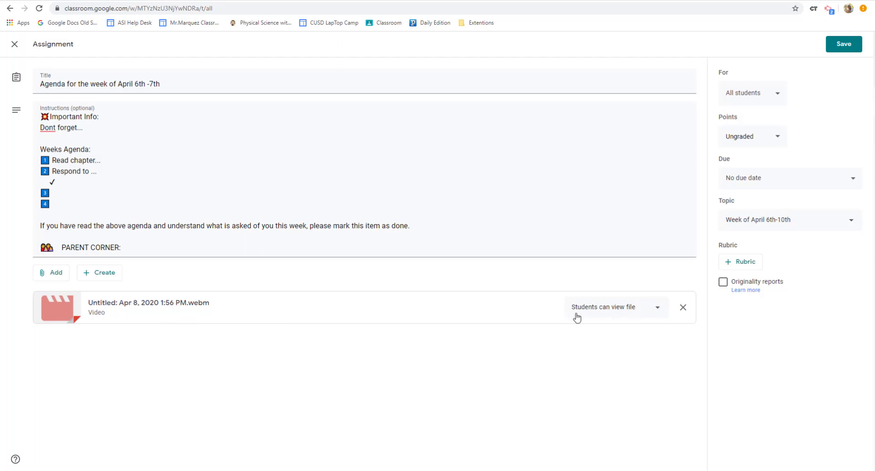
Save the edited agenda assignment and return to the Classwork page.
{"action": "left_click", "coordinate": [843, 44]}
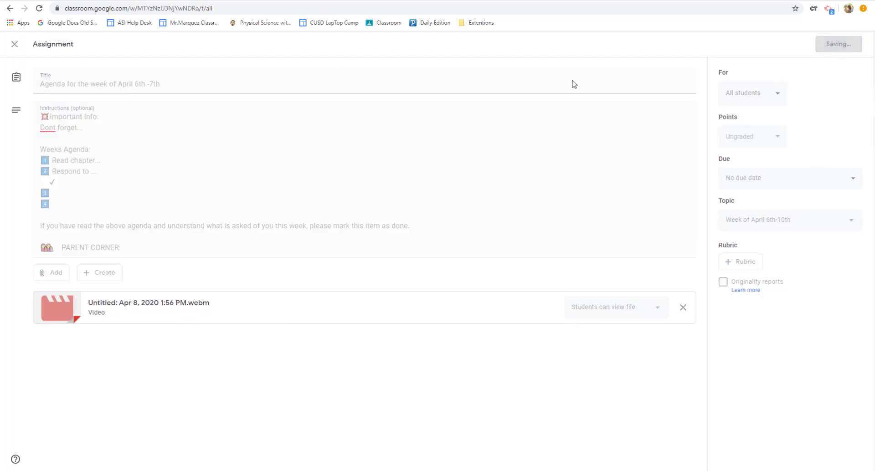
{"action": "left_click", "coordinate": [14, 44]}
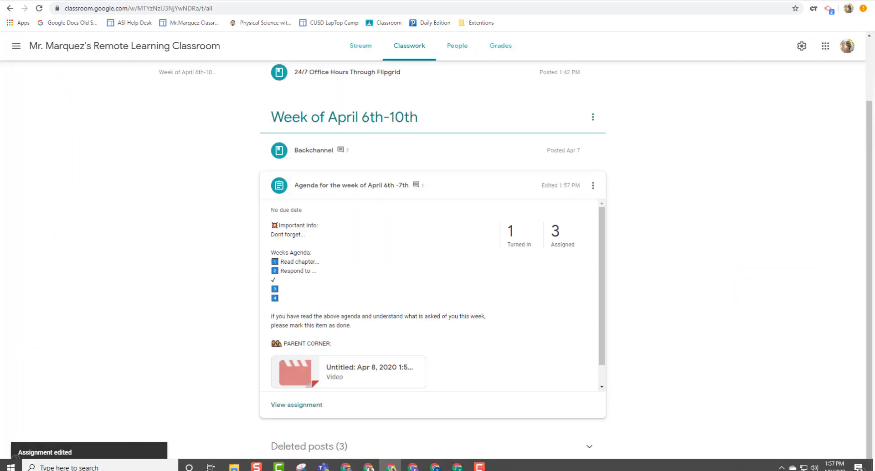
{"action": "left_click", "coordinate": [314, 150]}
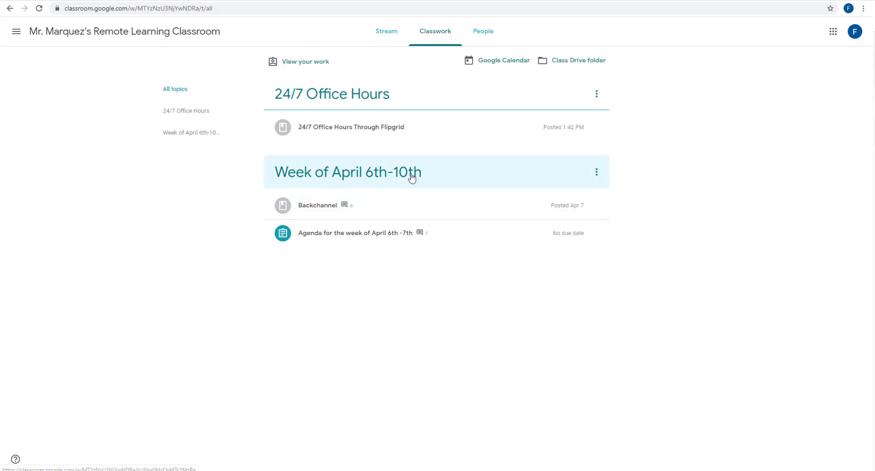
{"action": "left_click", "coordinate": [351, 233]}
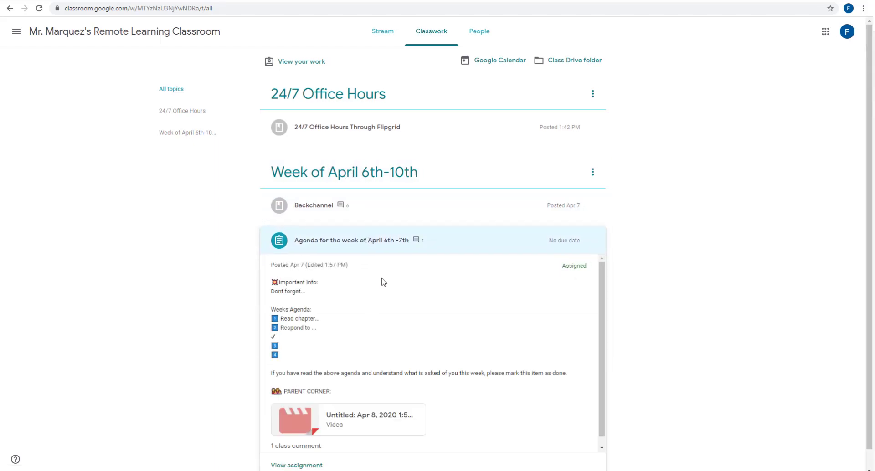
{"action": "scroll", "scroll_direction": "down", "scroll_amount": 3}
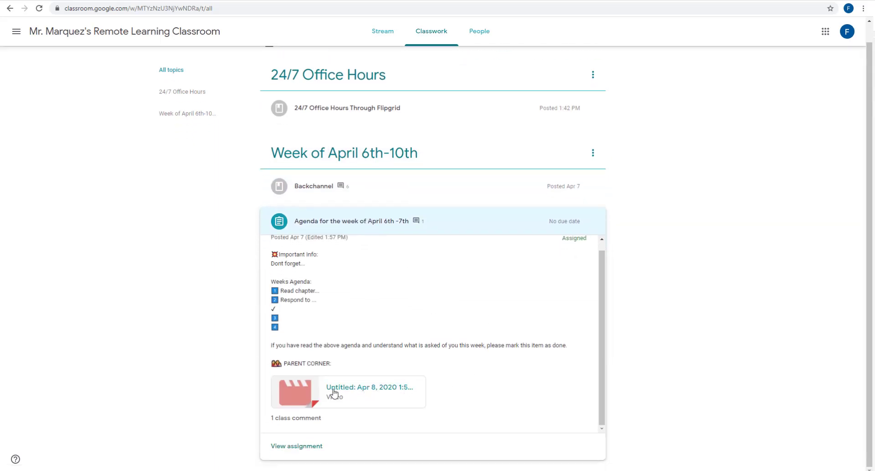
{"action": "left_click", "coordinate": [369, 387]}
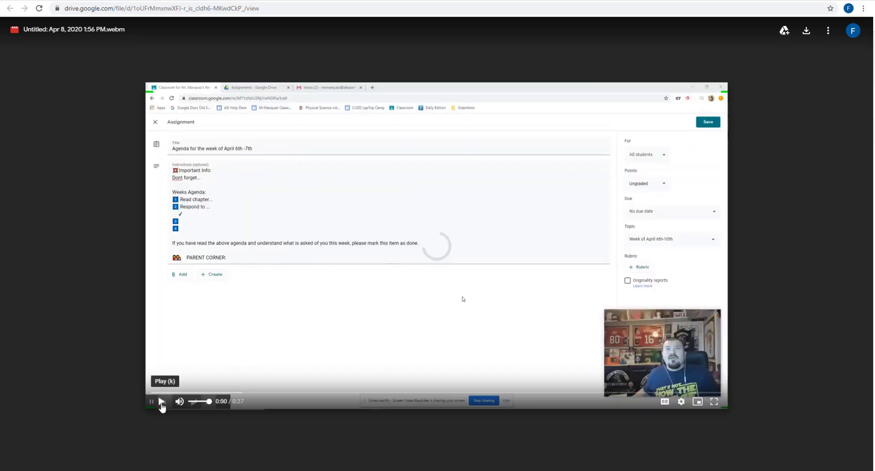
{"action": "left_click", "coordinate": [160, 401]}
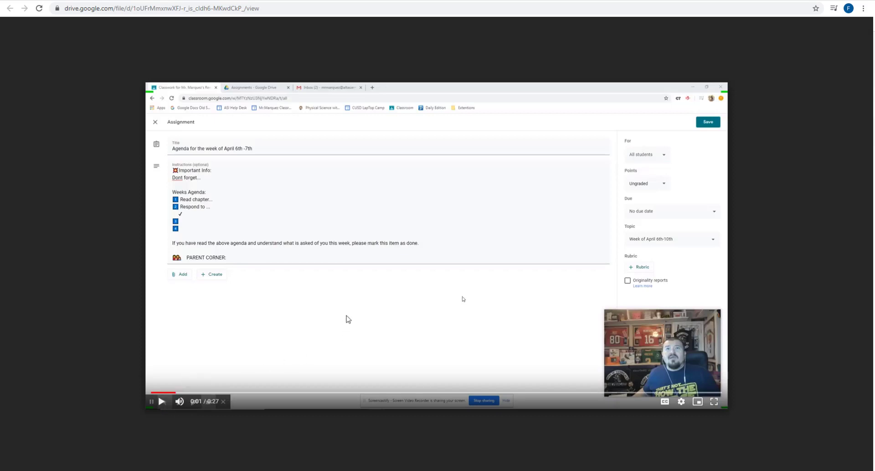
{"action": "mouse_move", "coordinate": [352, 308]}
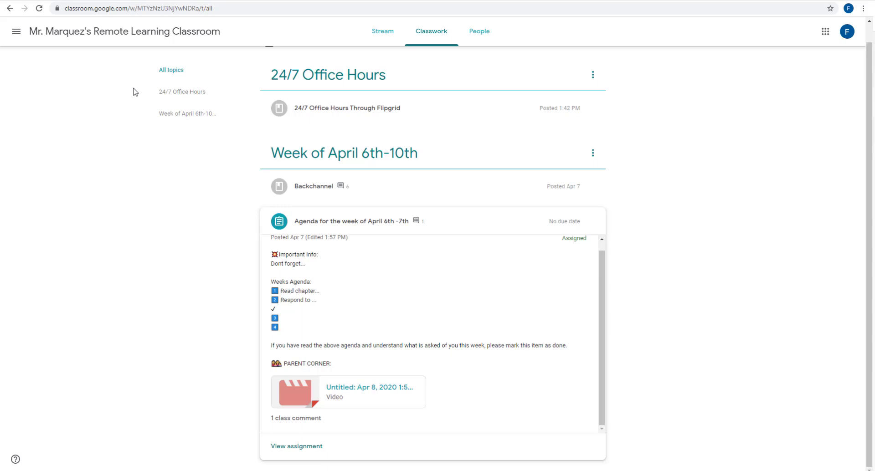
{"action": "mouse_move", "coordinate": [153, 35]}
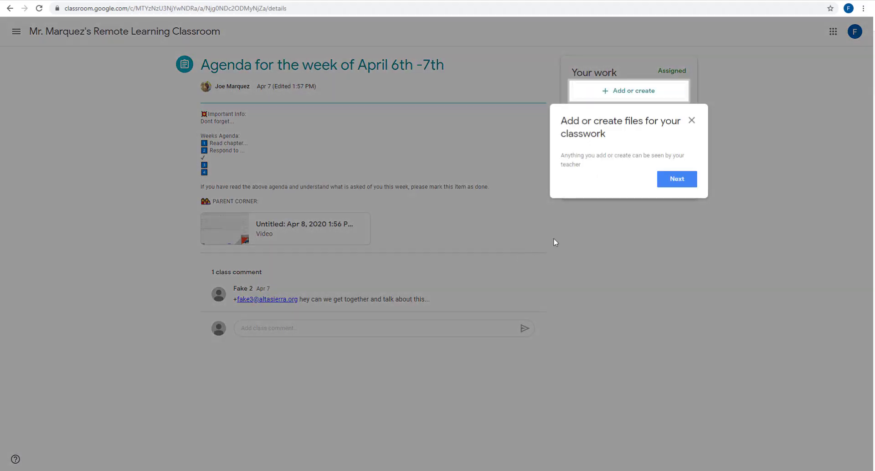
As the student, mark the week's agenda as done and return to the teacher's Classwork view.
{"action": "left_click", "coordinate": [690, 120]}
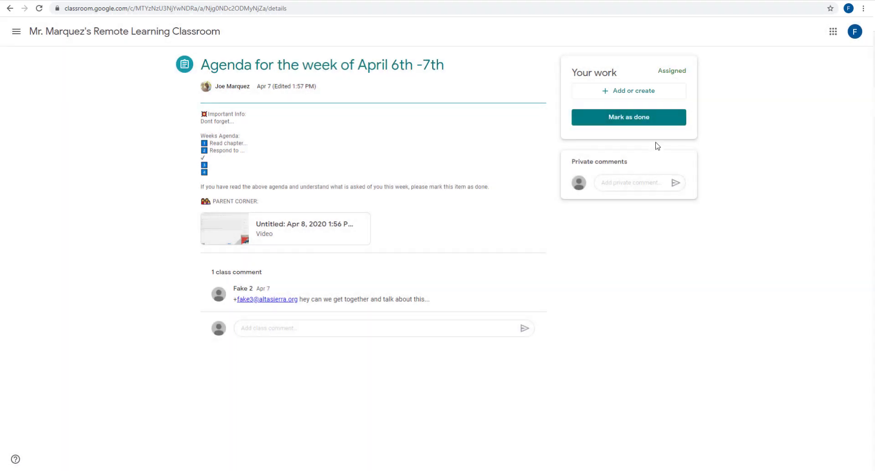
{"action": "left_click", "coordinate": [629, 117]}
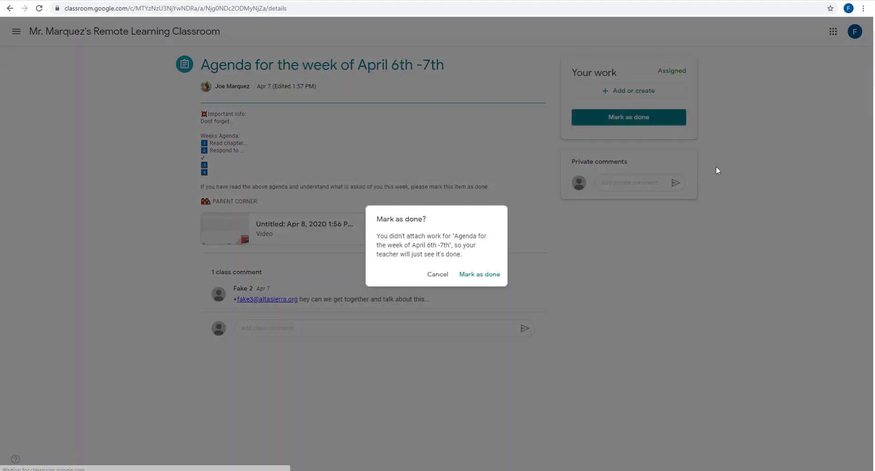
{"action": "left_click", "coordinate": [480, 274]}
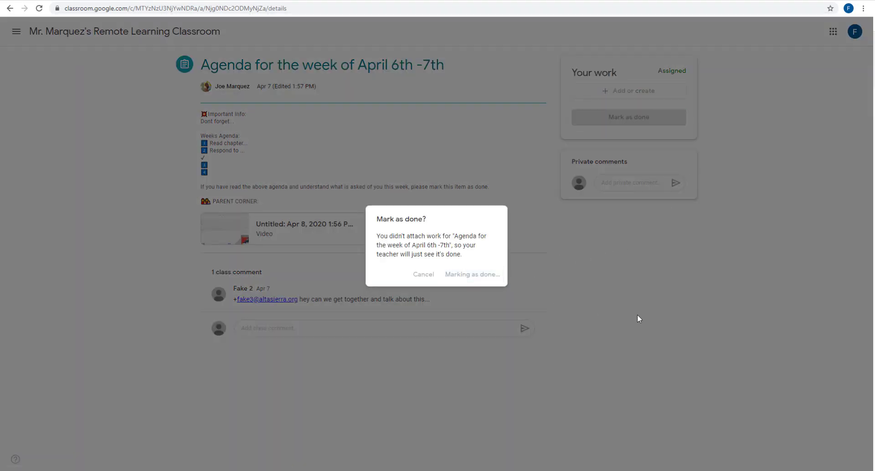
{"action": "left_click", "coordinate": [472, 274]}
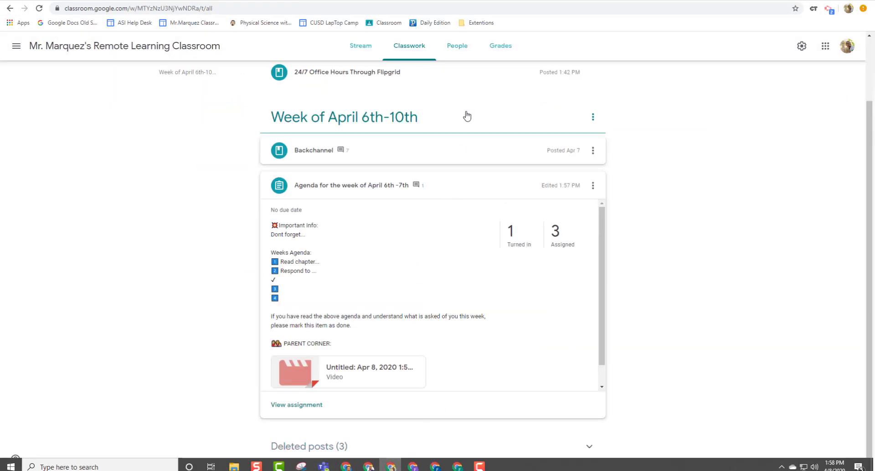
Review the Grades tab showing two students Turned in, then return to Classwork.
{"action": "left_click", "coordinate": [499, 45]}
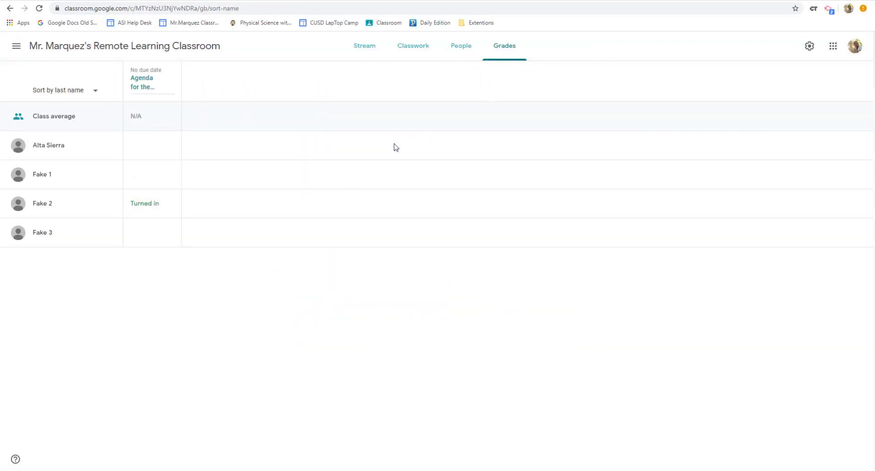
{"action": "mouse_move", "coordinate": [172, 144]}
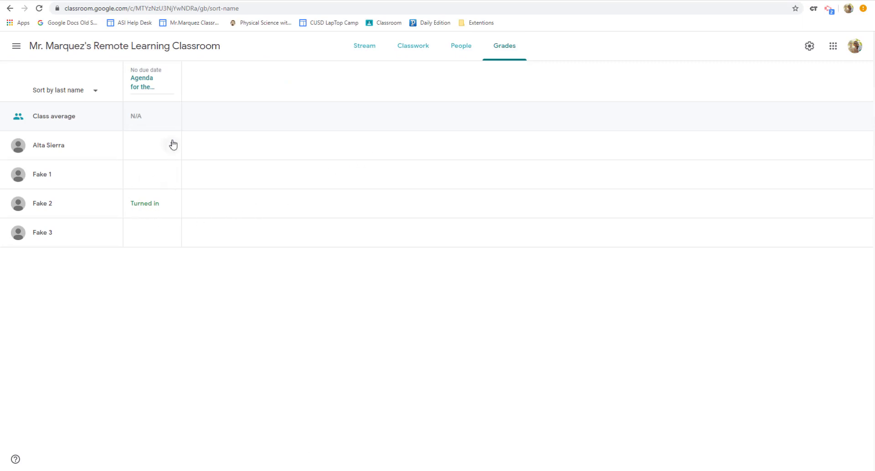
{"action": "mouse_move", "coordinate": [157, 146]}
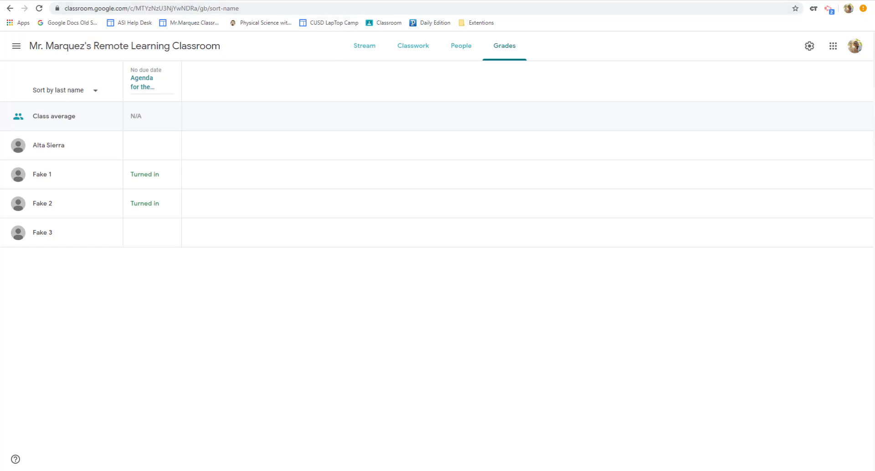
{"action": "mouse_move", "coordinate": [361, 53]}
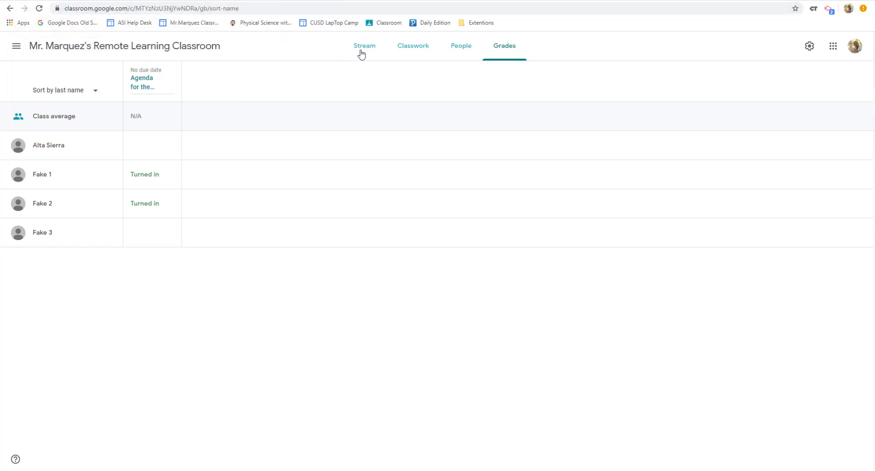
{"action": "left_click", "coordinate": [412, 45]}
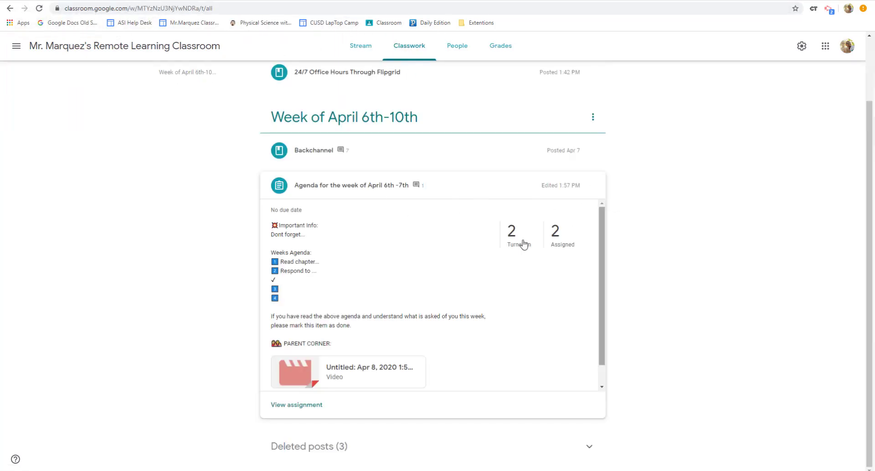
{"action": "mouse_move", "coordinate": [590, 256]}
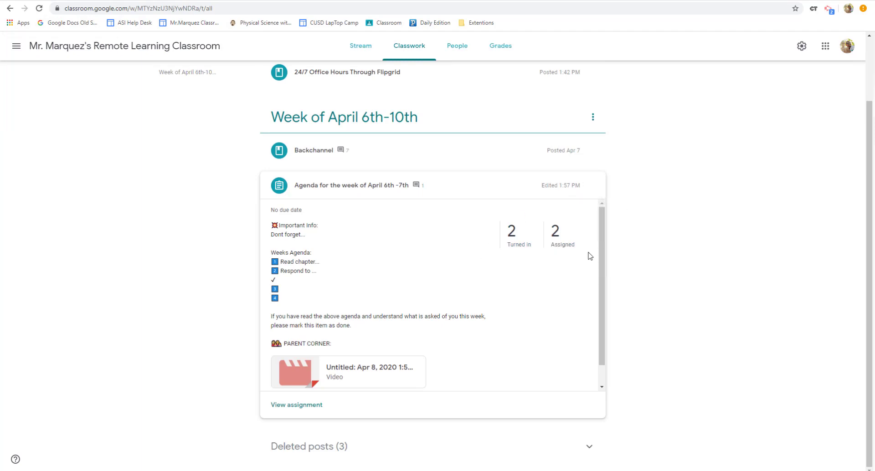
{"action": "mouse_move", "coordinate": [591, 191]}
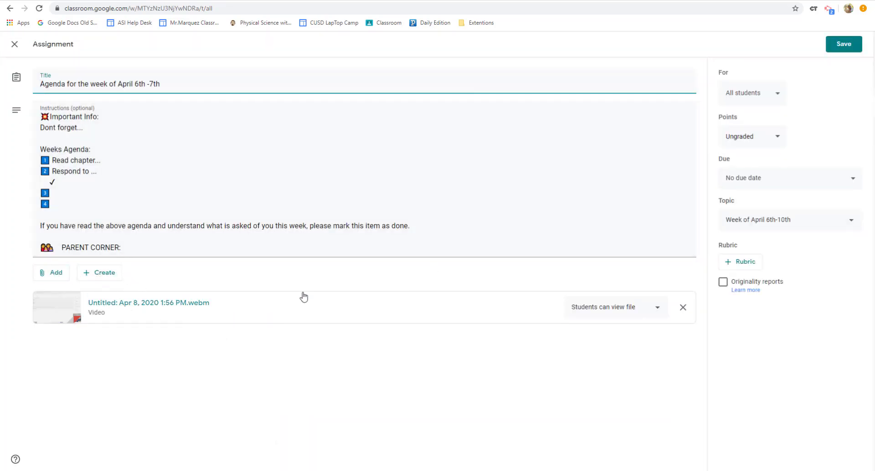
{"action": "mouse_move", "coordinate": [506, 42]}
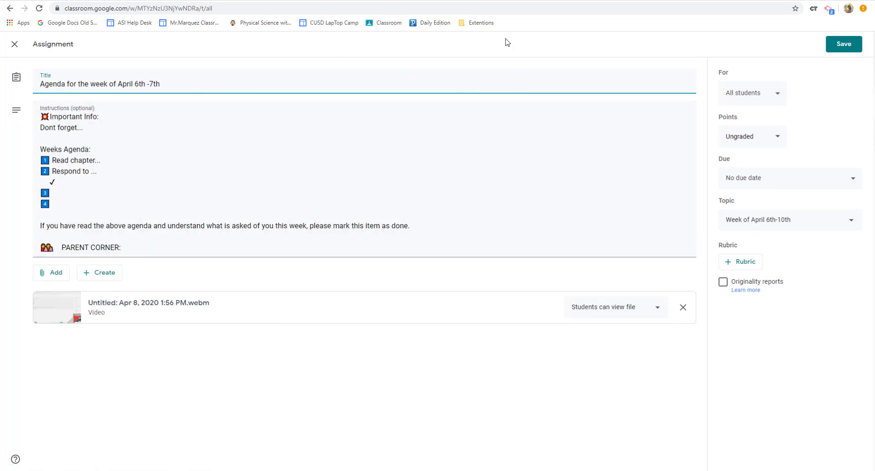
{"action": "mouse_move", "coordinate": [267, 76]}
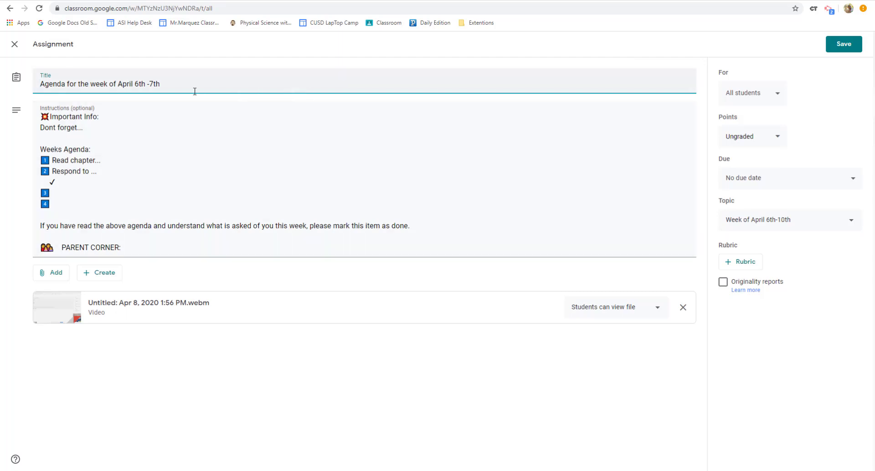
{"action": "mouse_move", "coordinate": [210, 76]}
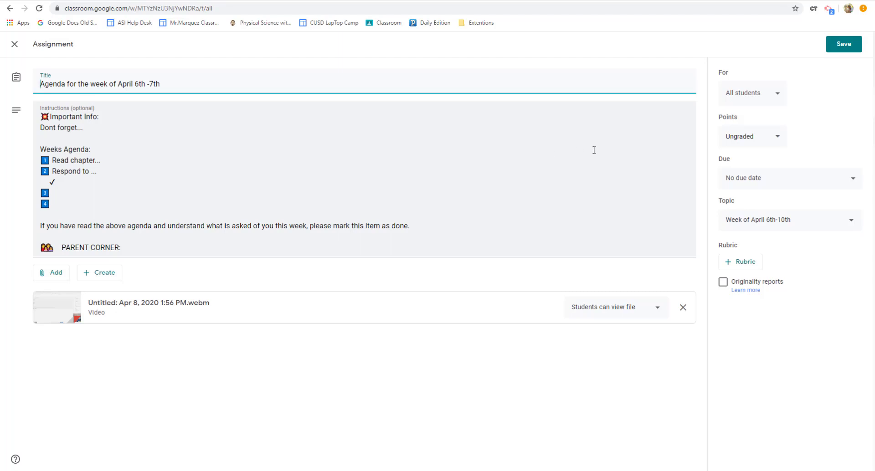
{"action": "mouse_move", "coordinate": [736, 89]}
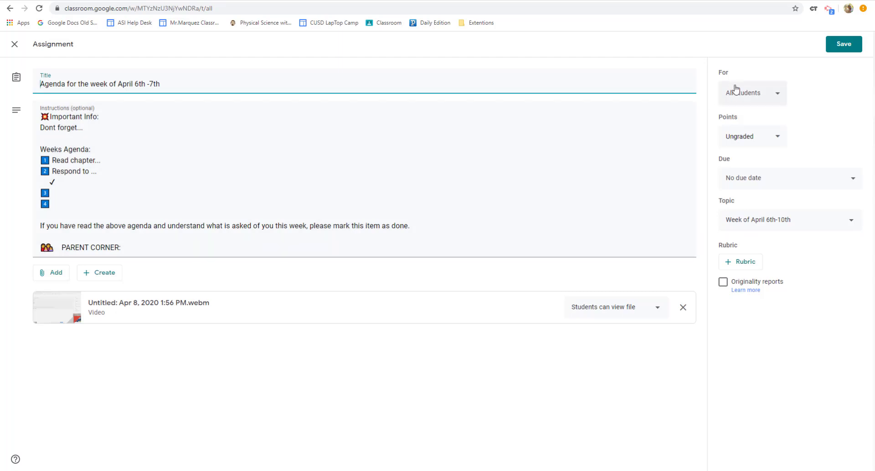
Re-save the Agenda for the week of April 6th -7th assignment unchanged.
{"action": "left_click", "coordinate": [752, 92]}
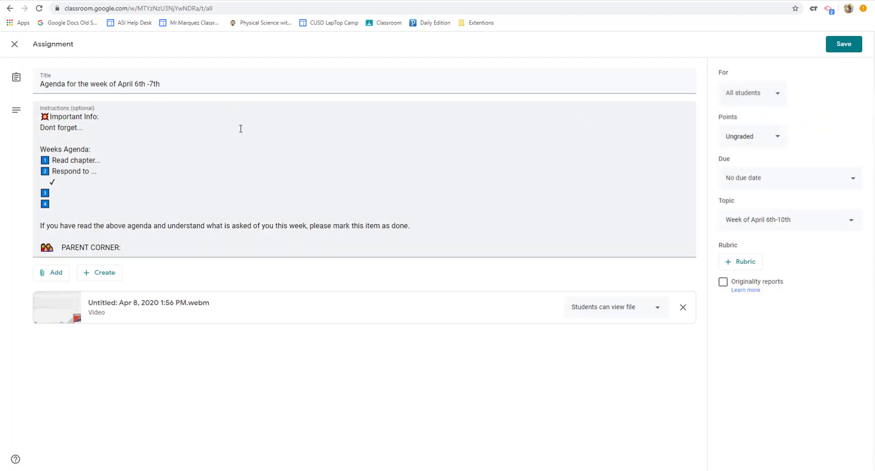
{"action": "mouse_move", "coordinate": [14, 45]}
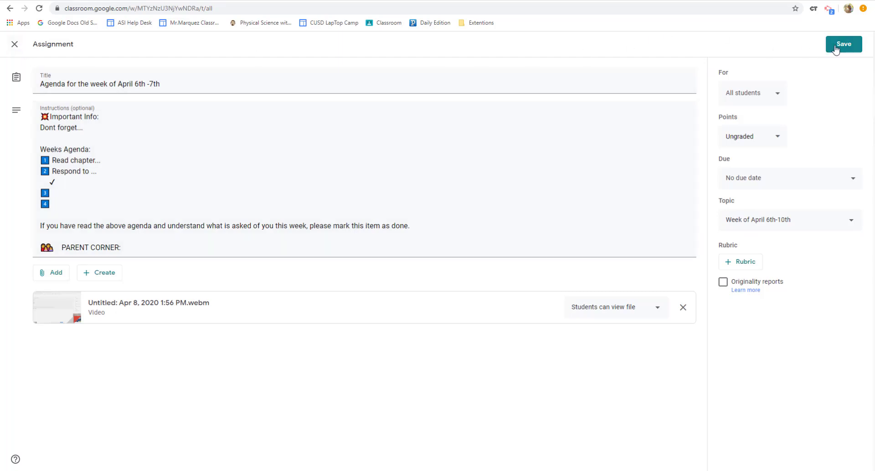
{"action": "left_click", "coordinate": [843, 43]}
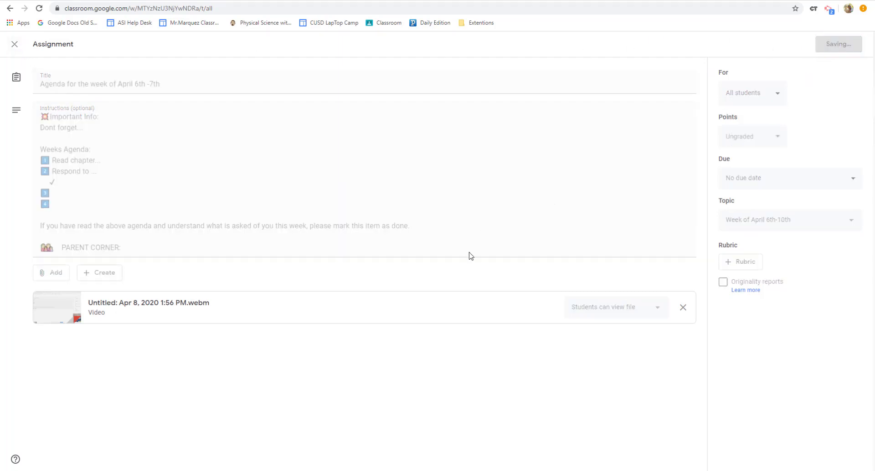
{"action": "left_click", "coordinate": [14, 45]}
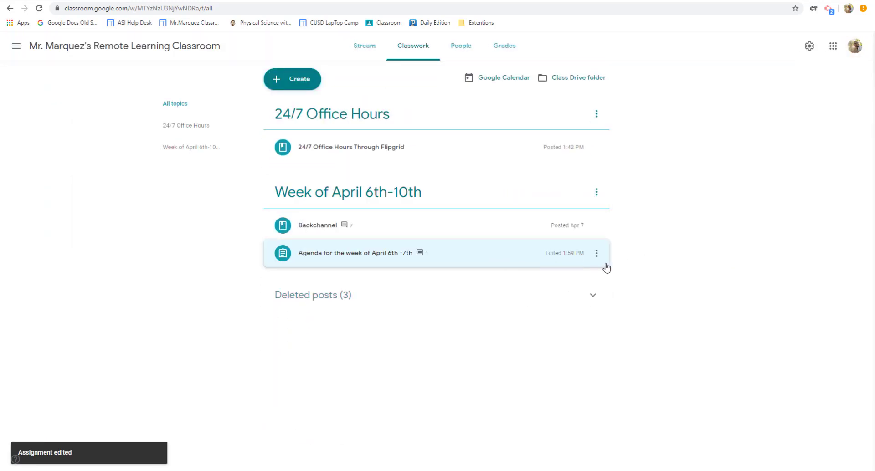
Create a new assignment titled "Go over the phet activity and tell me what you have learned.".
{"action": "left_click", "coordinate": [292, 79]}
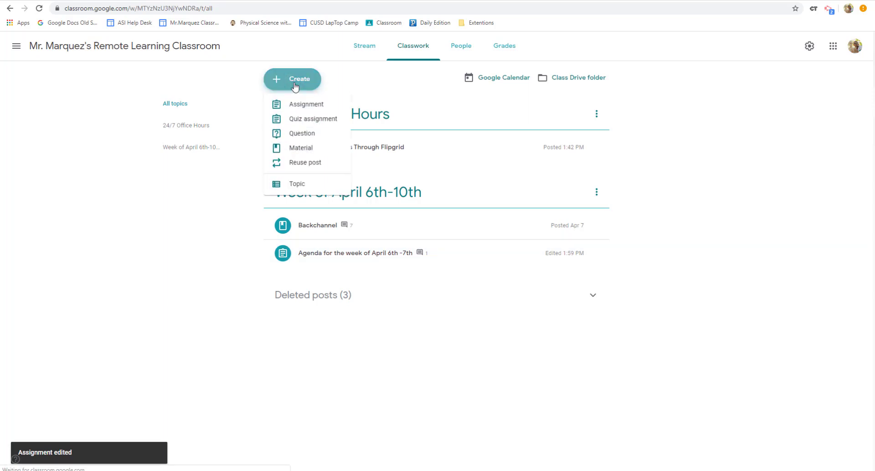
{"action": "mouse_move", "coordinate": [344, 143]}
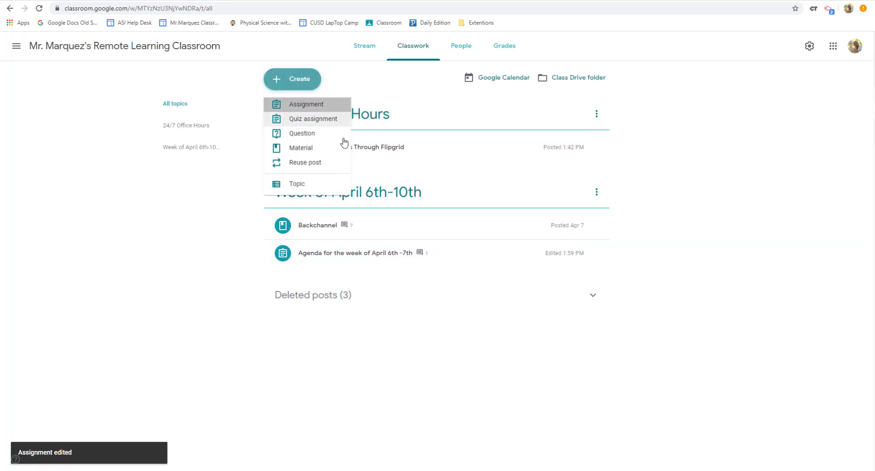
{"action": "left_click", "coordinate": [306, 105]}
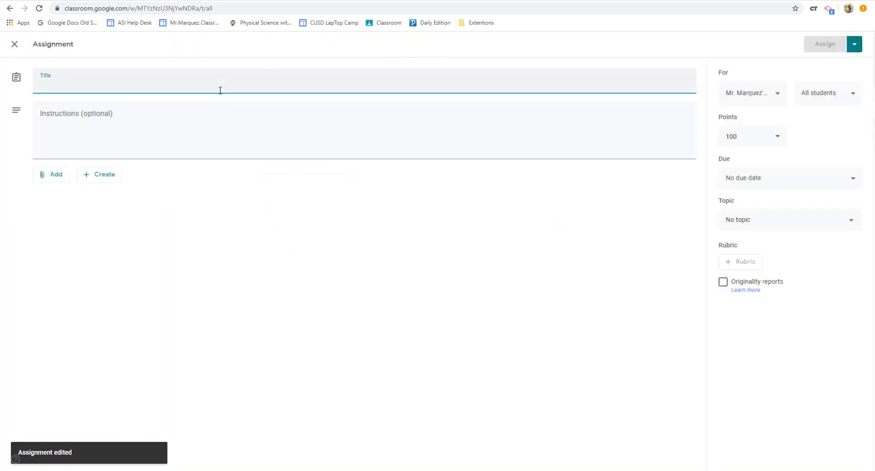
{"action": "type", "text": "Go over t"}
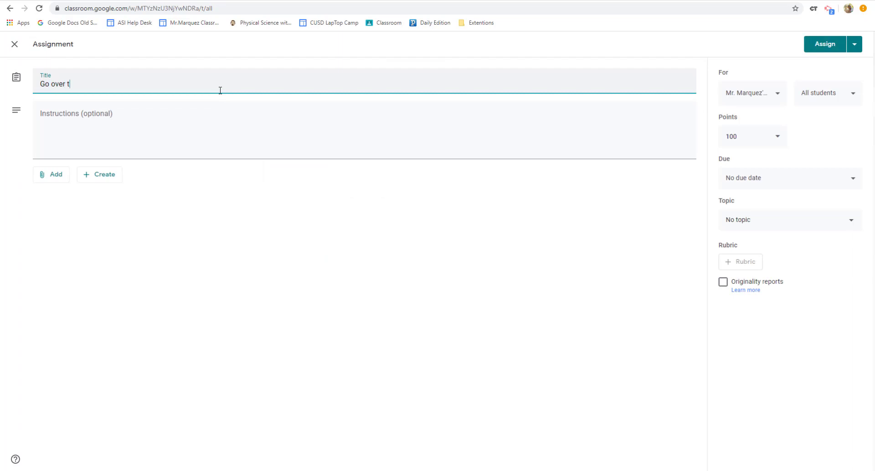
{"action": "type", "text": "he phet"}
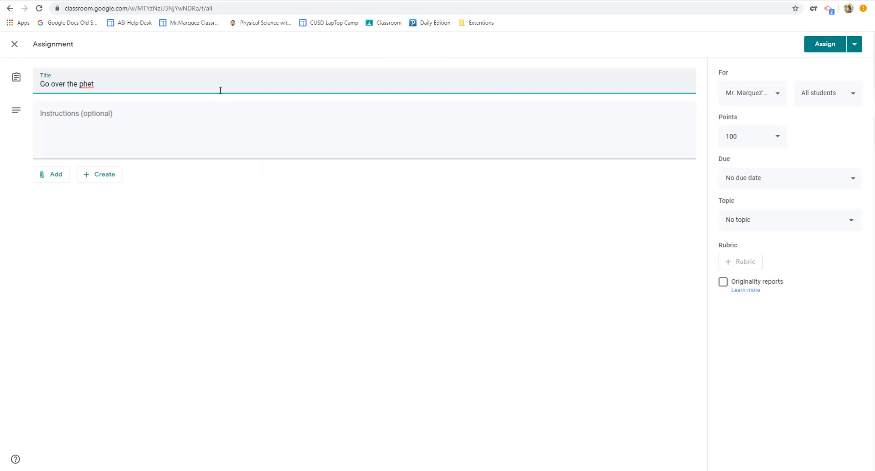
{"action": "type", "text": "activity a"}
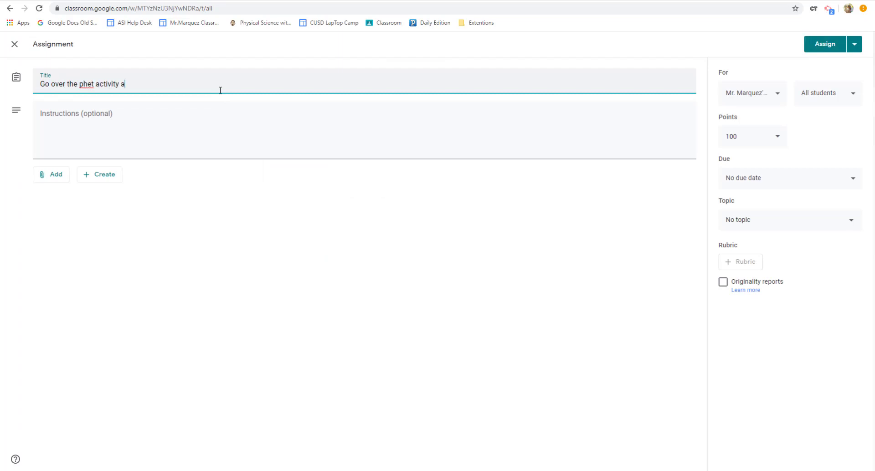
{"action": "type", "text": "nd tell m"}
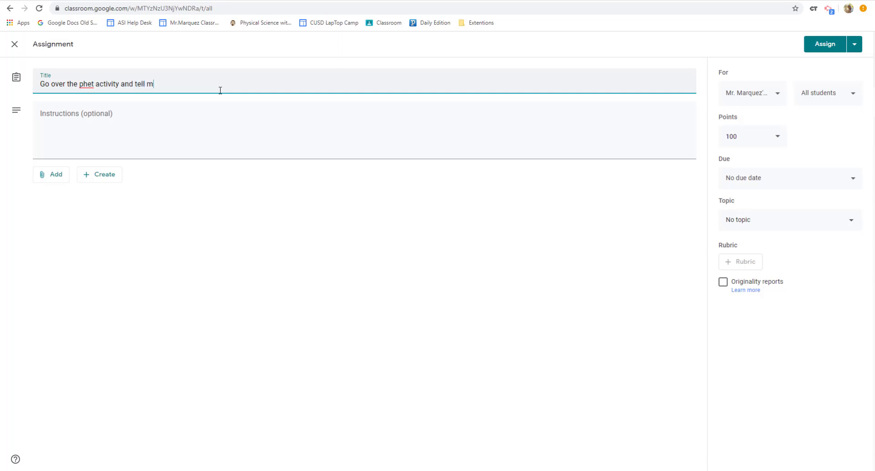
{"action": "type", "text": "e what you"}
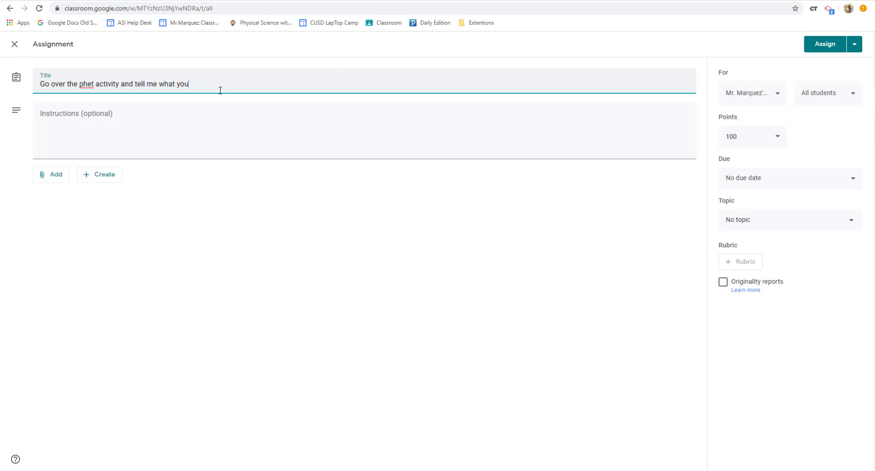
{"action": "type", "text": "have learne"}
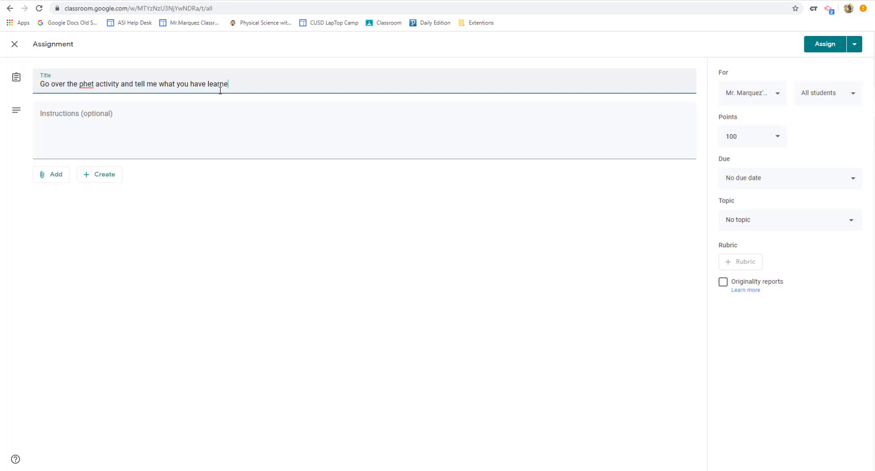
{"action": "type", "text": "d."}
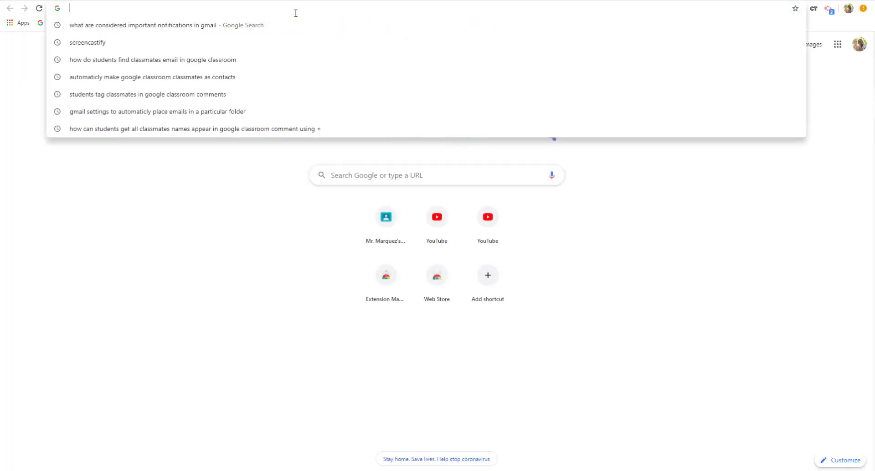
Search "phet simulations", reach the Number Line: Integers simulation page and copy its link.
{"action": "type", "text": "phet"}
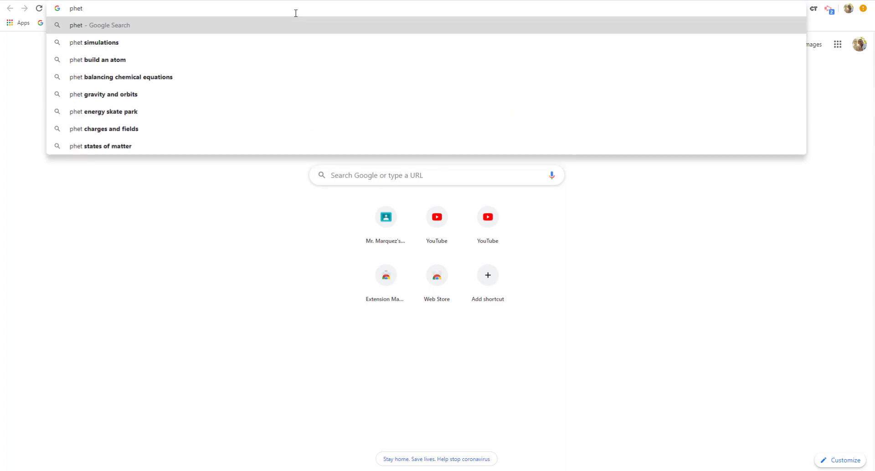
{"action": "left_click", "coordinate": [93, 42]}
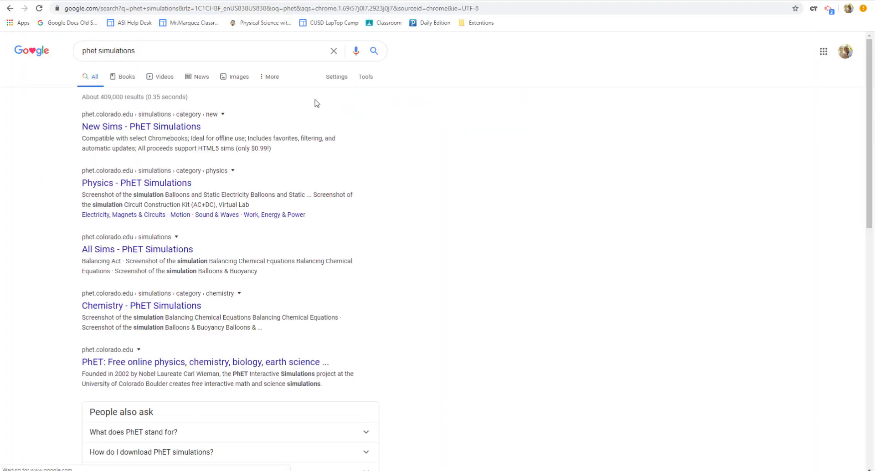
{"action": "left_click", "coordinate": [140, 127]}
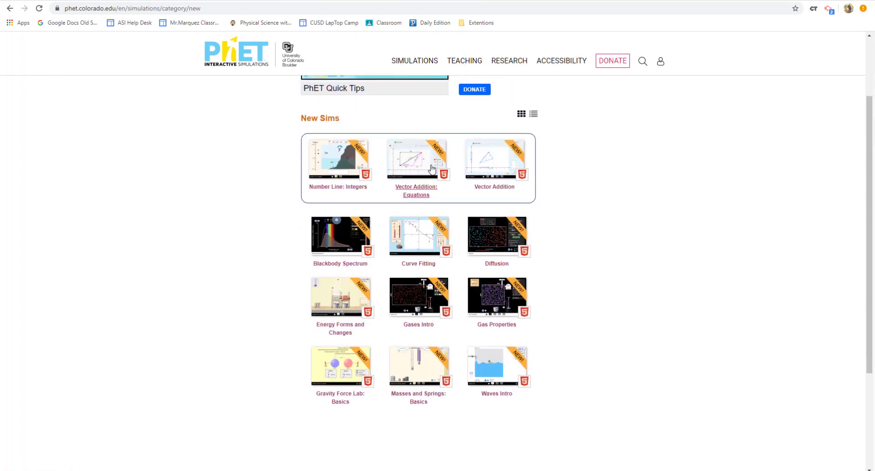
{"action": "left_click", "coordinate": [339, 164]}
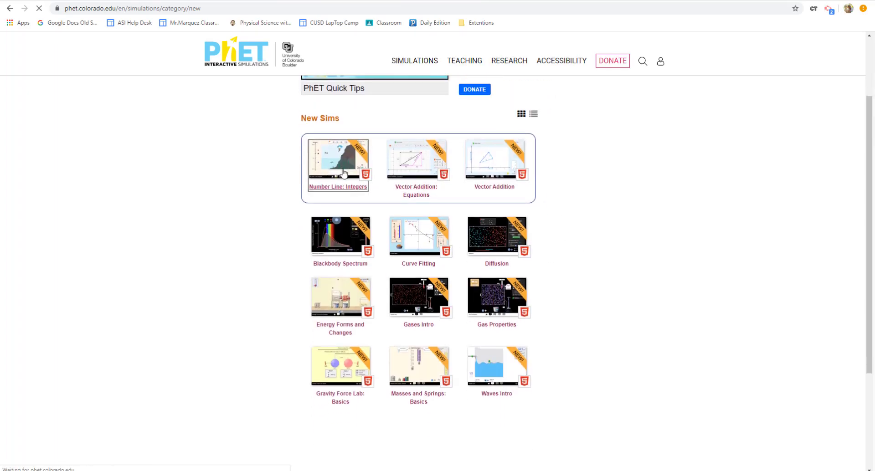
{"action": "left_click", "coordinate": [341, 162]}
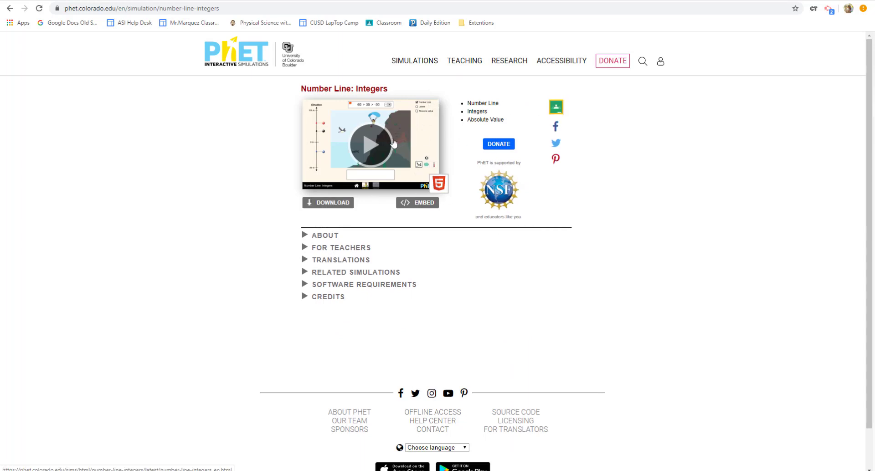
{"action": "right_click", "coordinate": [137, 9]}
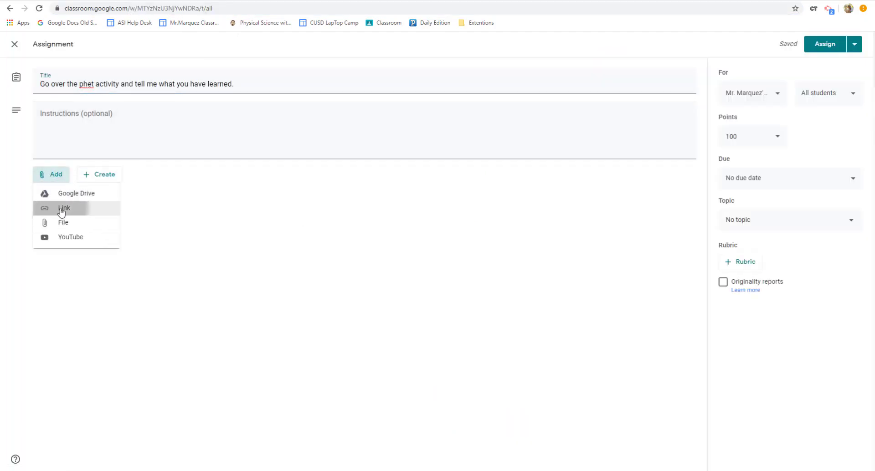
Attach the PhET Number Line: Integers link and set the assignment to Ungraded.
{"action": "left_click", "coordinate": [64, 208]}
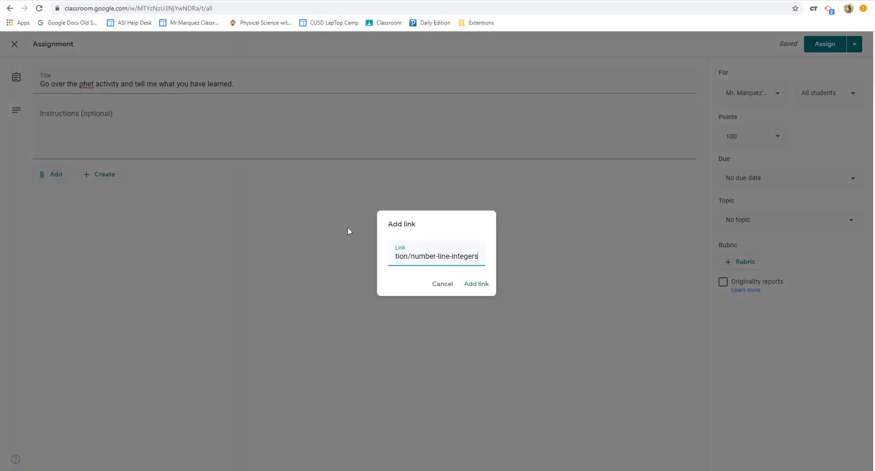
{"action": "left_click", "coordinate": [476, 284]}
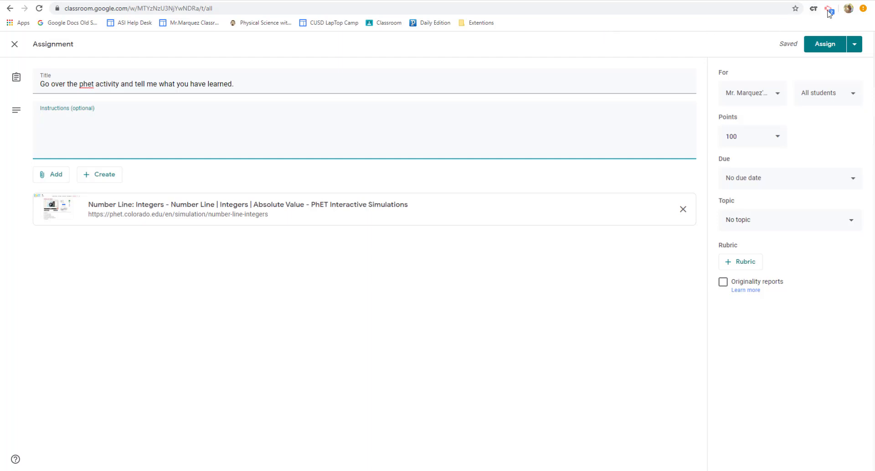
{"action": "mouse_move", "coordinate": [176, 296]}
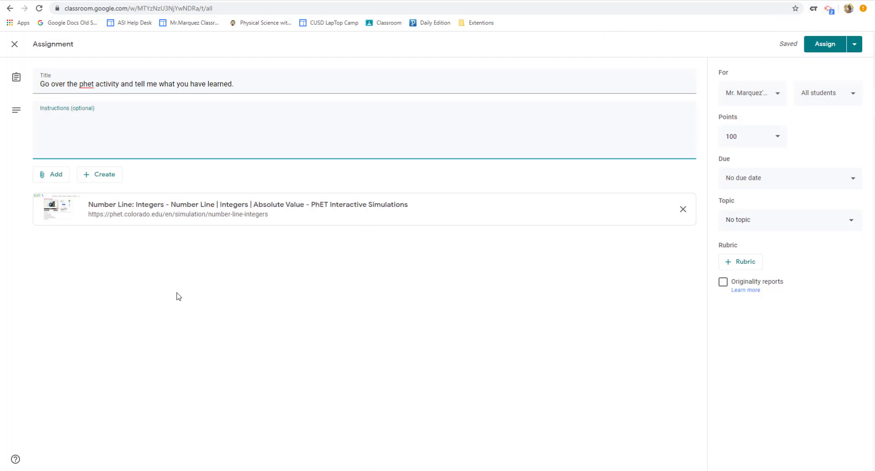
{"action": "left_click", "coordinate": [775, 137]}
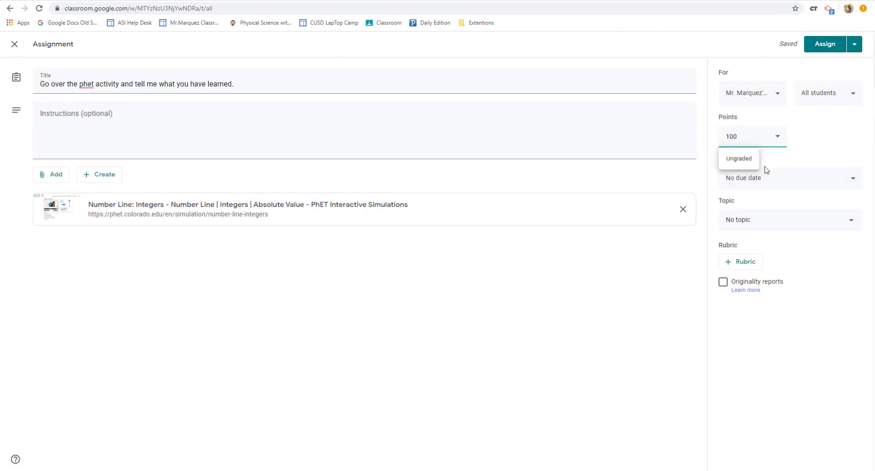
{"action": "left_click", "coordinate": [739, 158]}
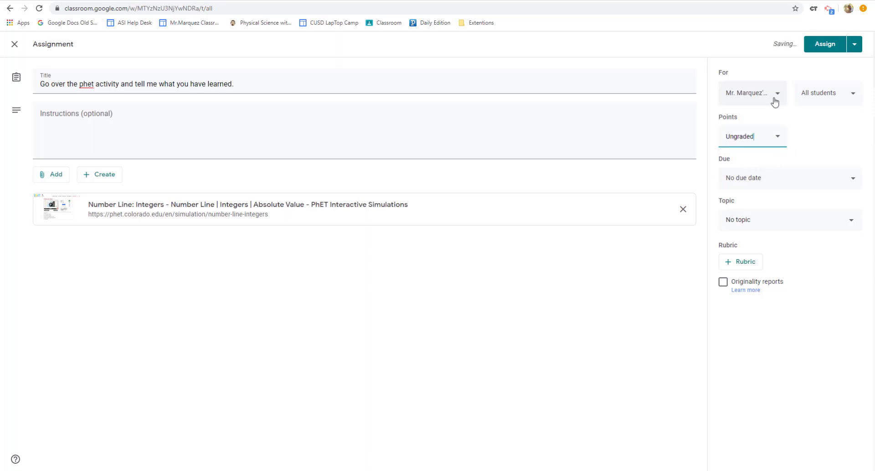
Leave the class selection unchanged, file it under Week of April 6th-10th and assign it.
{"action": "left_click", "coordinate": [753, 93]}
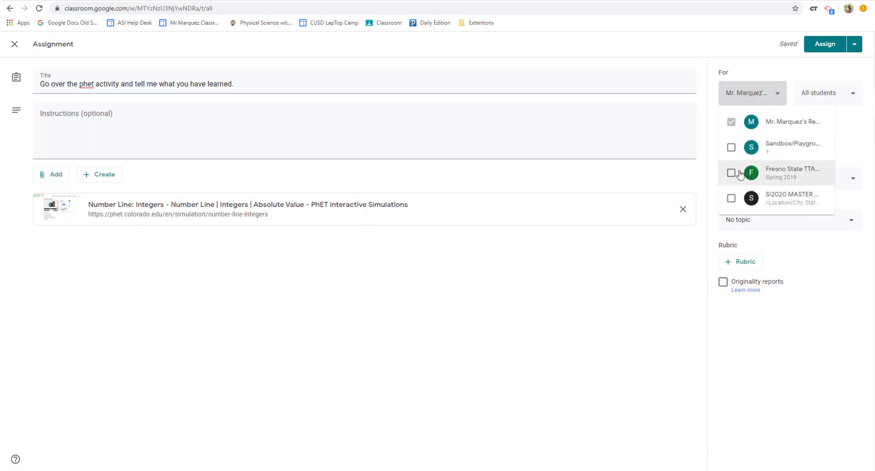
{"action": "left_click", "coordinate": [753, 93]}
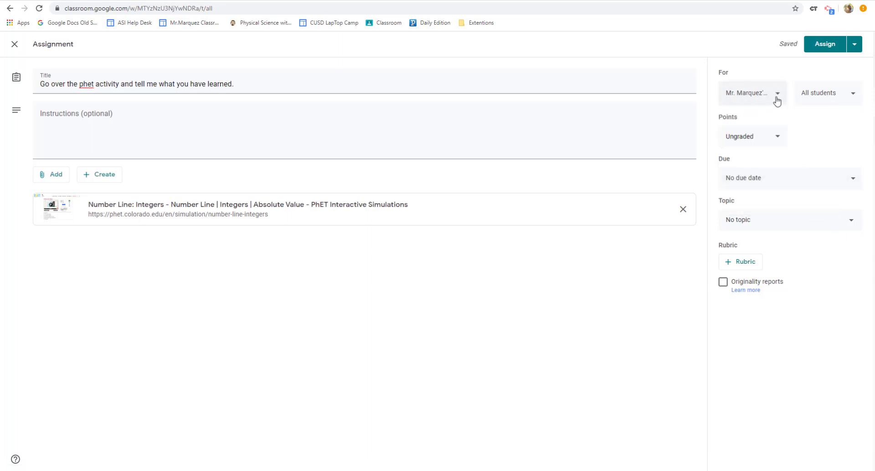
{"action": "left_click", "coordinate": [765, 93]}
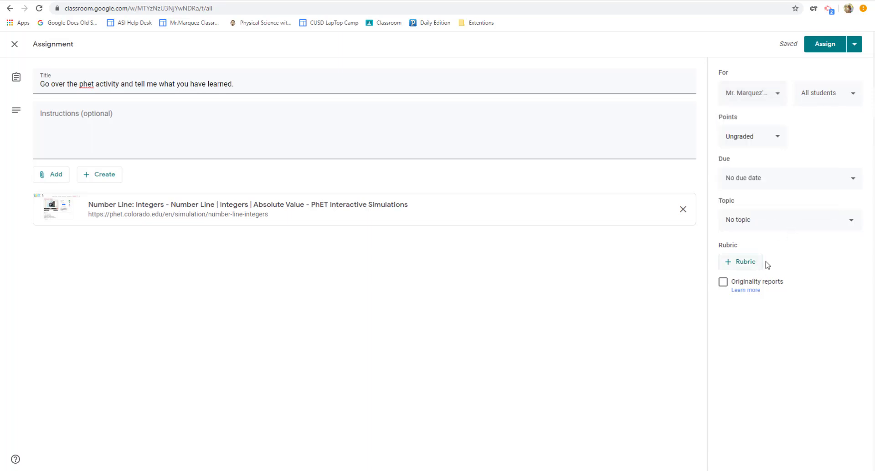
{"action": "left_click", "coordinate": [789, 220]}
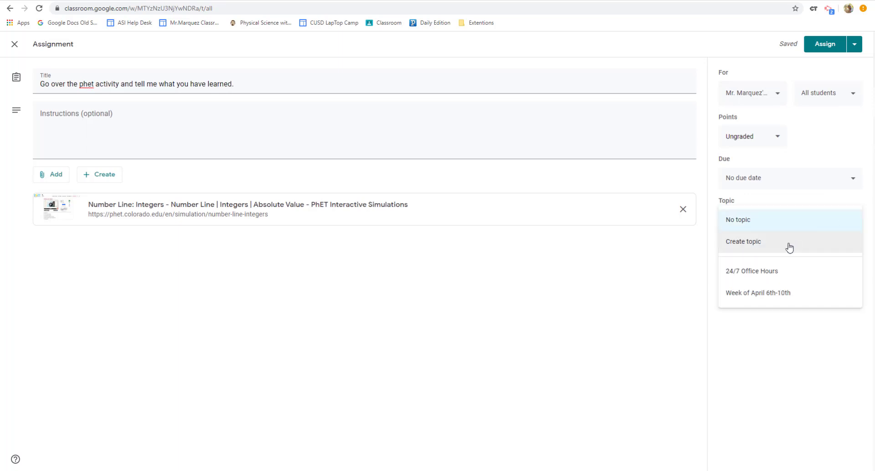
{"action": "left_click", "coordinate": [758, 293]}
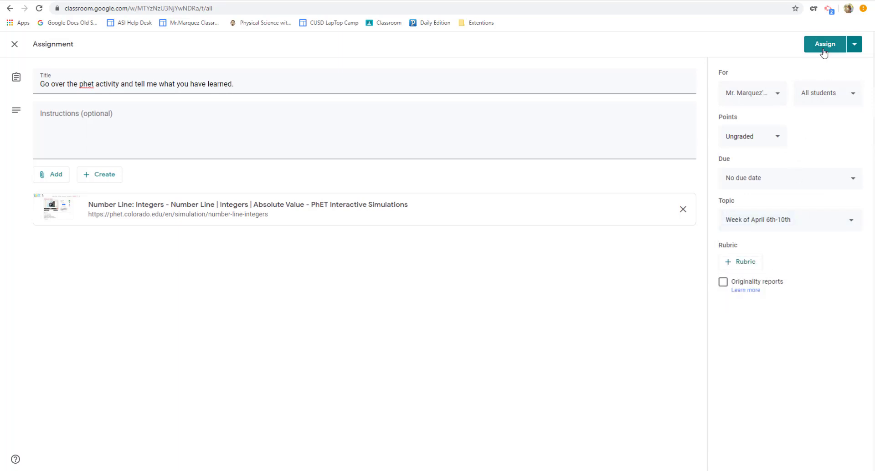
{"action": "left_click", "coordinate": [824, 44]}
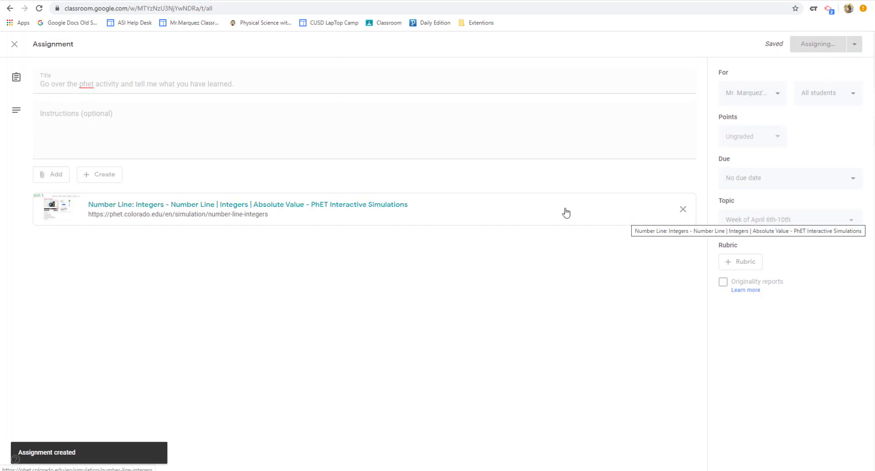
Add a Classwork topic named Week of April 13th-18th.
{"action": "left_click", "coordinate": [827, 43]}
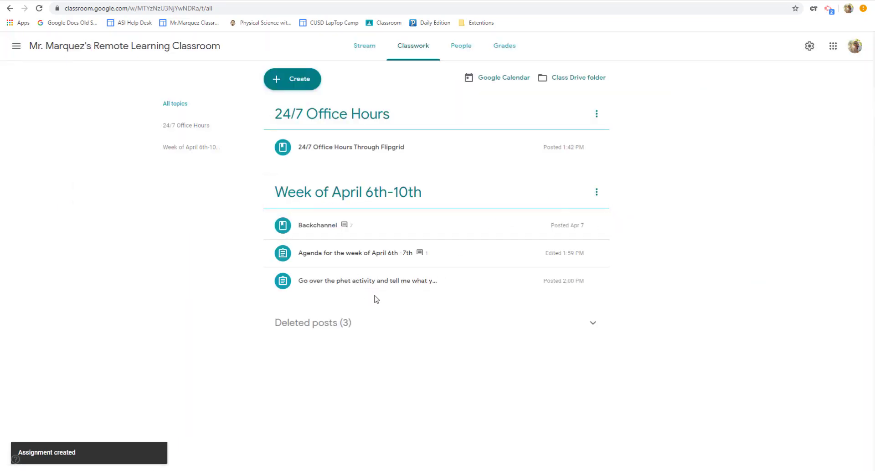
{"action": "left_click", "coordinate": [293, 80]}
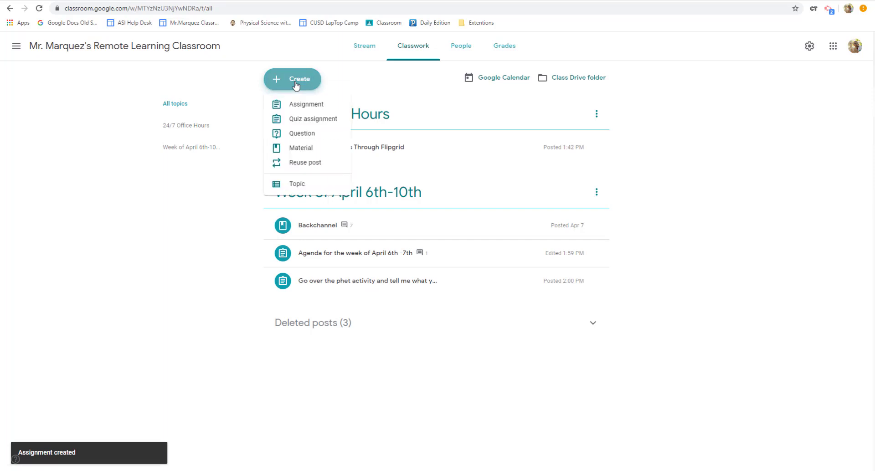
{"action": "left_click", "coordinate": [297, 184]}
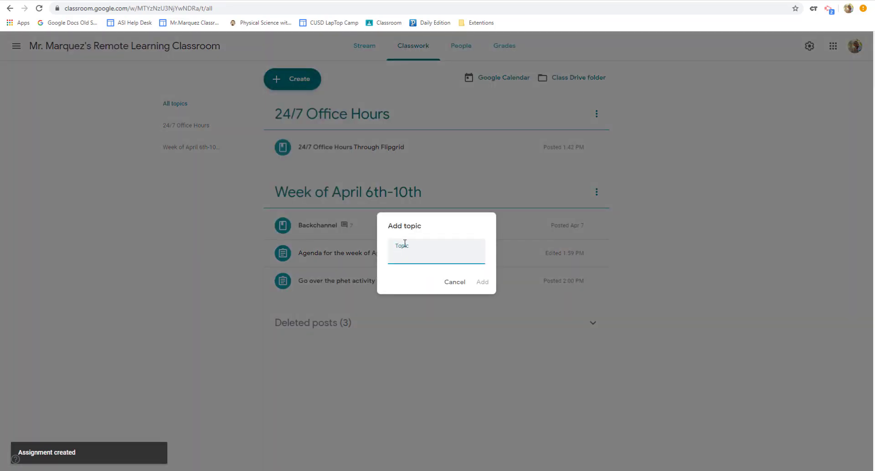
{"action": "type", "text": "Week of Ap"}
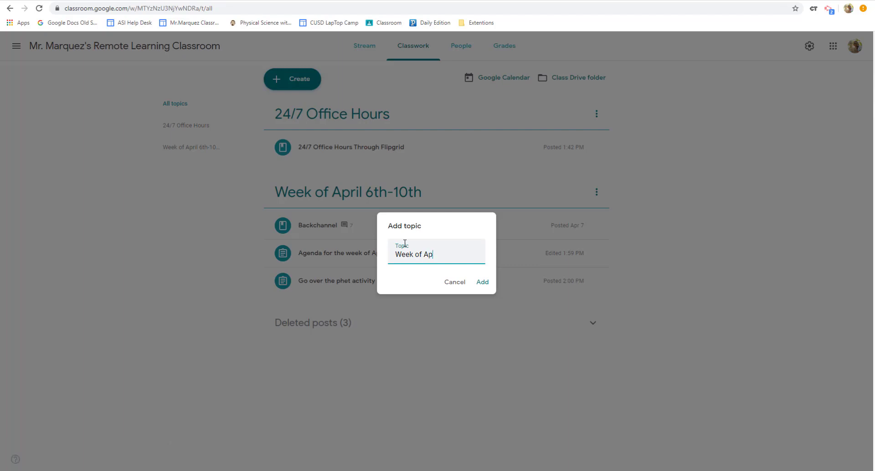
{"action": "type", "text": "ril"}
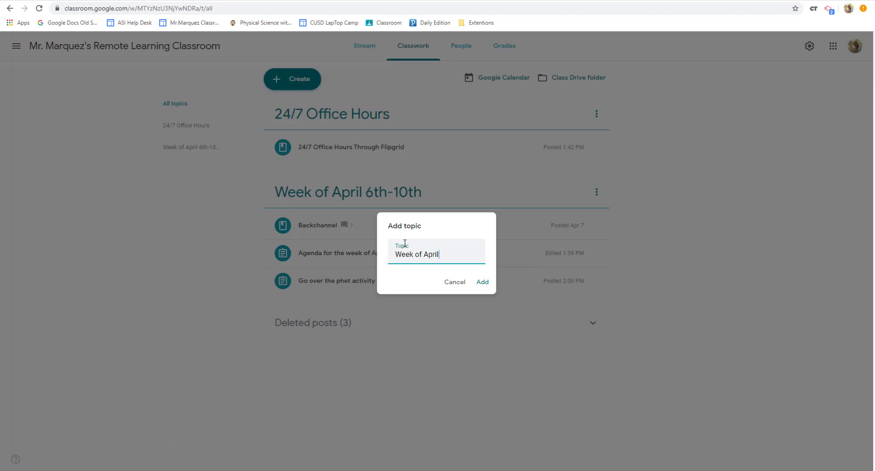
{"action": "type", "text": "13"}
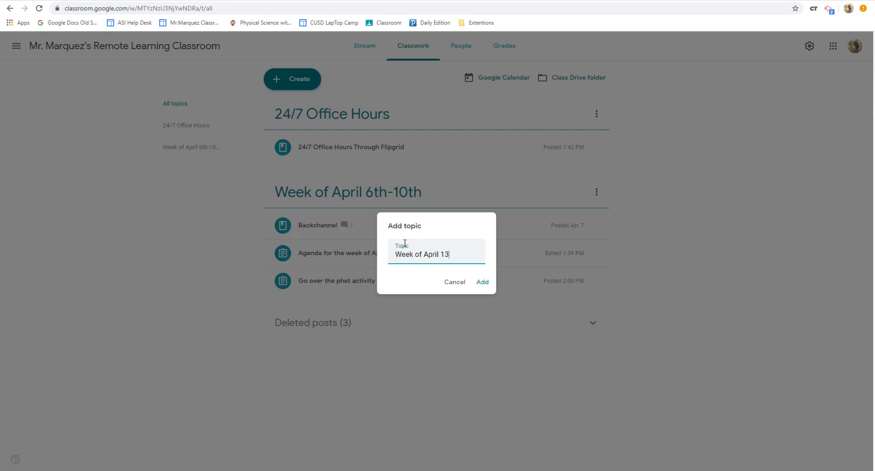
{"action": "type", "text": "th-"}
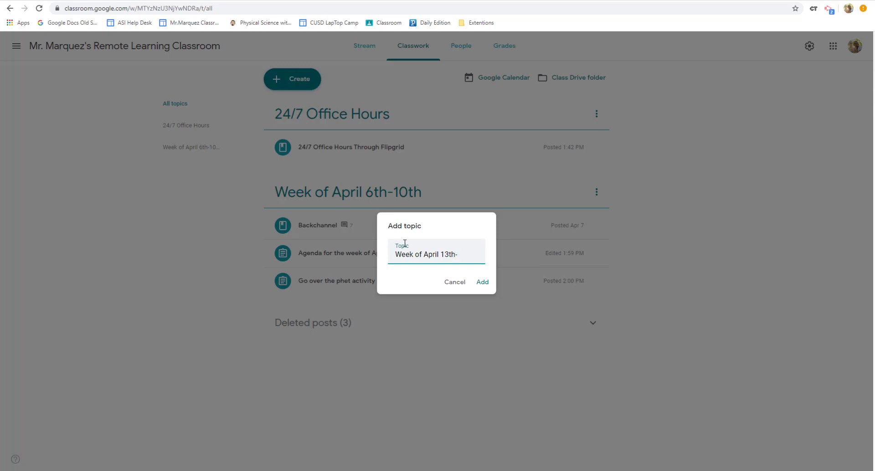
{"action": "type", "text": "18th"}
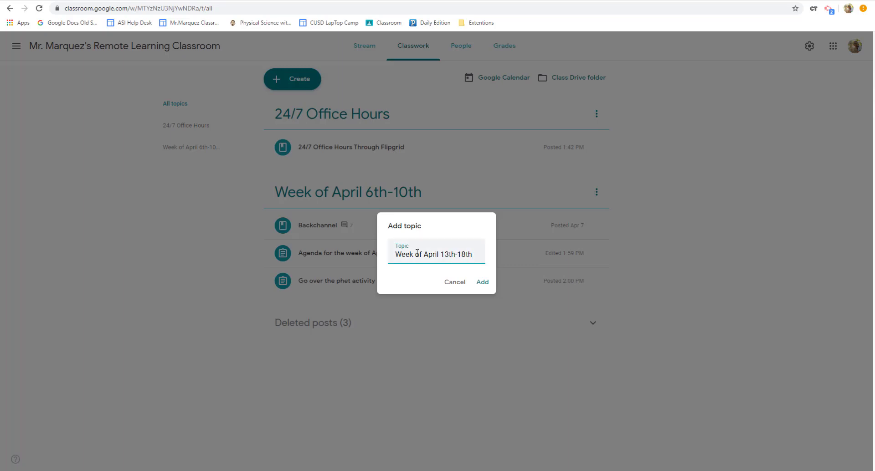
{"action": "left_click", "coordinate": [482, 282]}
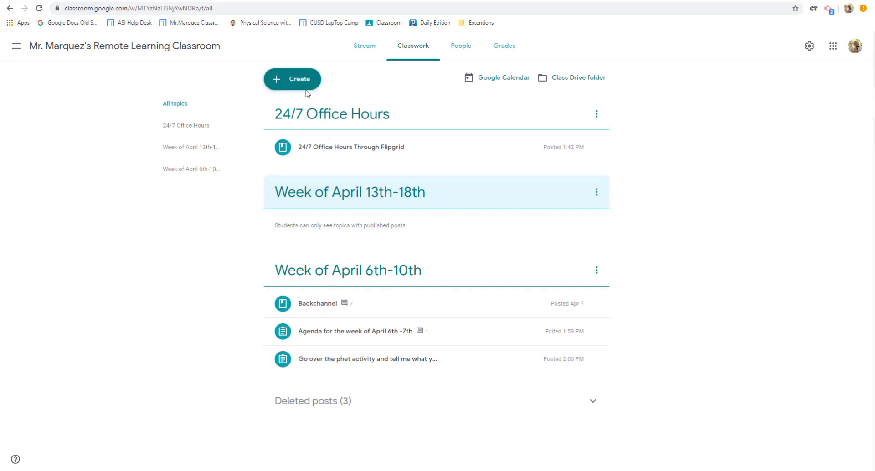
Reuse the Backchannel material from this class as a new post.
{"action": "left_click", "coordinate": [292, 79]}
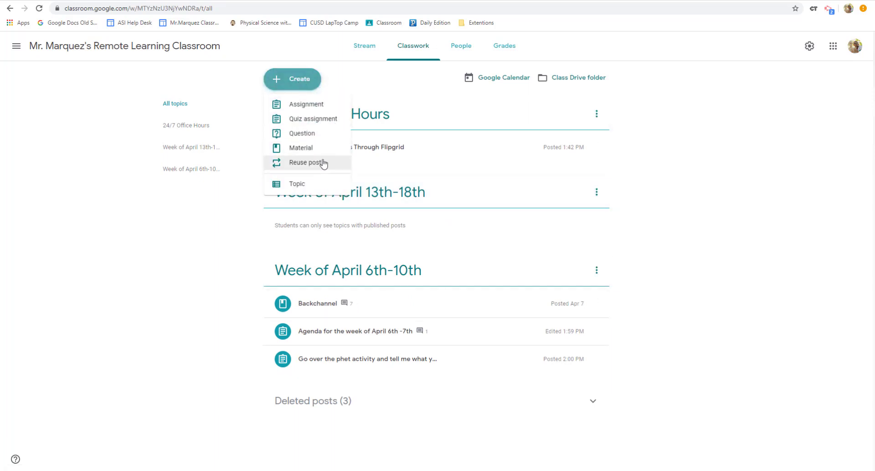
{"action": "left_click", "coordinate": [304, 163]}
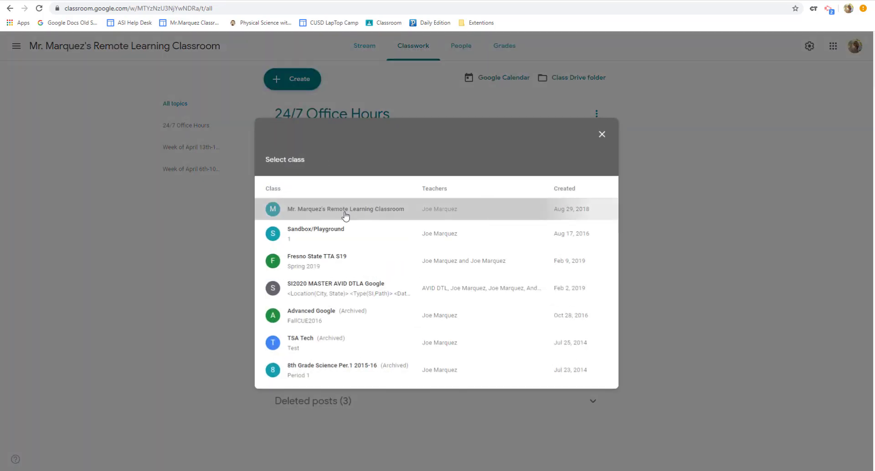
{"action": "left_click", "coordinate": [345, 210]}
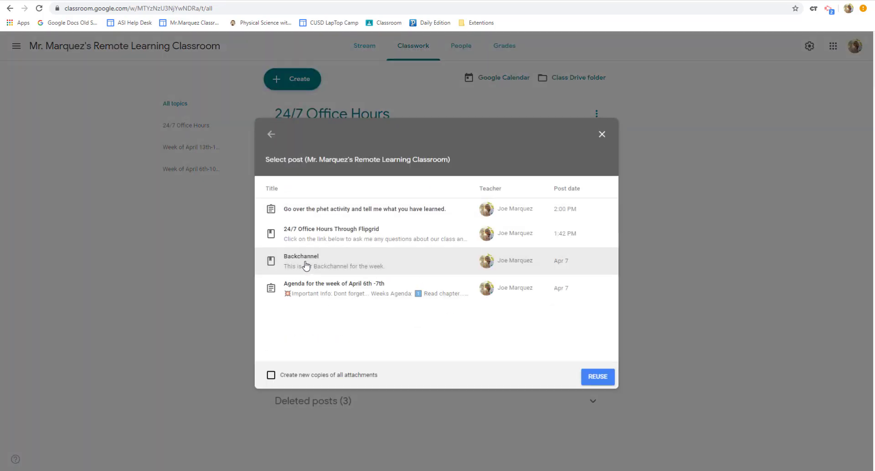
{"action": "left_click", "coordinate": [597, 377]}
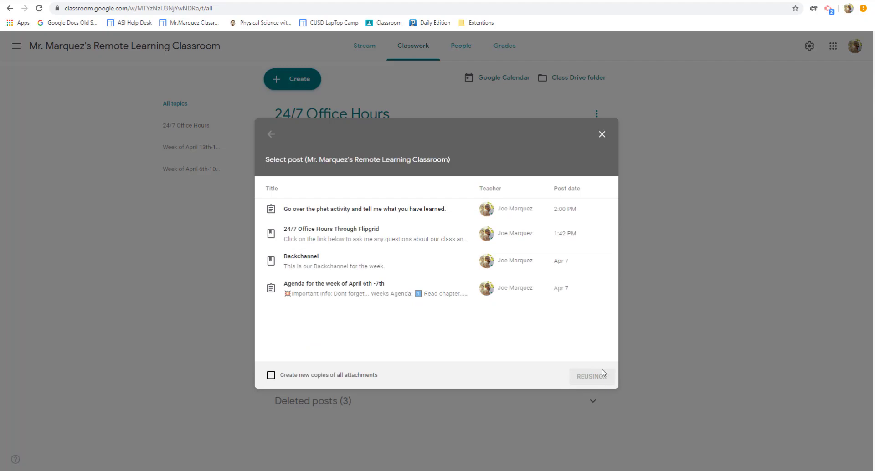
{"action": "left_click", "coordinate": [300, 256]}
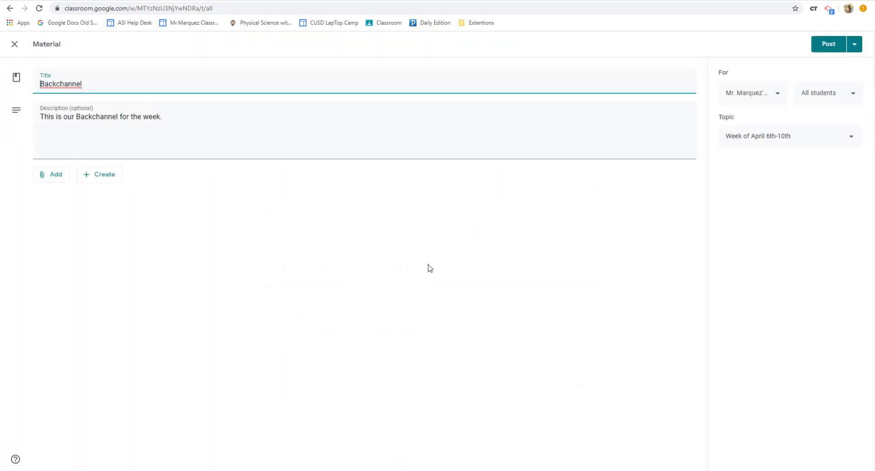
{"action": "mouse_move", "coordinate": [758, 181]}
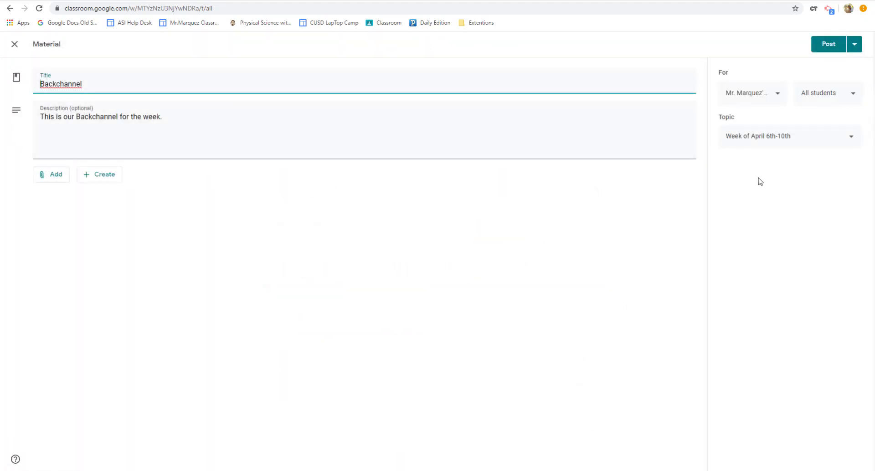
File the reused Backchannel under Week of April 13th-18th and post it.
{"action": "left_click", "coordinate": [789, 137]}
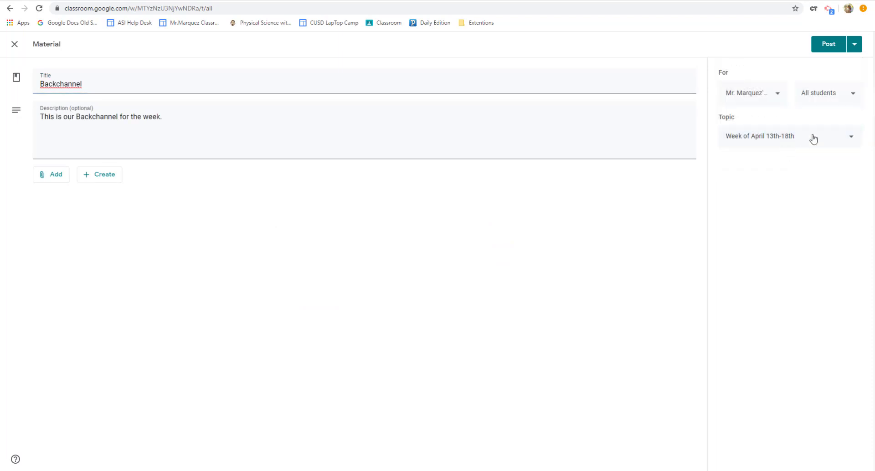
{"action": "left_click", "coordinate": [827, 44]}
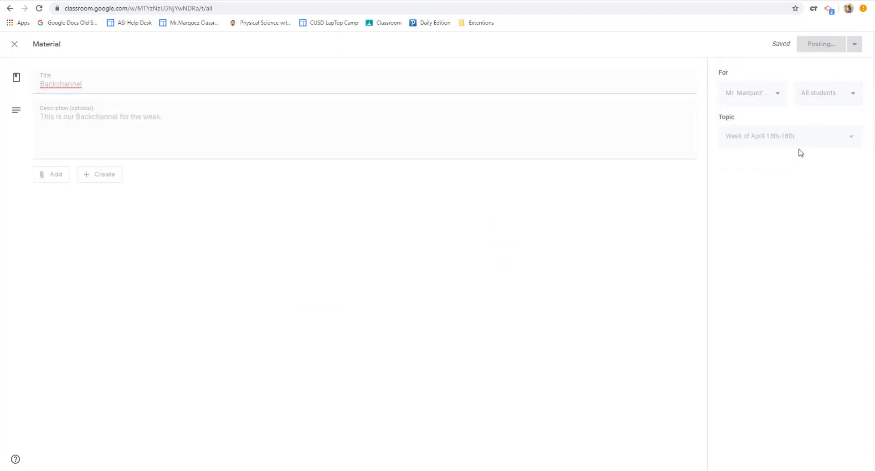
{"action": "left_click", "coordinate": [822, 44]}
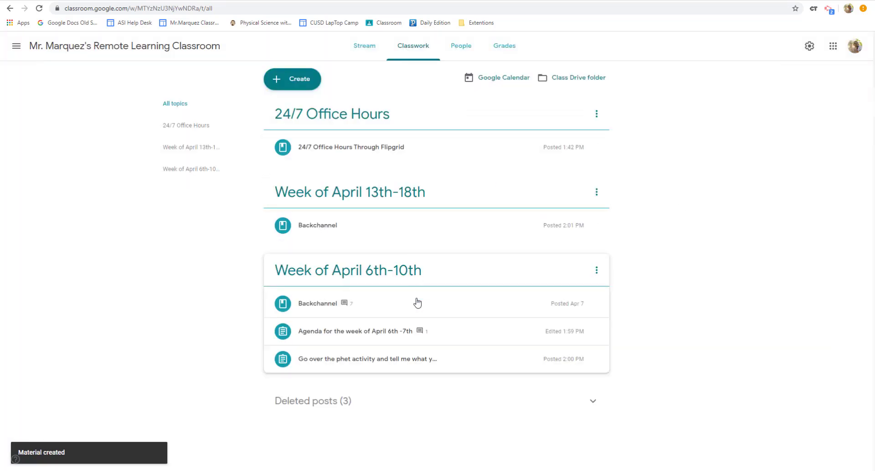
{"action": "mouse_move", "coordinate": [350, 340]}
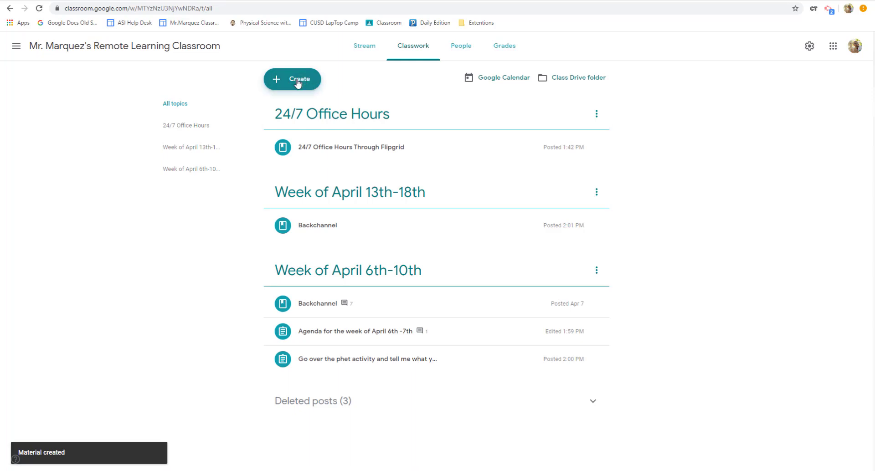
Reuse the April 6th-7th agenda assignment as a new post.
{"action": "left_click", "coordinate": [291, 80]}
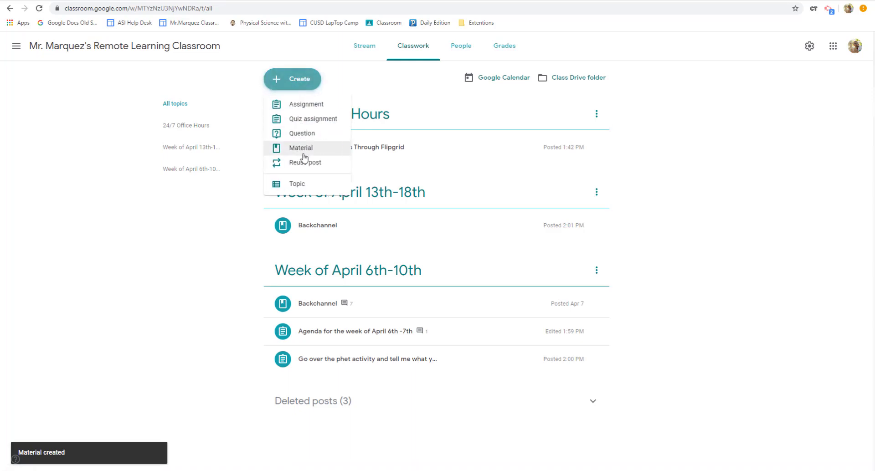
{"action": "left_click", "coordinate": [305, 163]}
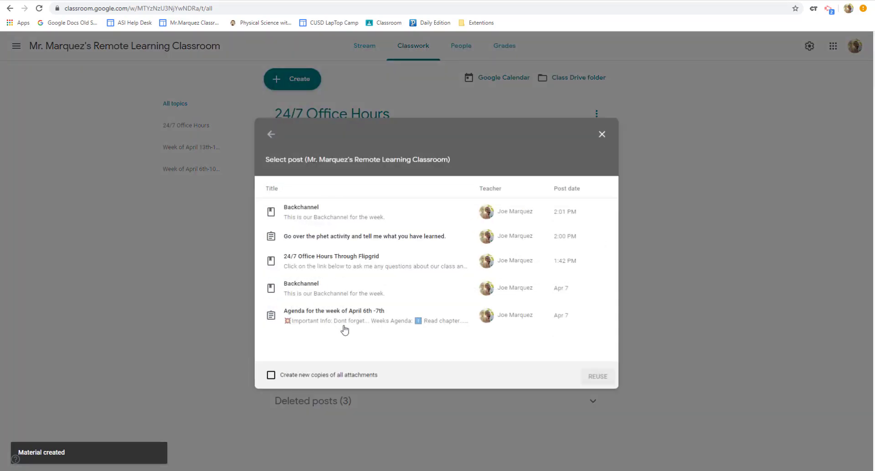
{"action": "left_click", "coordinate": [596, 376]}
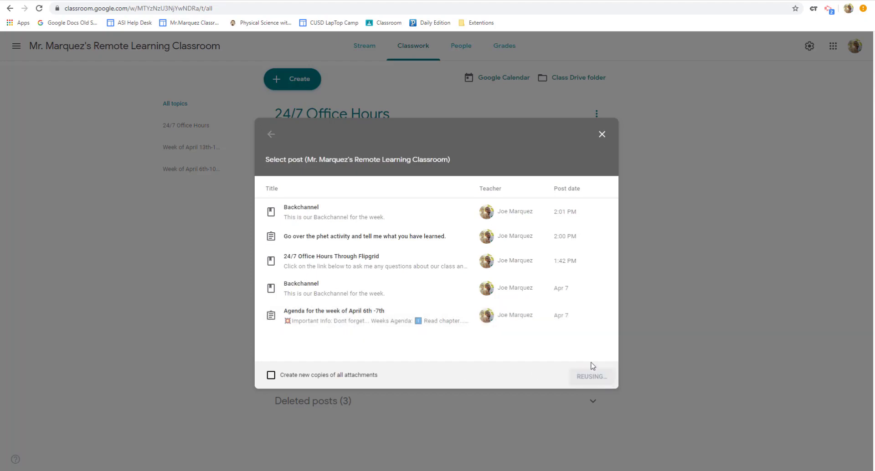
{"action": "left_click", "coordinate": [335, 316]}
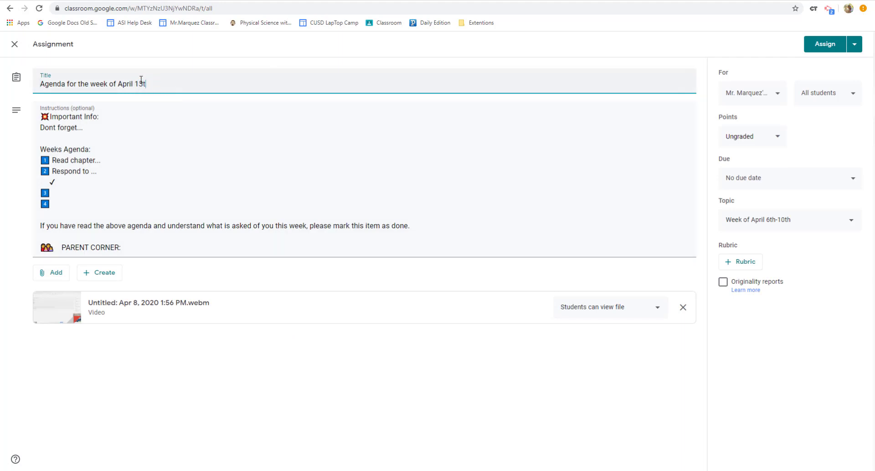
Retitle it Agenda for the week of April 13th-18th, set its topic to the new week and assign it.
{"action": "type", "text": "h-"}
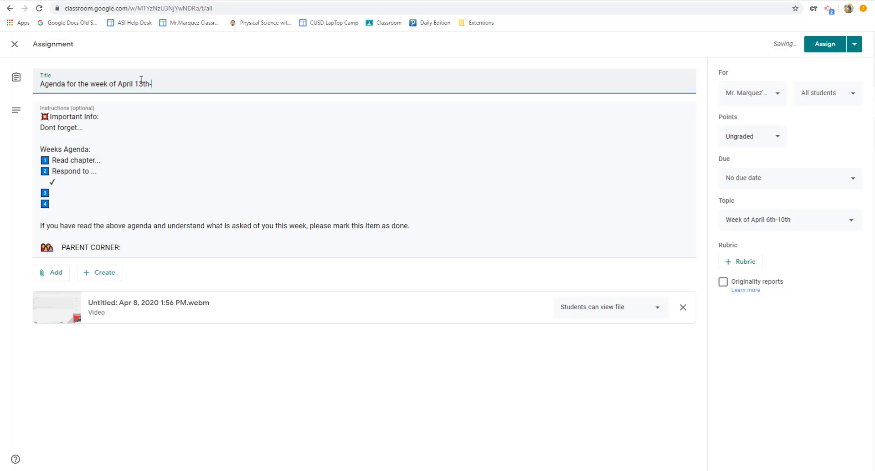
{"action": "type", "text": "-18th"}
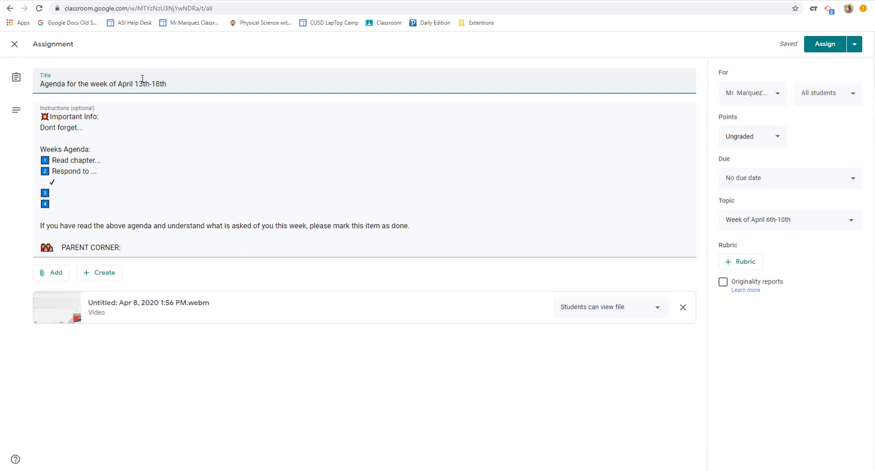
{"action": "left_click_drag", "start_coordinate": [53, 161], "coordinate": [94, 170]}
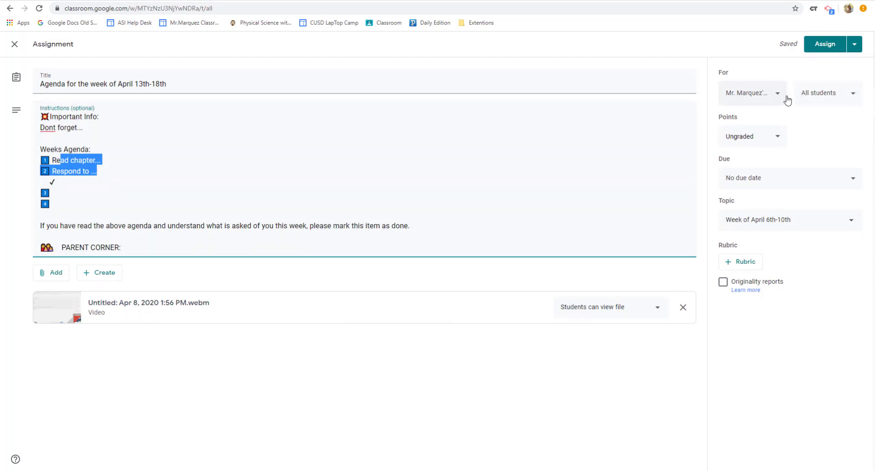
{"action": "left_click", "coordinate": [753, 93]}
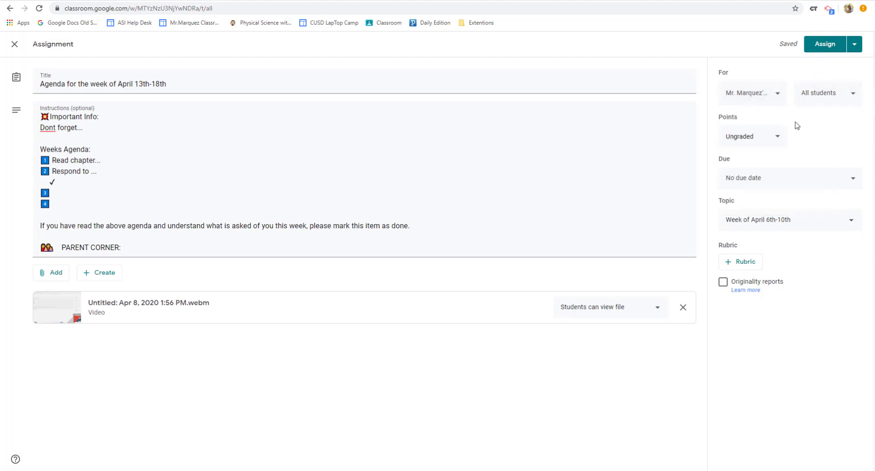
{"action": "mouse_move", "coordinate": [766, 226]}
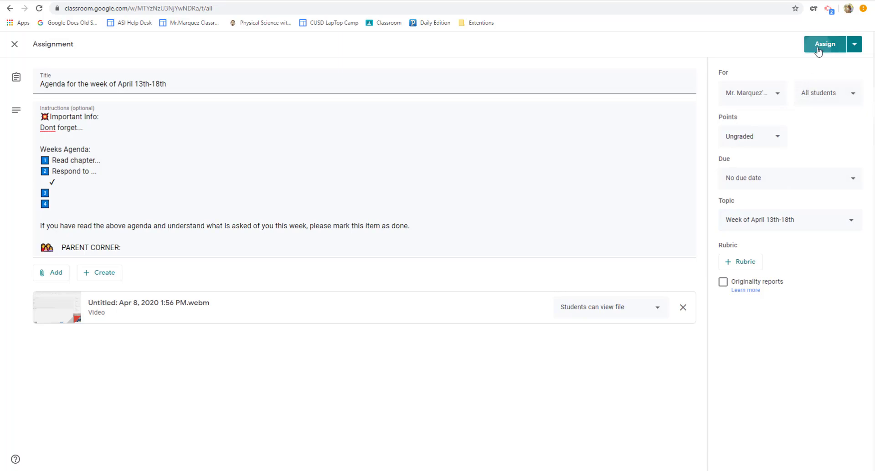
{"action": "left_click", "coordinate": [824, 44]}
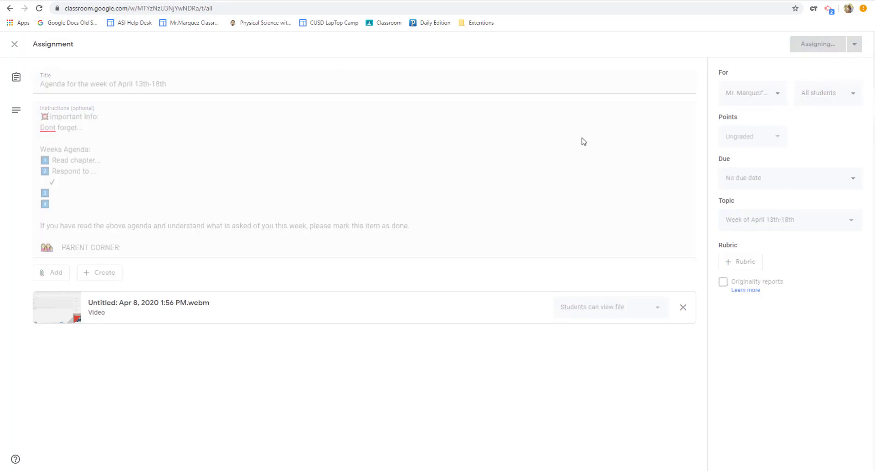
{"action": "left_click", "coordinate": [818, 44]}
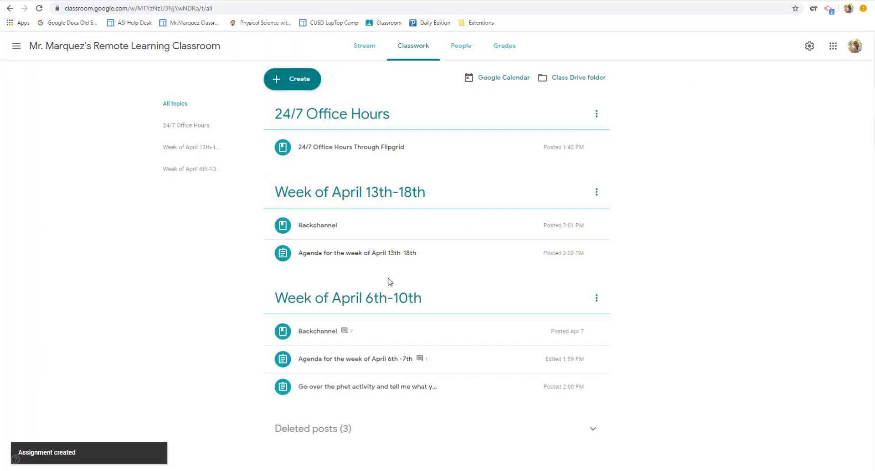
{"action": "mouse_move", "coordinate": [510, 274]}
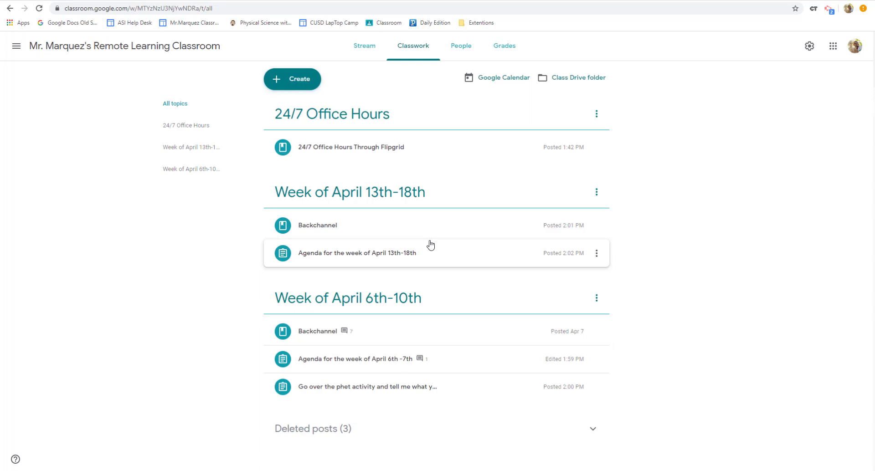
{"action": "mouse_move", "coordinate": [150, 146]}
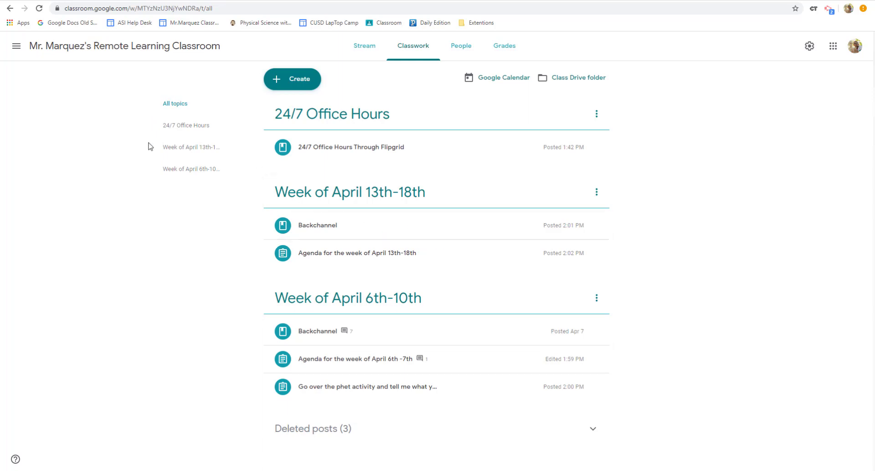
{"action": "mouse_move", "coordinate": [109, 117]}
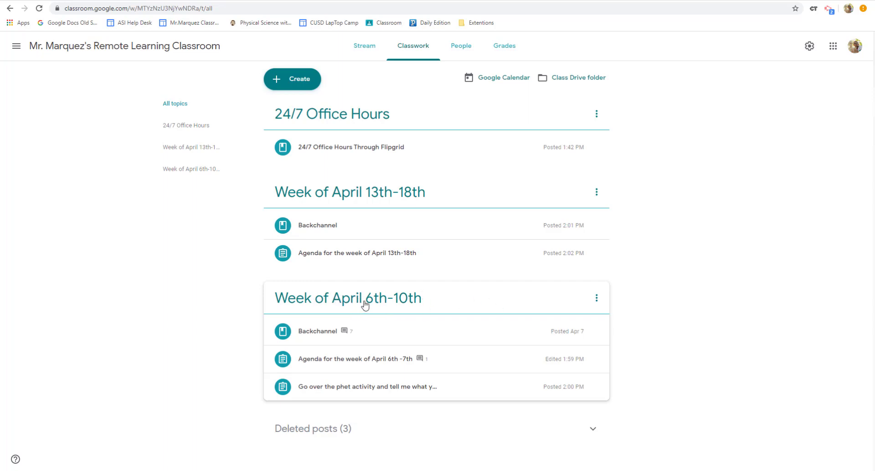
Delete the Week of April 6th-10th topic and the April 6th-7th agenda post.
{"action": "left_click", "coordinate": [596, 298]}
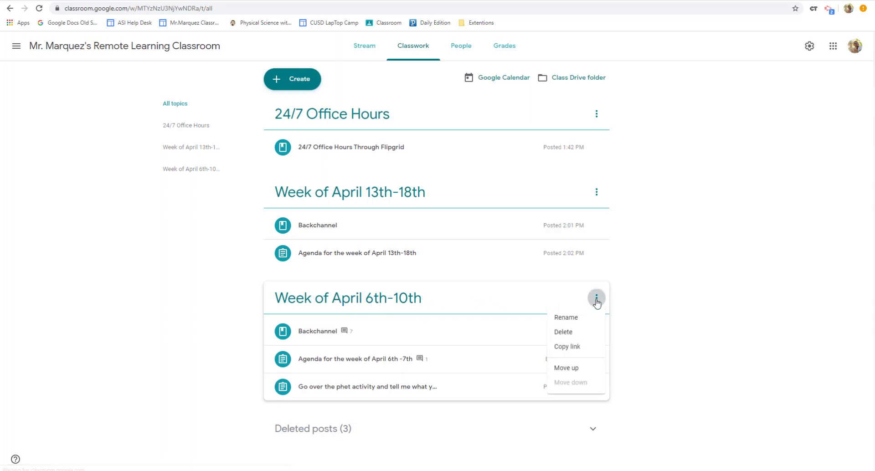
{"action": "left_click", "coordinate": [563, 332]}
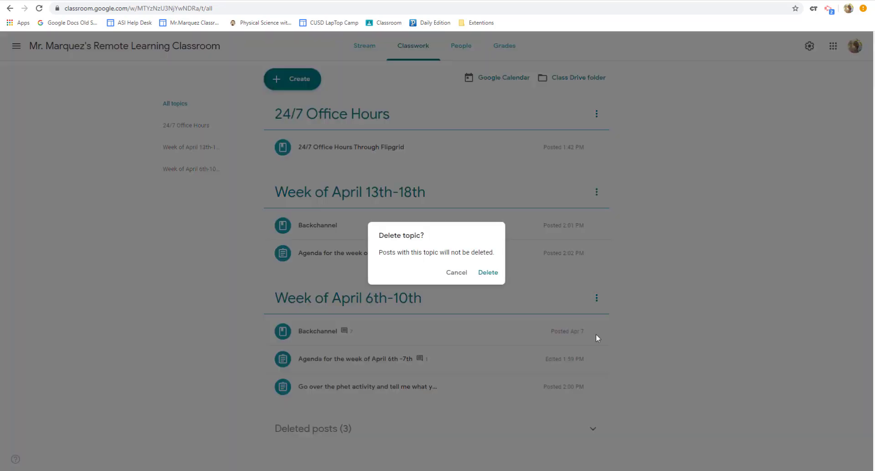
{"action": "left_click", "coordinate": [488, 272]}
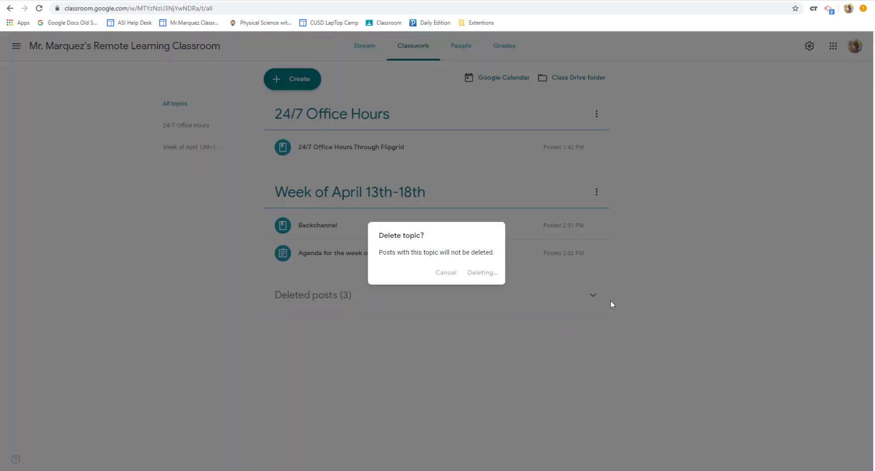
{"action": "left_click", "coordinate": [482, 273]}
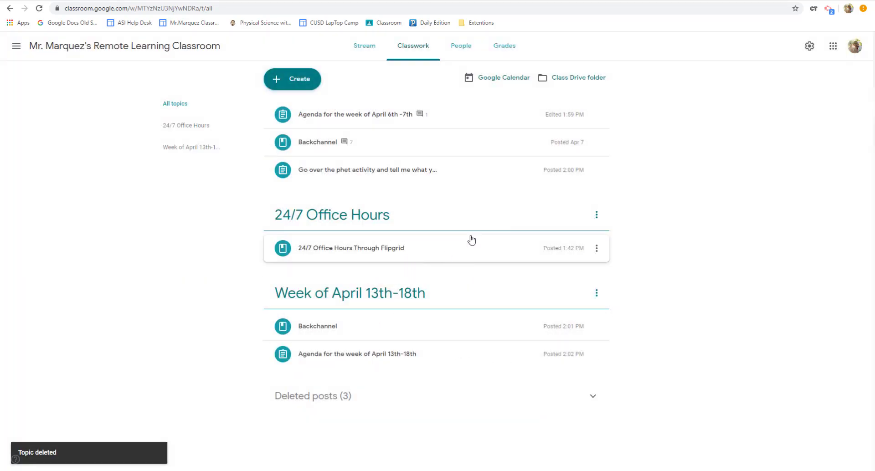
{"action": "left_click", "coordinate": [596, 114]}
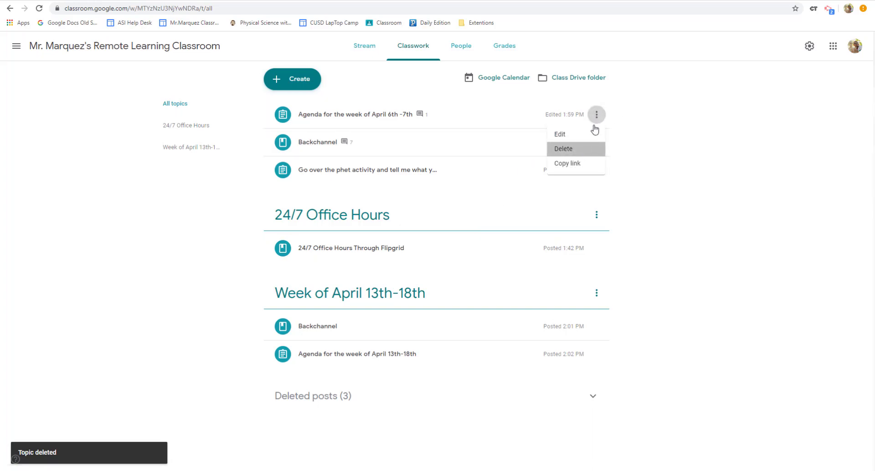
{"action": "left_click", "coordinate": [563, 149]}
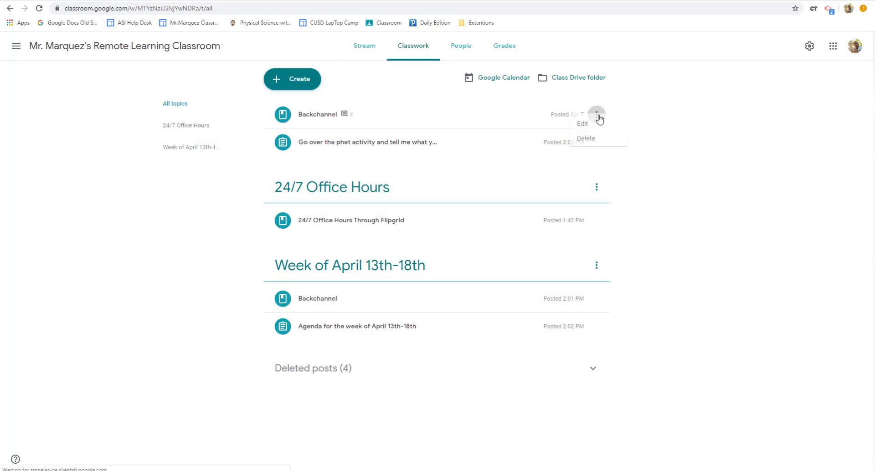
Delete the old Backchannel and the phet activity assignment, then expand Deleted posts showing six items.
{"action": "left_click", "coordinate": [586, 139]}
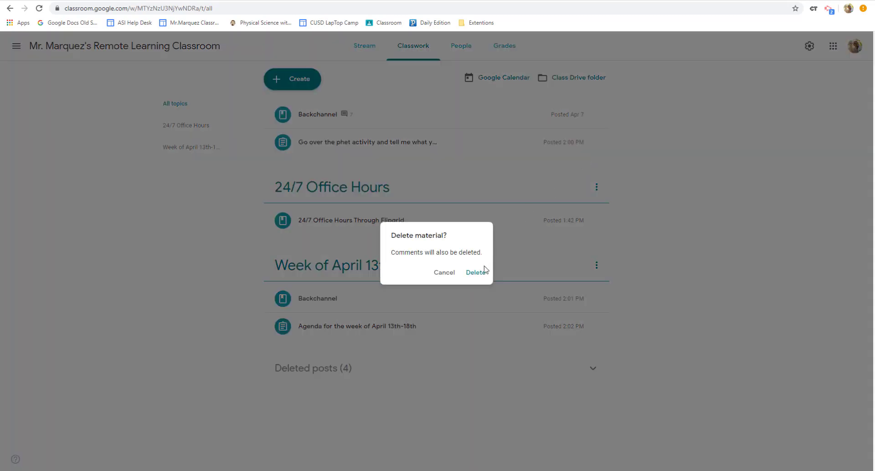
{"action": "left_click", "coordinate": [475, 273]}
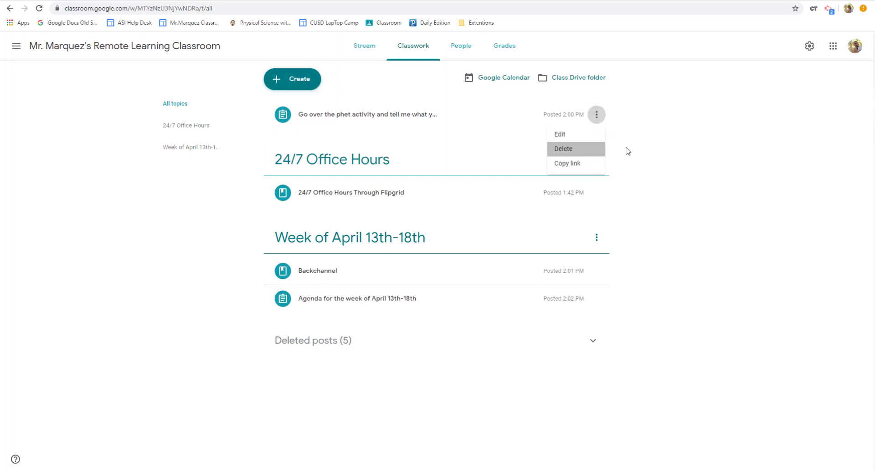
{"action": "left_click", "coordinate": [563, 148]}
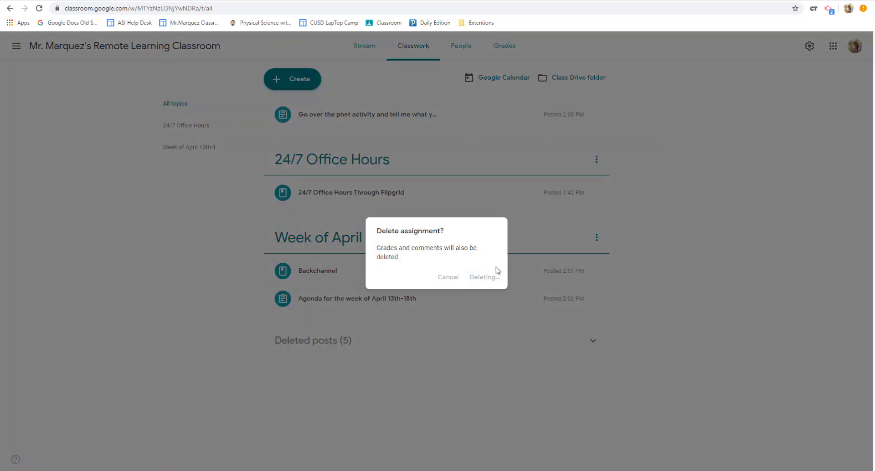
{"action": "left_click", "coordinate": [484, 277]}
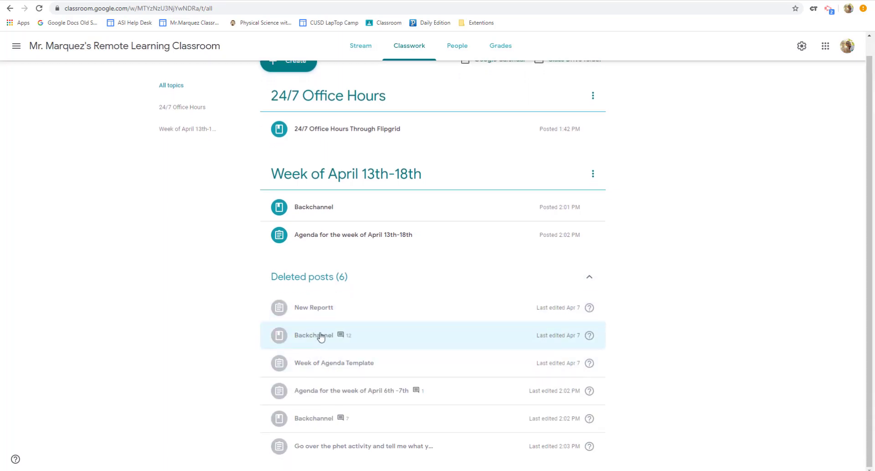
View the deleted Backchannel's 12 class comments, then collapse the Deleted posts list.
{"action": "left_click", "coordinate": [337, 335]}
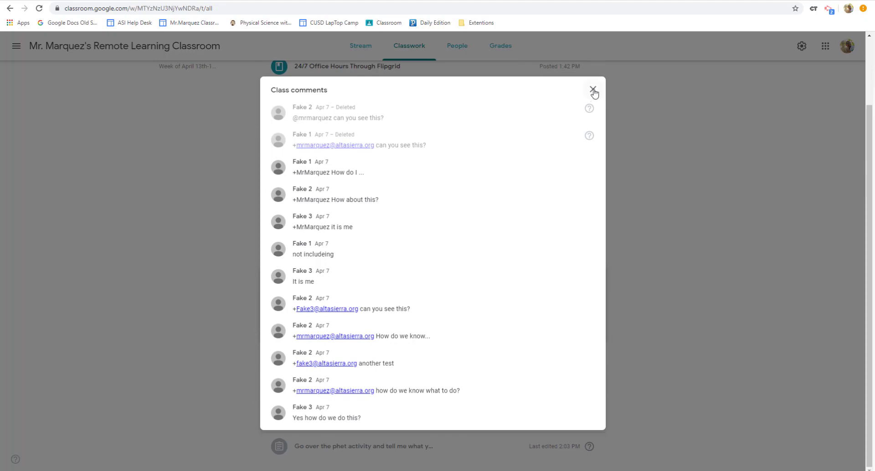
{"action": "left_click", "coordinate": [594, 91]}
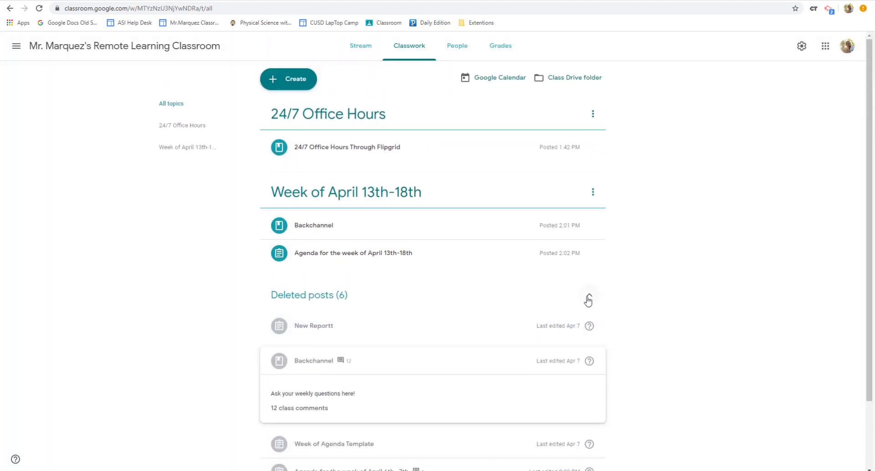
{"action": "left_click", "coordinate": [589, 300]}
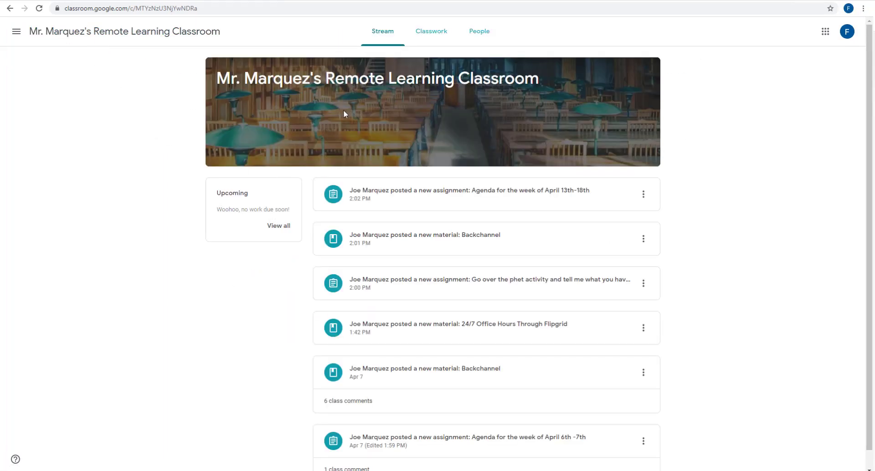
{"action": "left_click", "coordinate": [430, 31]}
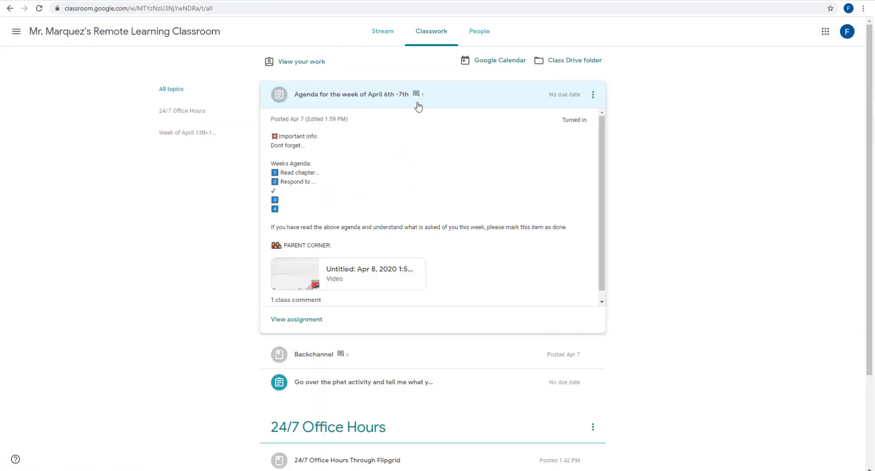
{"action": "left_click", "coordinate": [350, 95]}
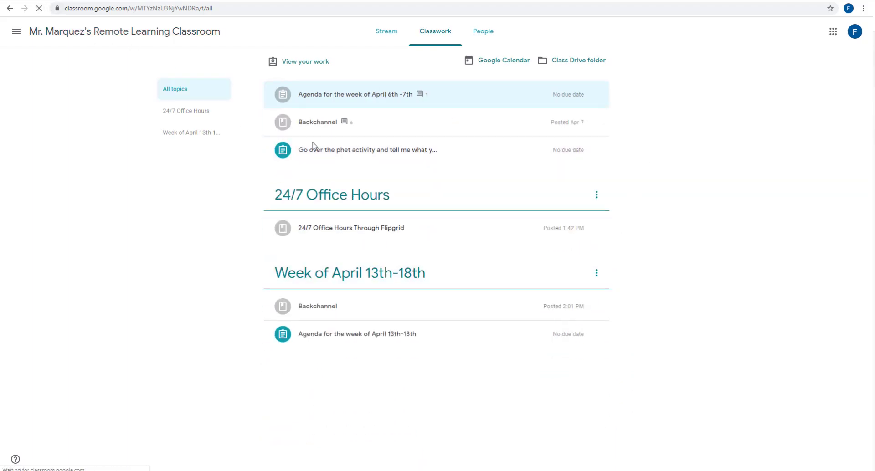
{"action": "left_click", "coordinate": [483, 31]}
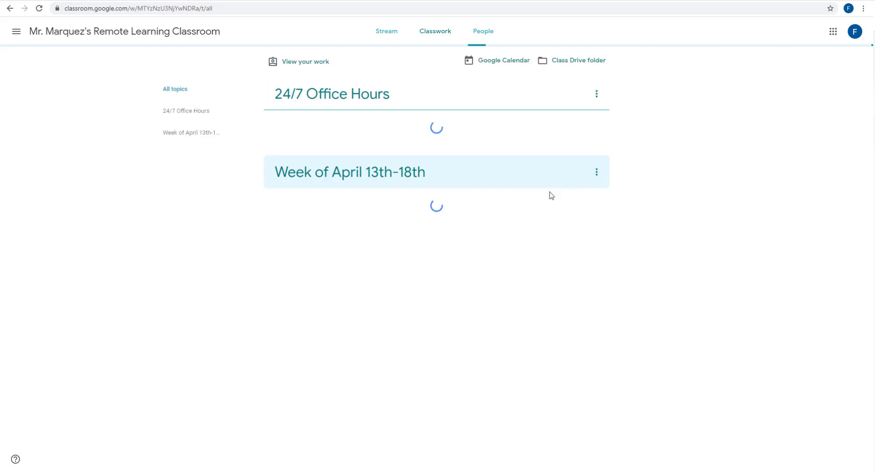
{"action": "left_click", "coordinate": [435, 31]}
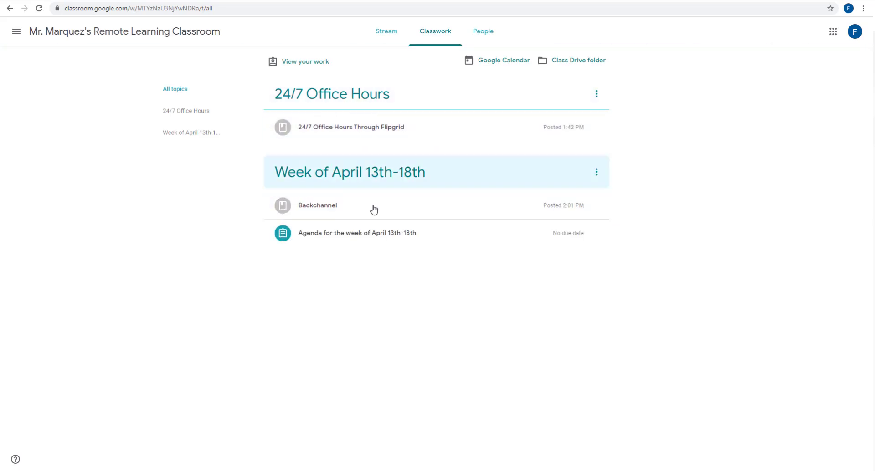
{"action": "mouse_move", "coordinate": [261, 355]}
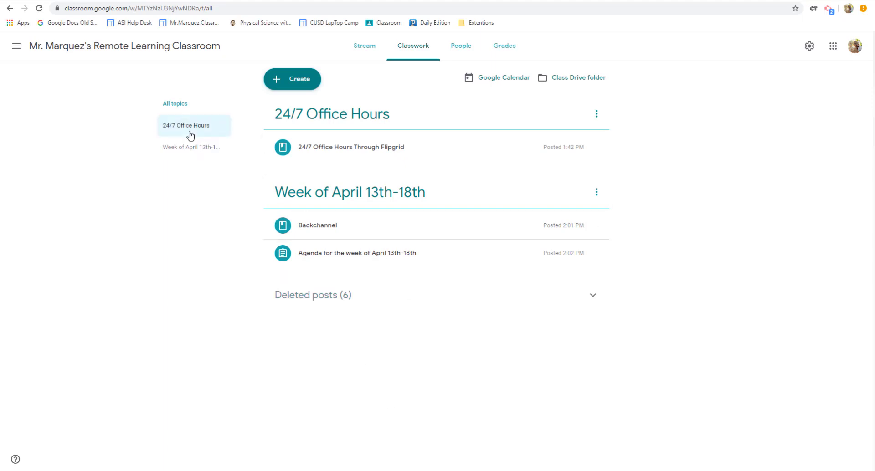
Expand Deleted posts and try Reuse post for this class, finding no deleted posts offered.
{"action": "left_click", "coordinate": [310, 296]}
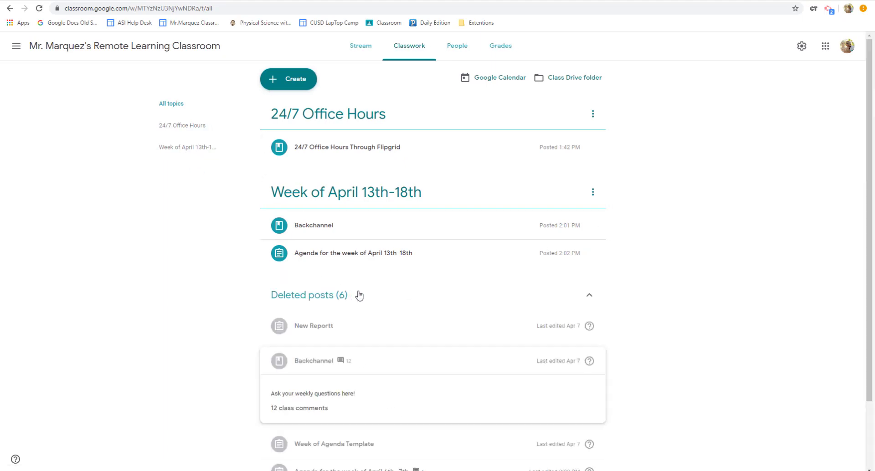
{"action": "scroll", "scroll_direction": "down", "scroll_amount": 3}
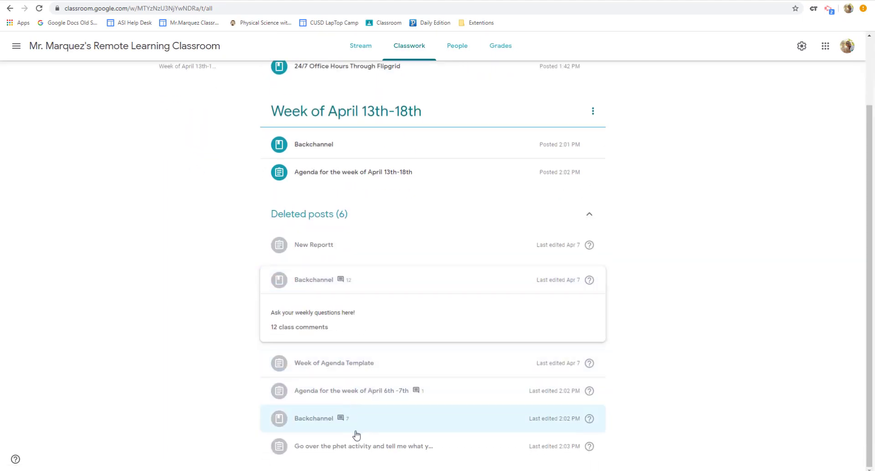
{"action": "mouse_move", "coordinate": [380, 448]}
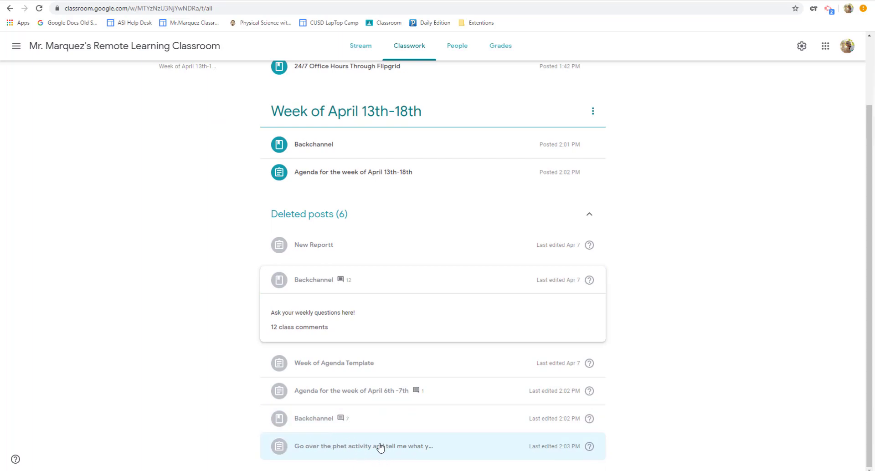
{"action": "mouse_move", "coordinate": [683, 318]}
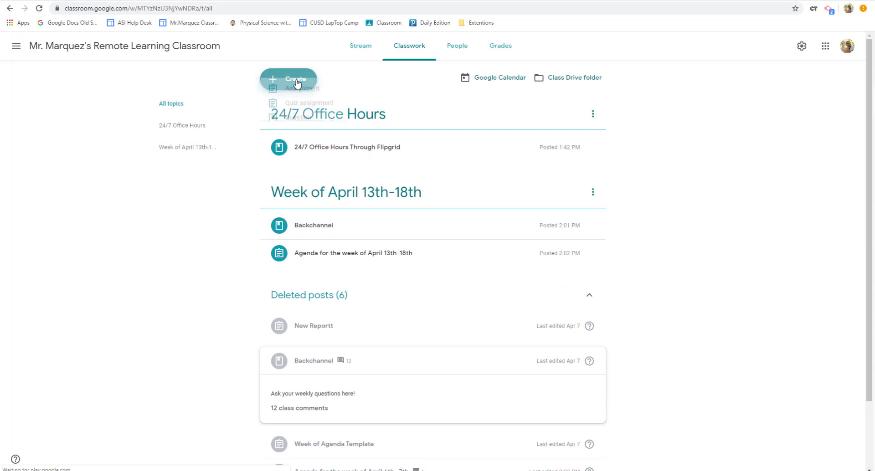
{"action": "left_click", "coordinate": [289, 89]}
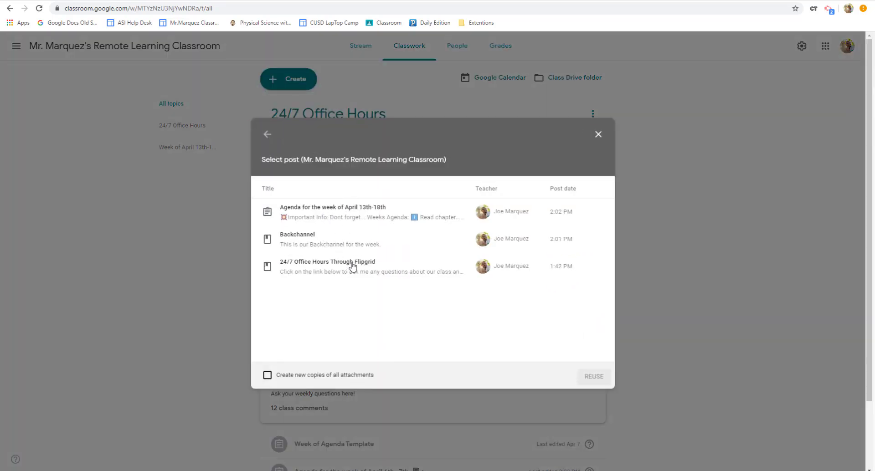
{"action": "left_click", "coordinate": [597, 134]}
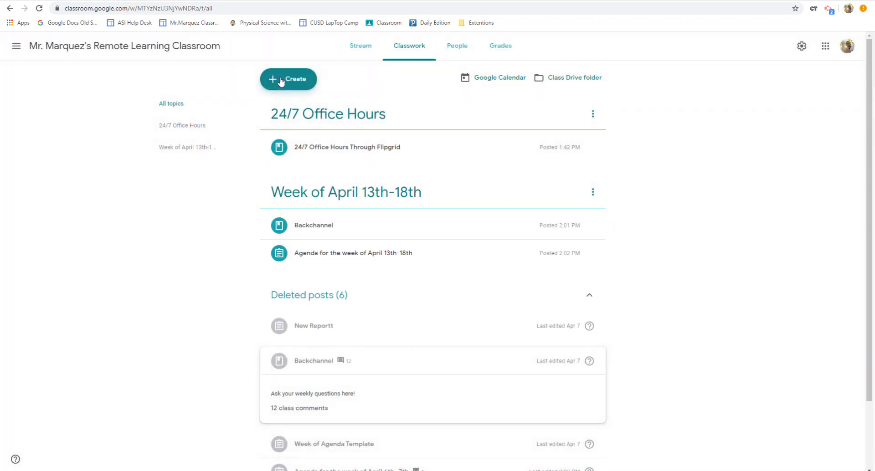
Try Reuse post again from the empty Sandbox class and close the empty picker.
{"action": "left_click", "coordinate": [288, 79]}
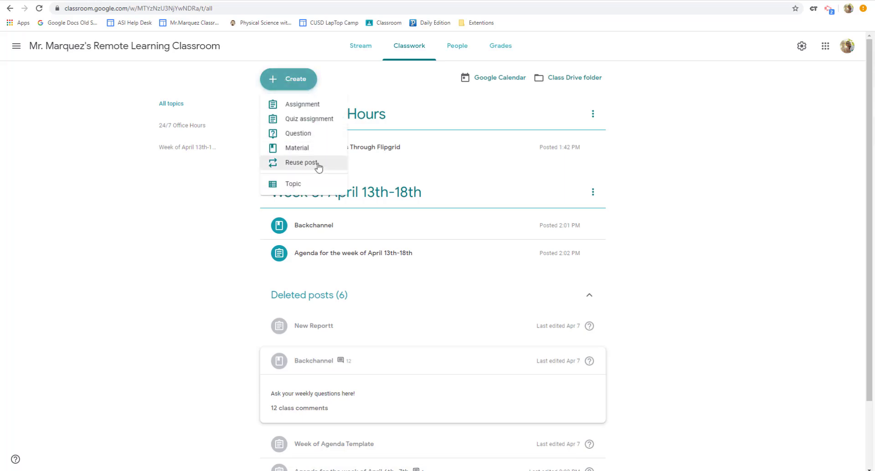
{"action": "left_click", "coordinate": [301, 163]}
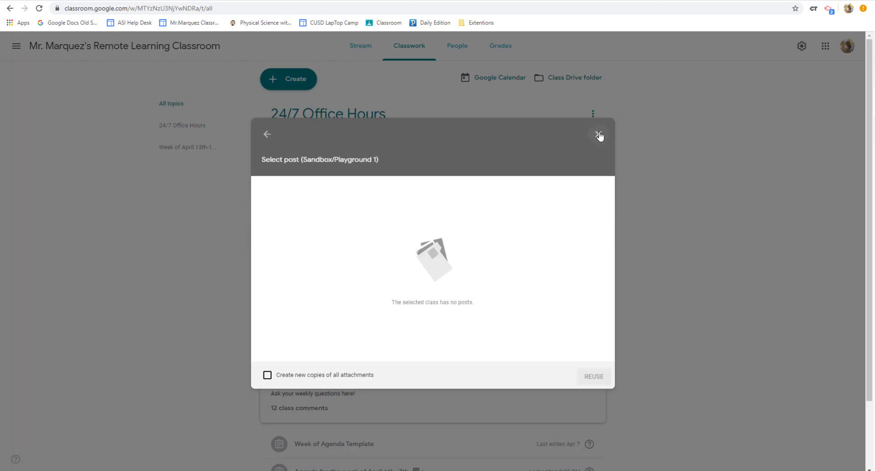
{"action": "left_click", "coordinate": [599, 135]}
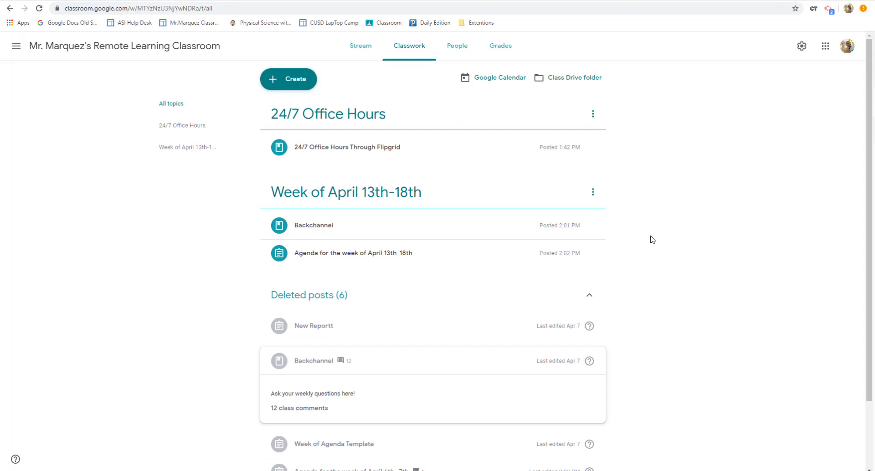
{"action": "scroll", "scroll_direction": "down", "scroll_amount": 3}
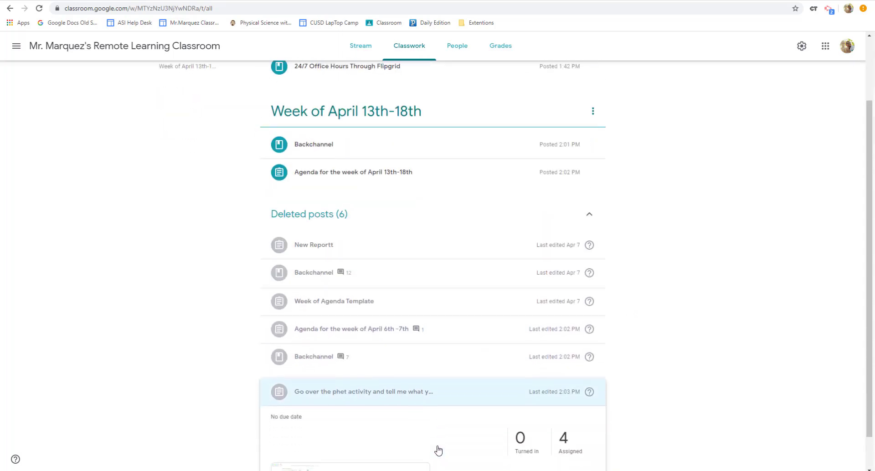
{"action": "scroll", "scroll_direction": "down", "scroll_amount": 3}
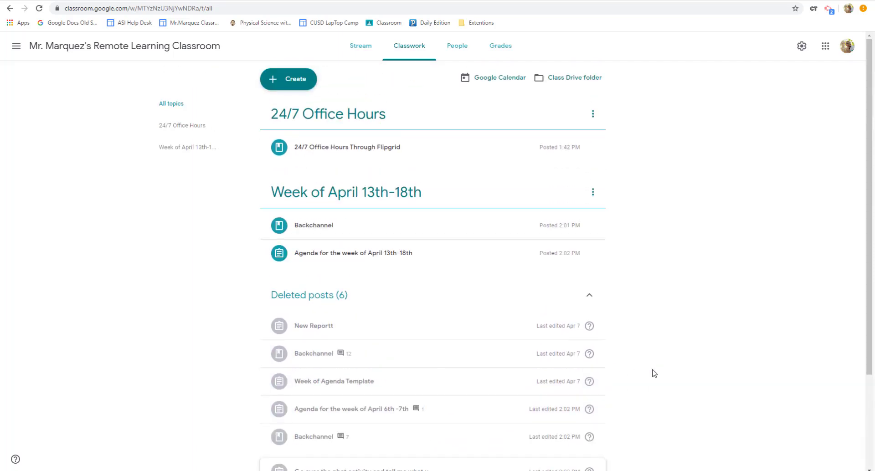
{"action": "mouse_move", "coordinate": [639, 345]}
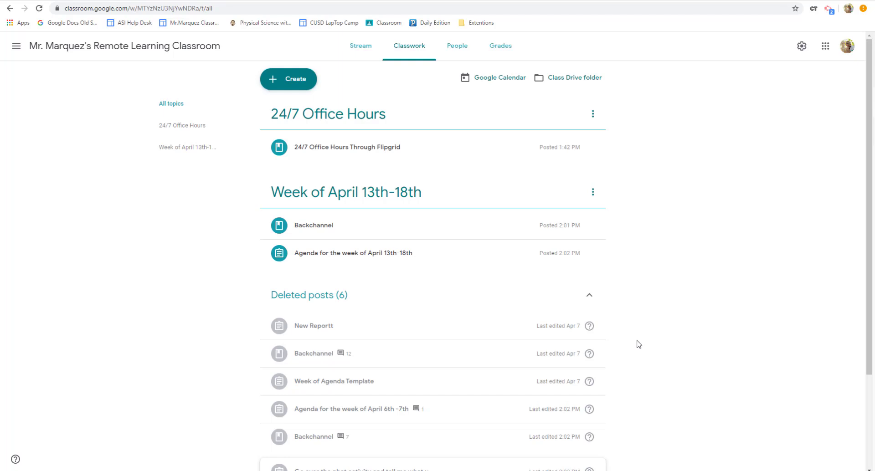
{"action": "mouse_move", "coordinate": [630, 462]}
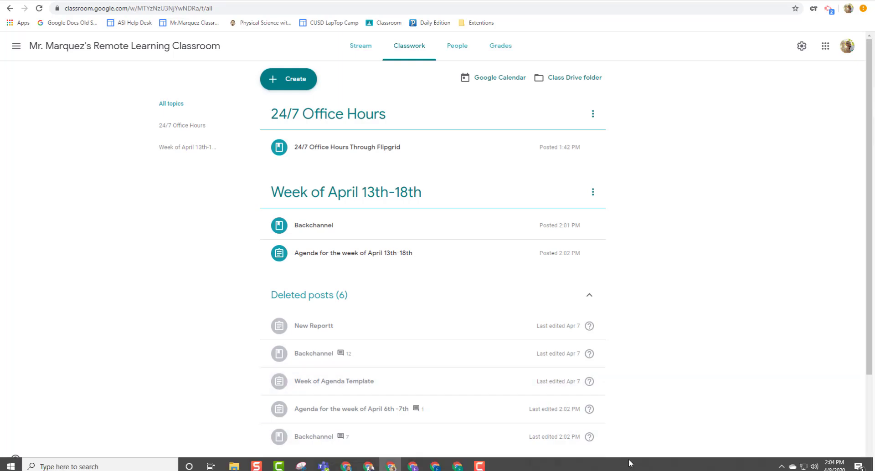